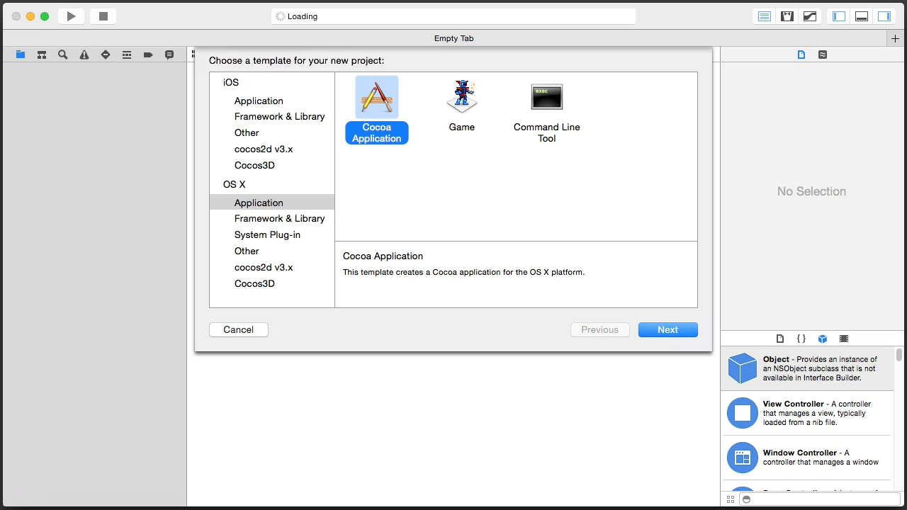
{"action": "mouse_move", "coordinate": [445, 347]}
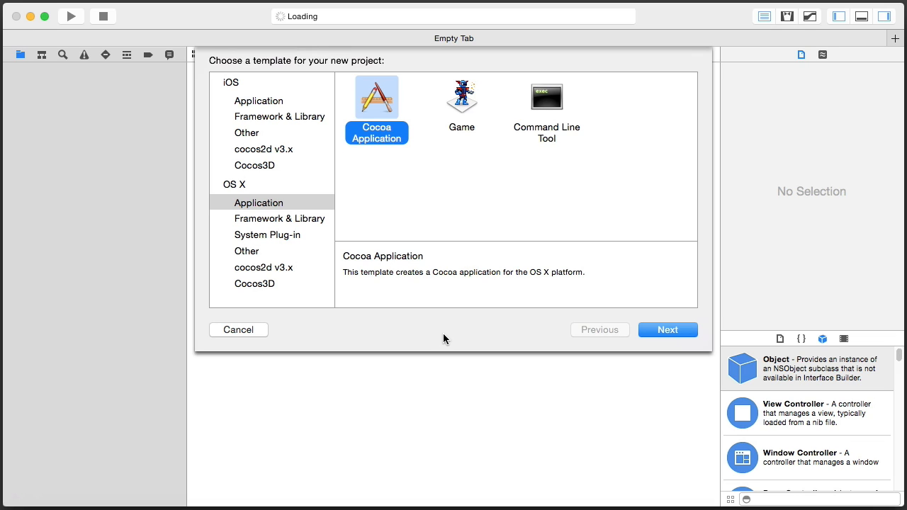
{"action": "mouse_move", "coordinate": [445, 221]}
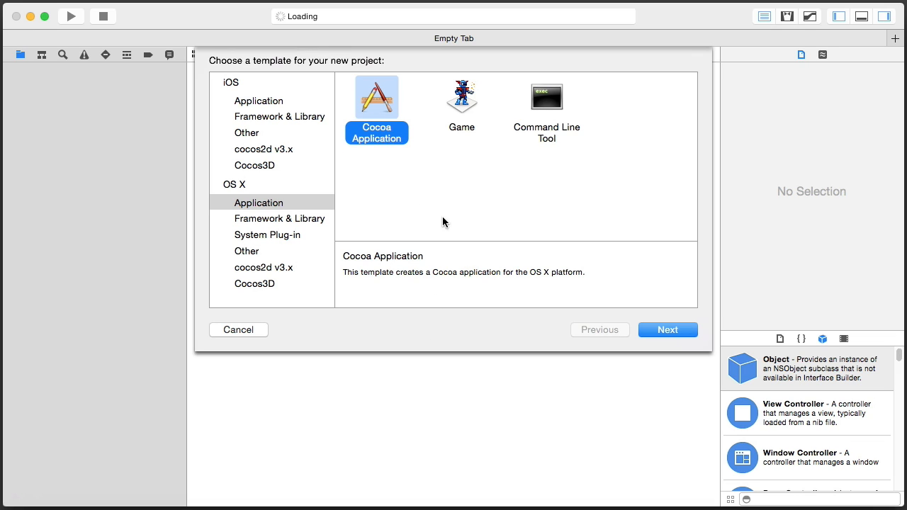
- Name the new project Story, keeping Swift as the language with storyboards enabled
{"action": "left_click", "coordinate": [666, 329]}
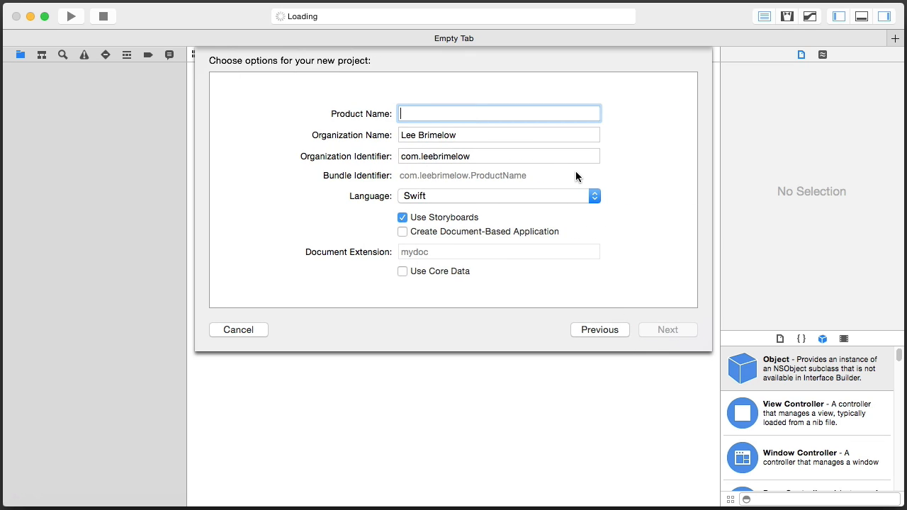
{"action": "type", "text": "Story"}
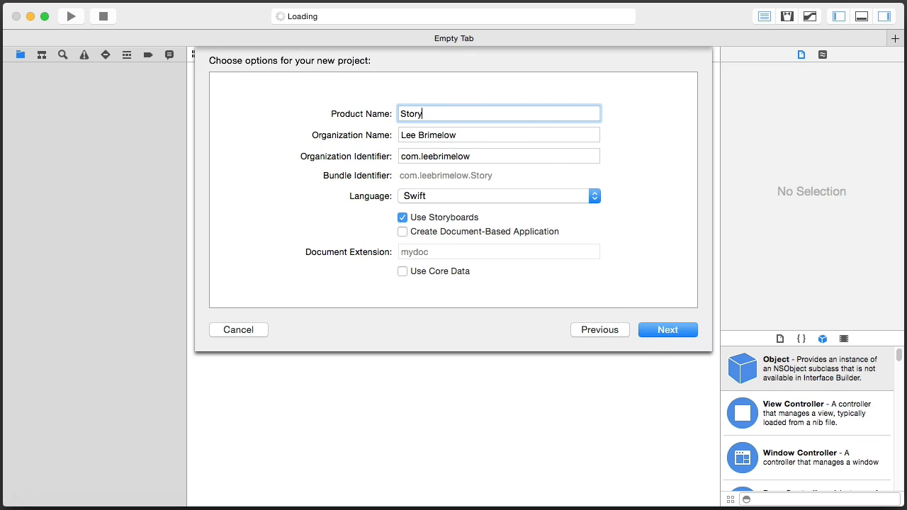
{"action": "mouse_move", "coordinate": [454, 201]}
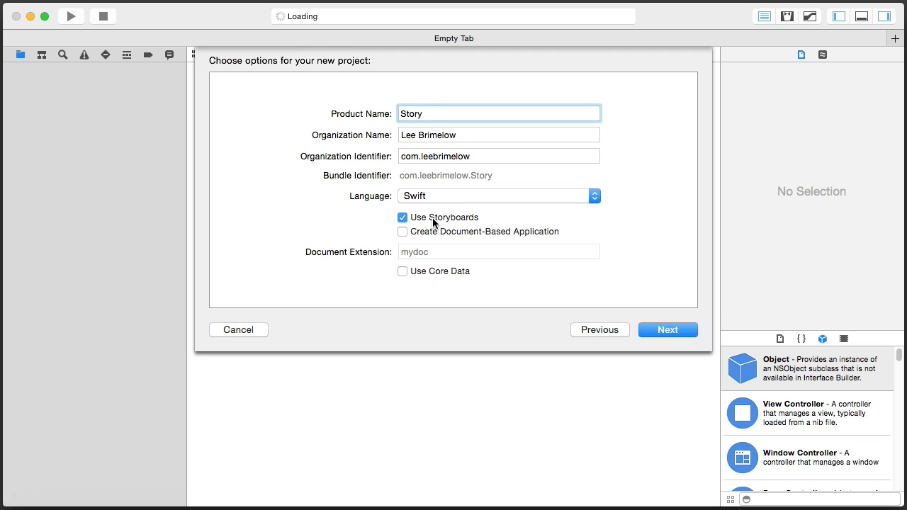
{"action": "mouse_move", "coordinate": [346, 244]}
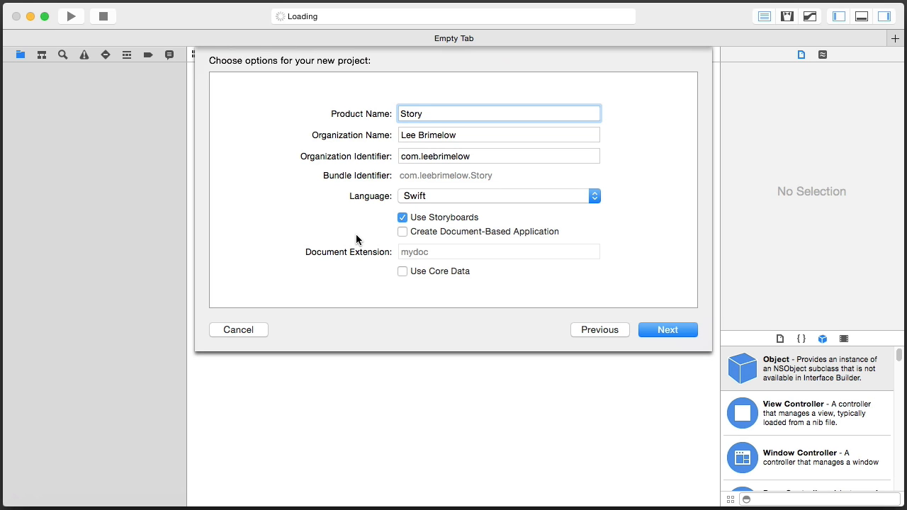
- Create the Story project, glance at AppDelegate.swift and ViewController.swift, then show Main.storyboard
{"action": "left_click", "coordinate": [666, 329]}
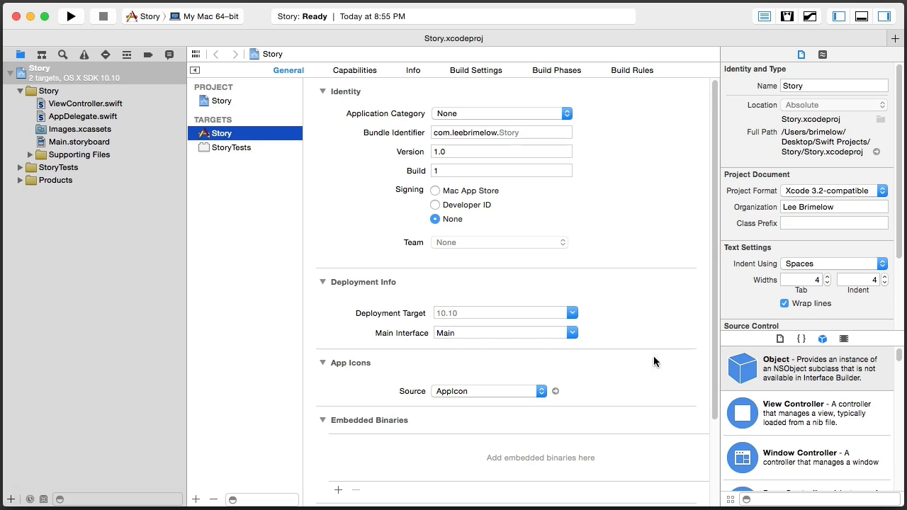
{"action": "mouse_move", "coordinate": [606, 218]}
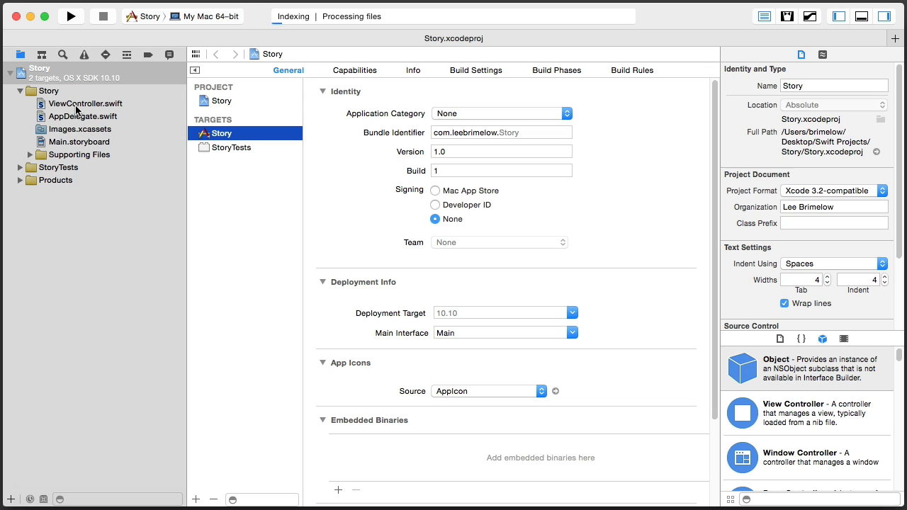
{"action": "left_click", "coordinate": [84, 116]}
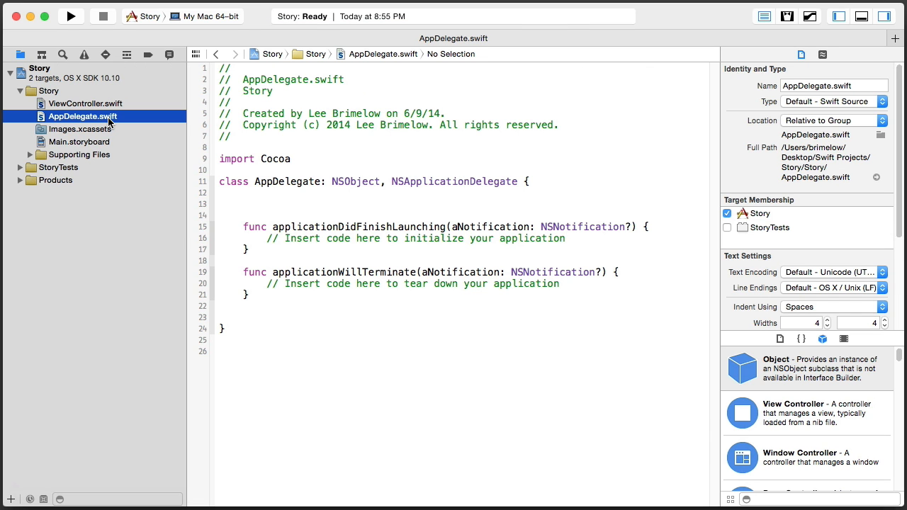
{"action": "left_click", "coordinate": [85, 104]}
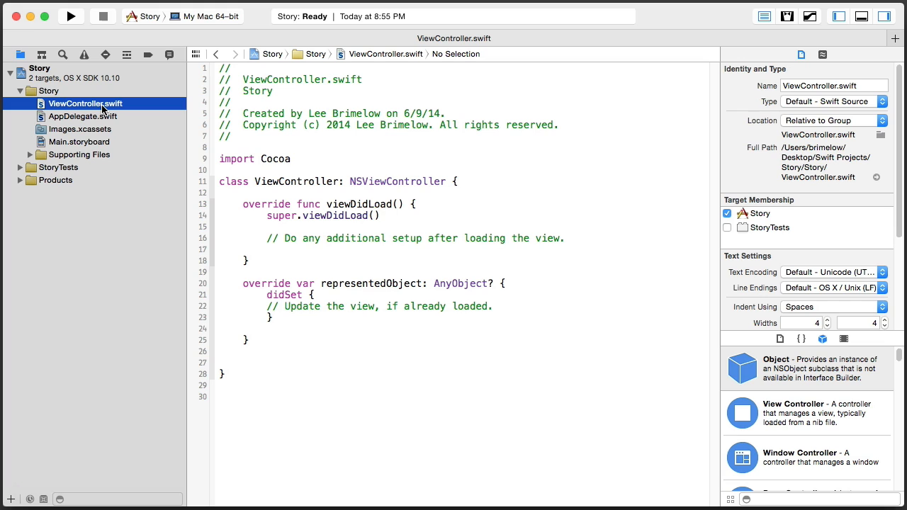
{"action": "mouse_move", "coordinate": [100, 141]}
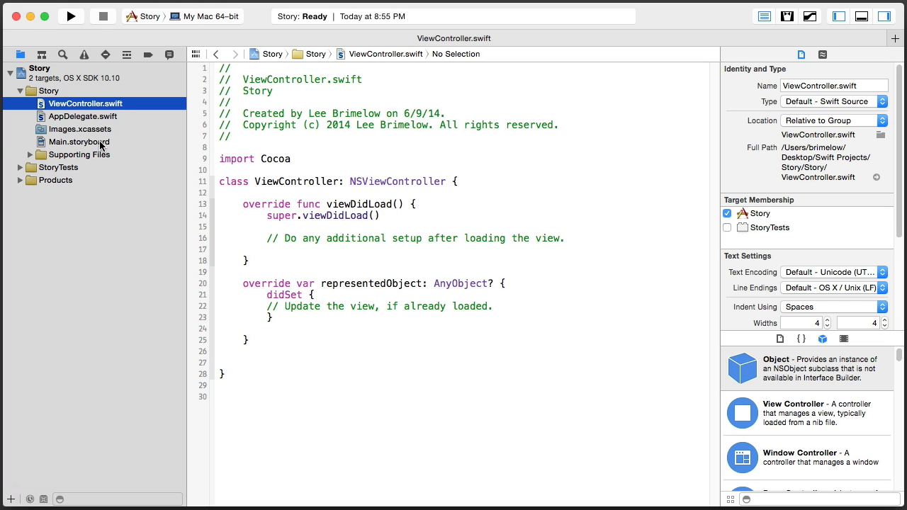
{"action": "left_click", "coordinate": [80, 142]}
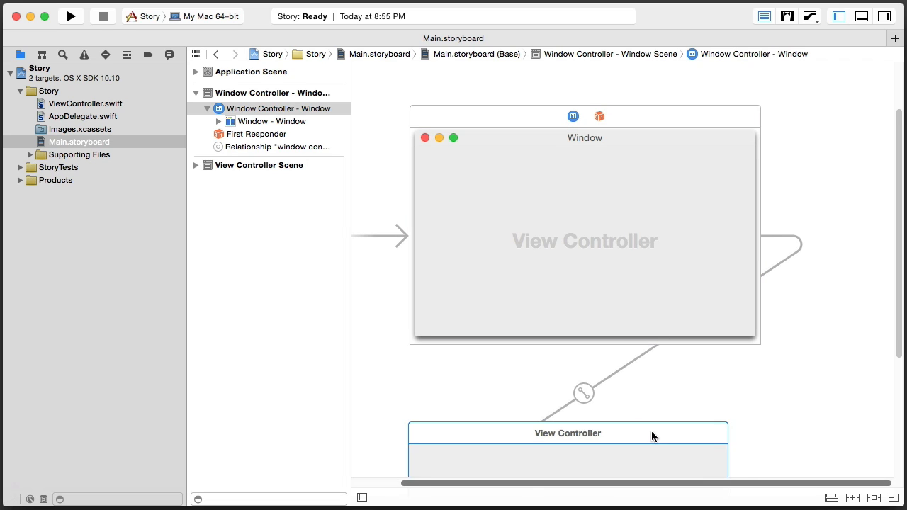
{"action": "left_click", "coordinate": [566, 433]}
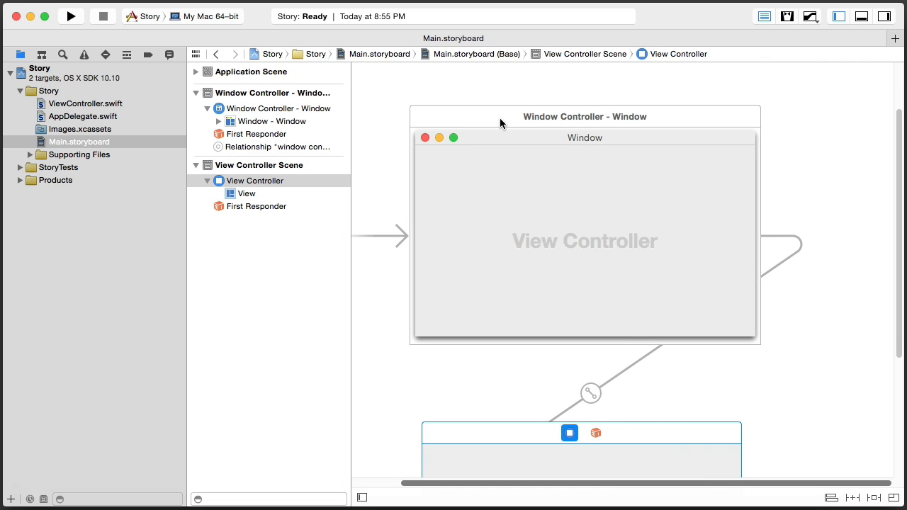
{"action": "mouse_move", "coordinate": [517, 143]}
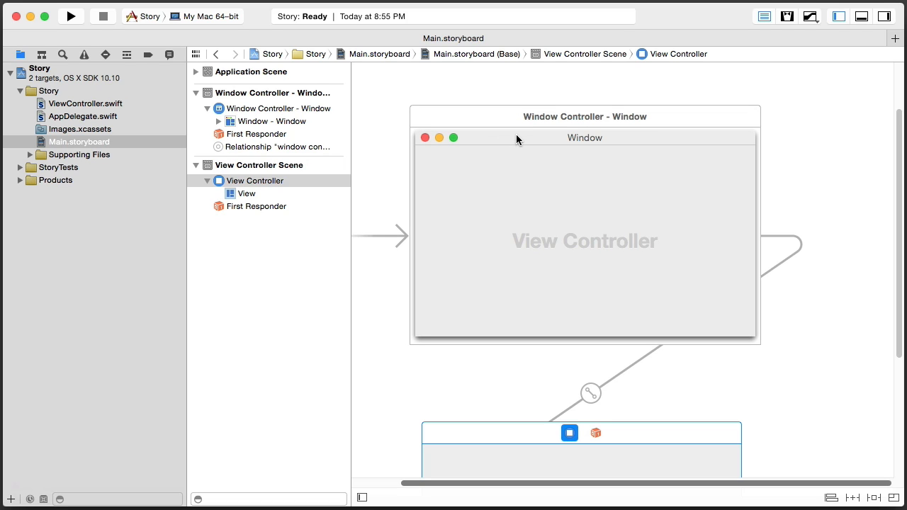
{"action": "mouse_move", "coordinate": [762, 244]}
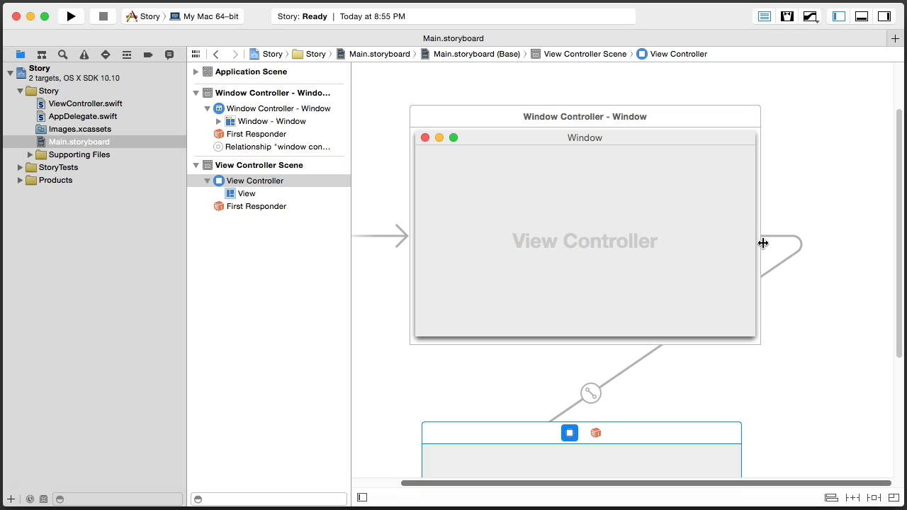
{"action": "mouse_move", "coordinate": [822, 325]}
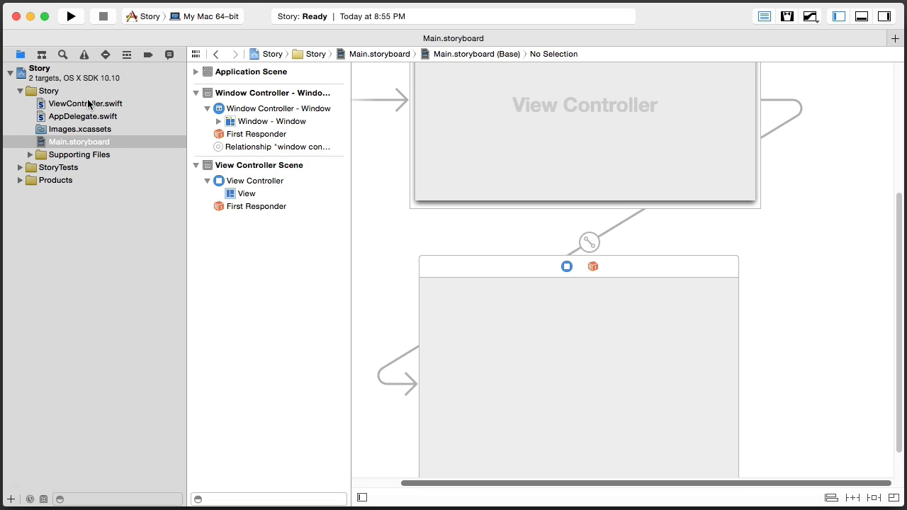
{"action": "left_click", "coordinate": [567, 266]}
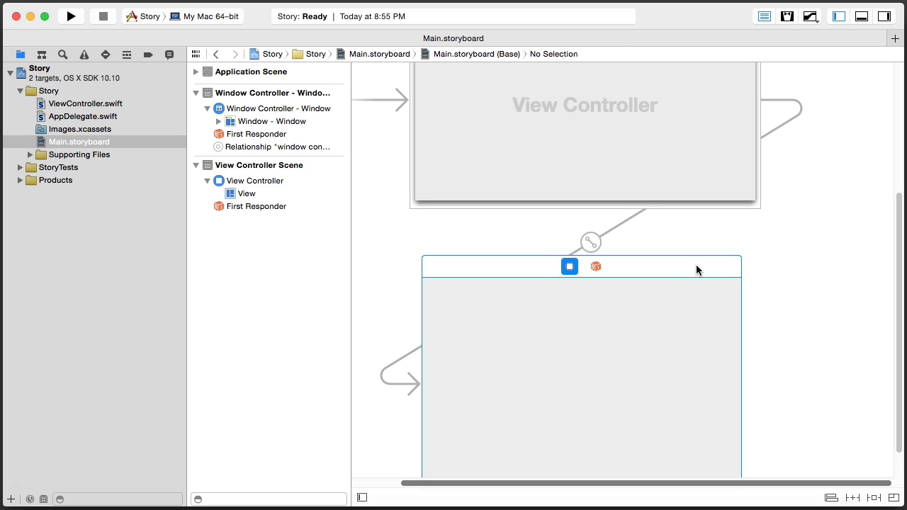
{"action": "left_click", "coordinate": [590, 241]}
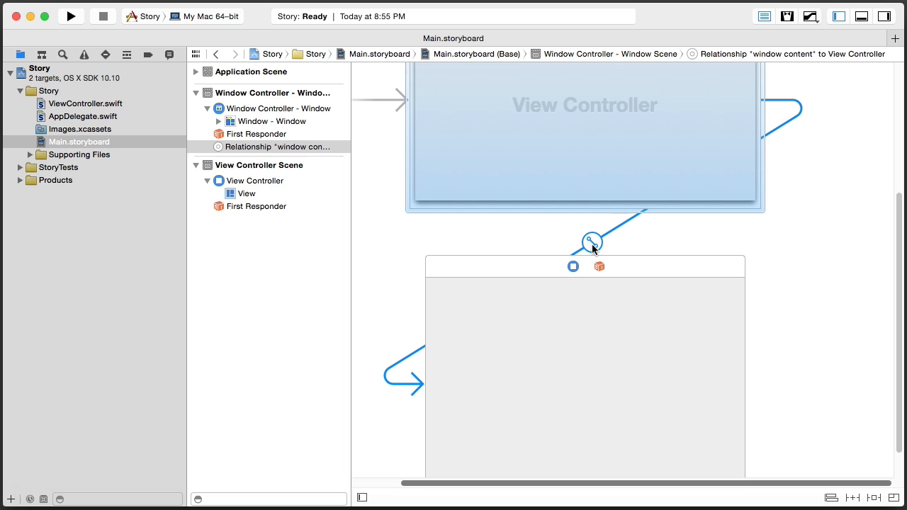
{"action": "left_click", "coordinate": [591, 241]}
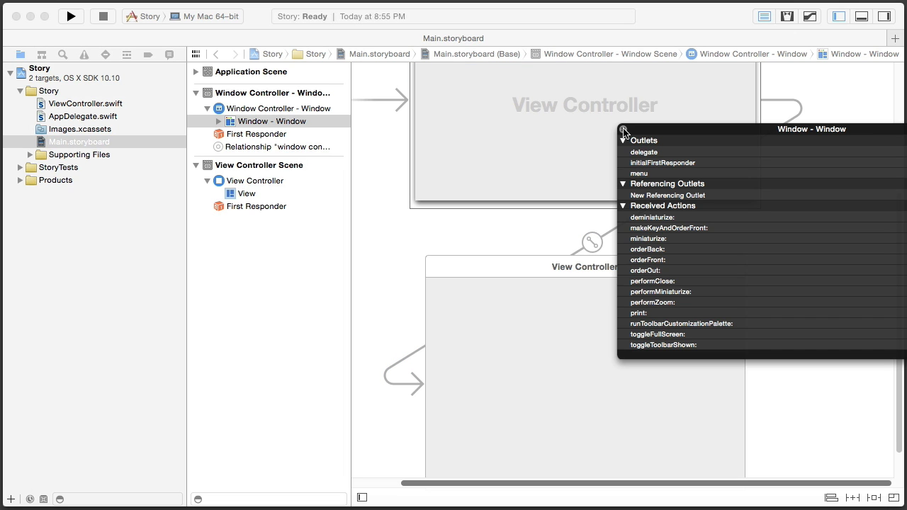
{"action": "left_click", "coordinate": [627, 134]}
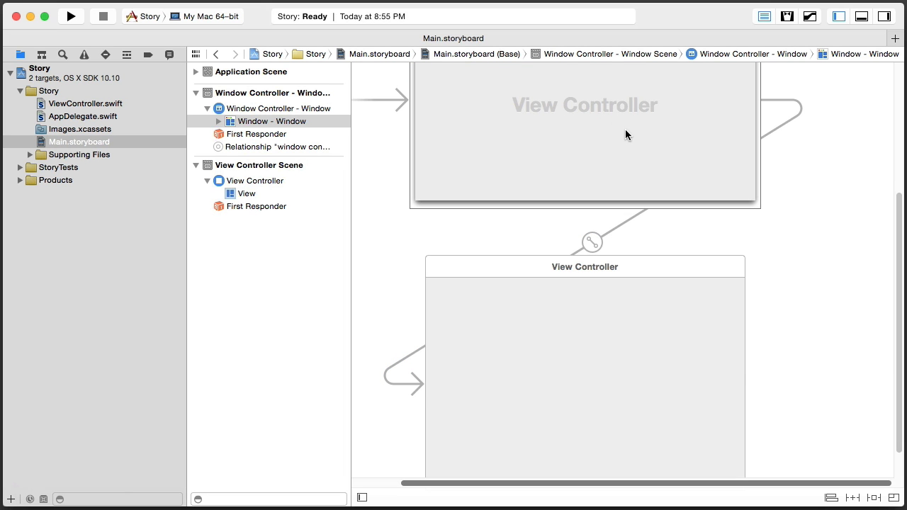
{"action": "mouse_move", "coordinate": [600, 437]}
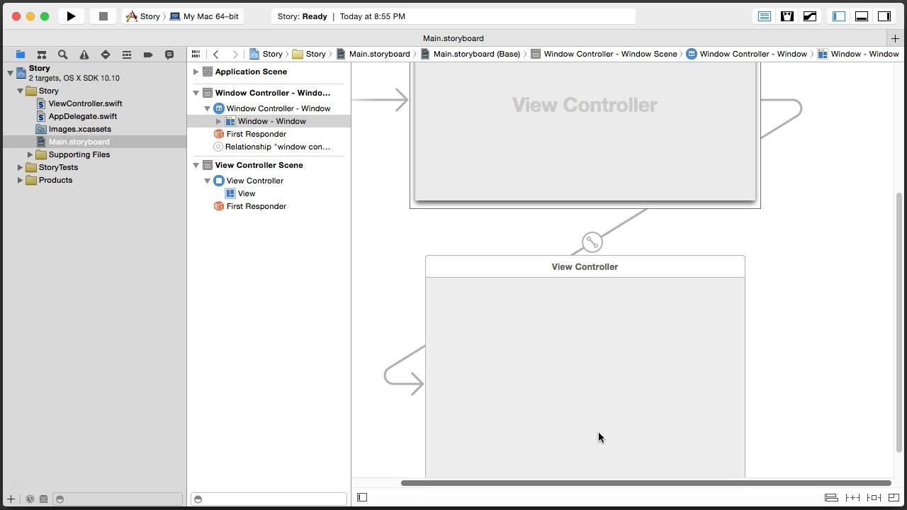
{"action": "mouse_move", "coordinate": [842, 401]}
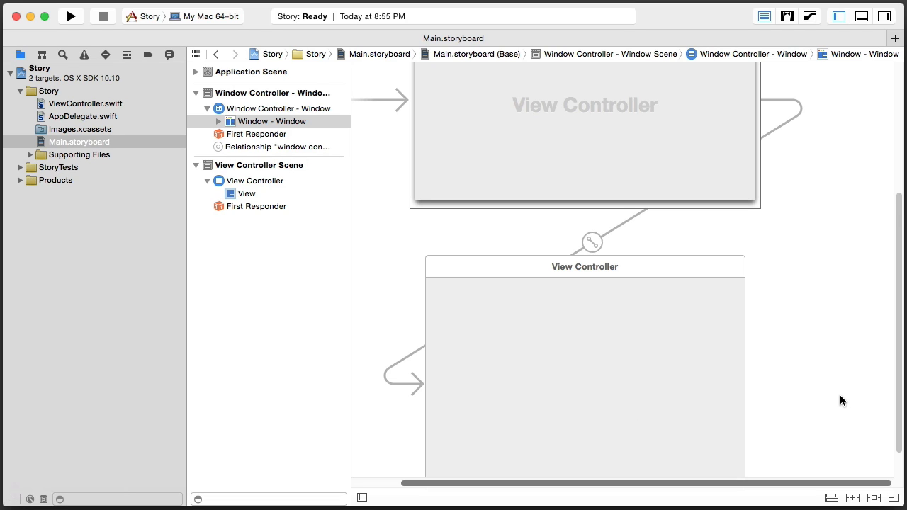
{"action": "scroll", "scroll_direction": "down", "scroll_amount": 3}
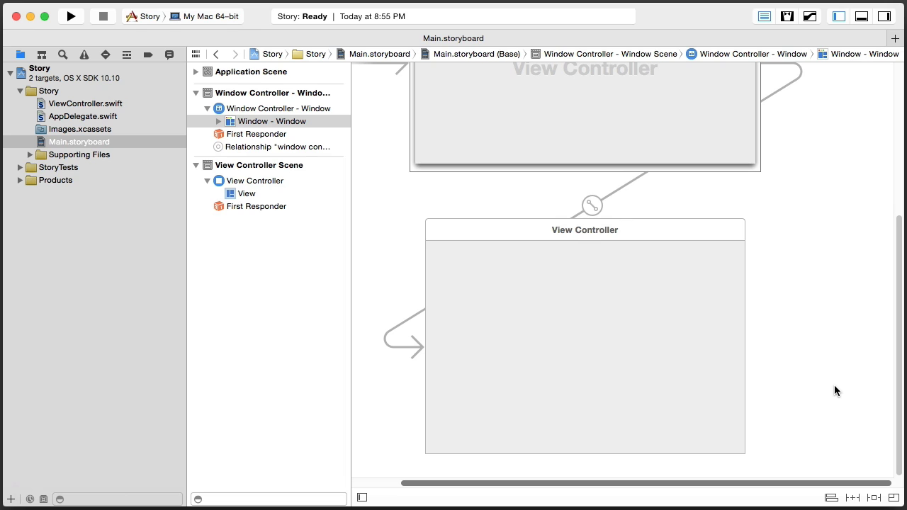
{"action": "mouse_move", "coordinate": [621, 346]}
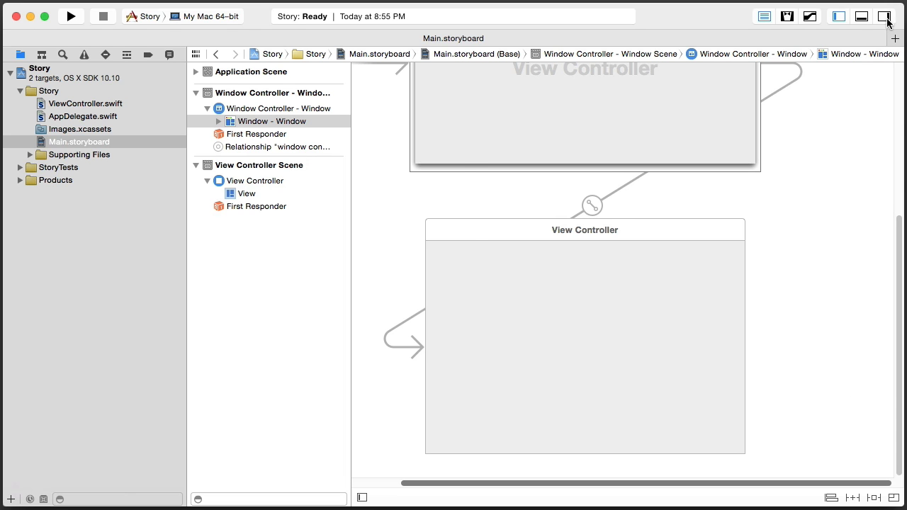
- Find Color Well in the Object Library and add it to the view controller's view
{"action": "left_click", "coordinate": [884, 15]}
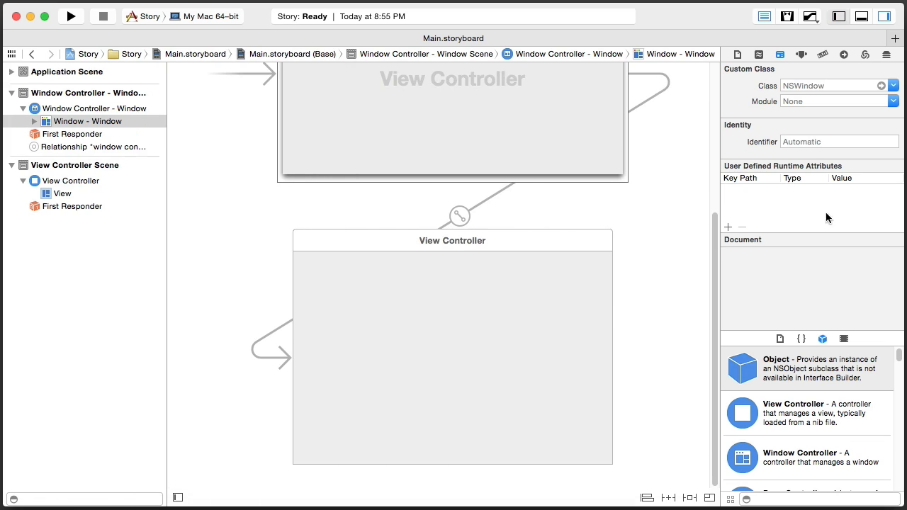
{"action": "scroll", "scroll_direction": "down", "scroll_amount": 3}
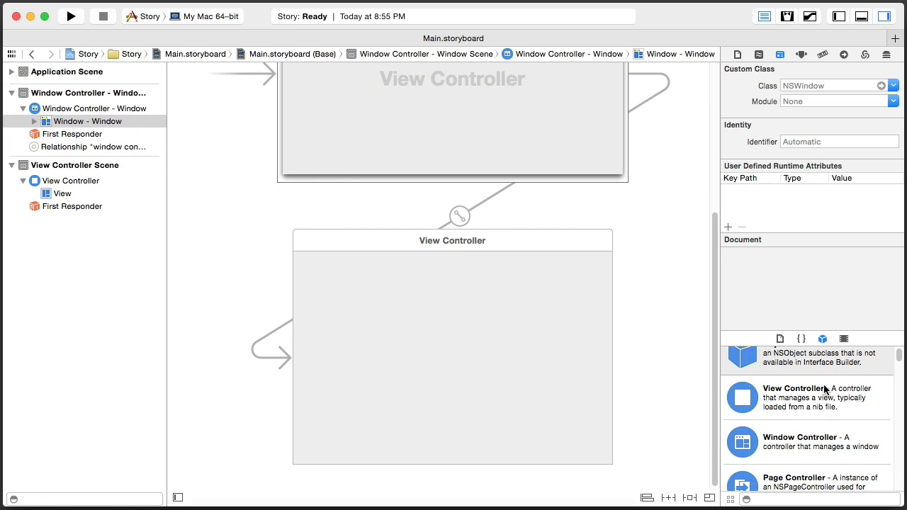
{"action": "scroll", "scroll_direction": "down", "scroll_amount": 3}
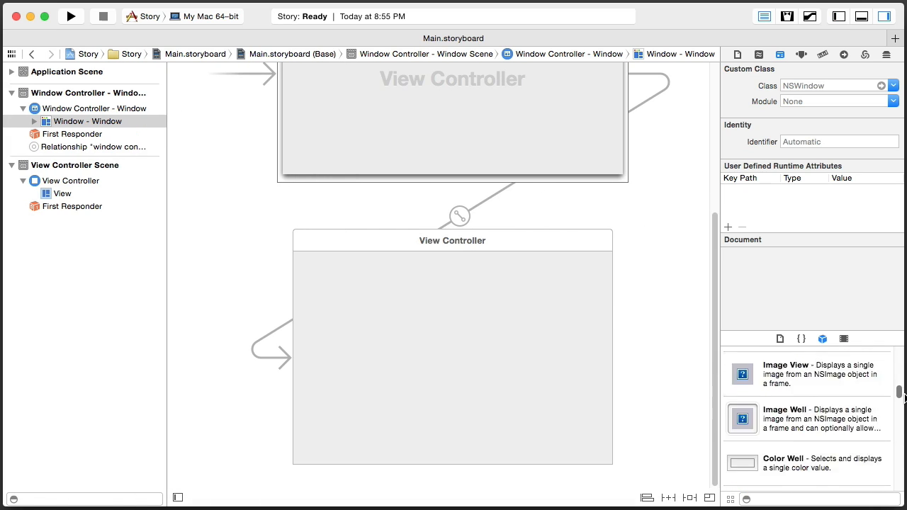
{"action": "scroll", "scroll_direction": "down", "scroll_amount": 3}
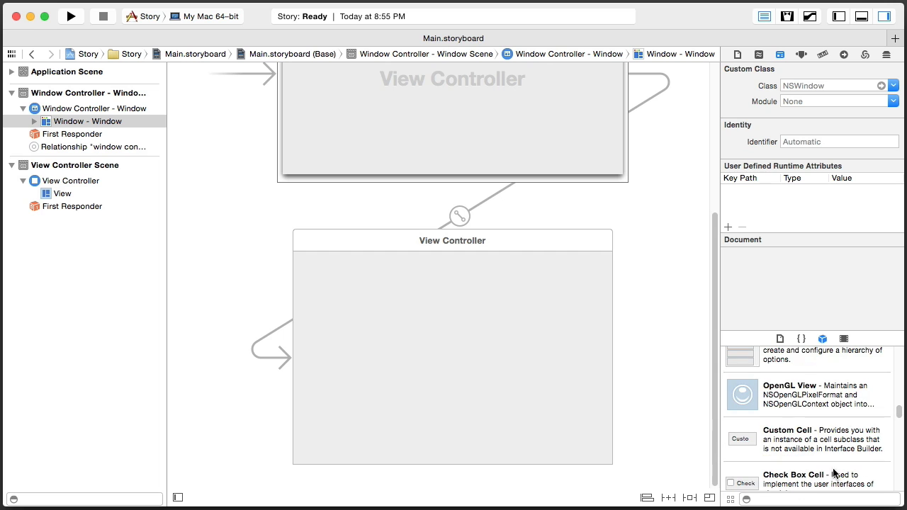
{"action": "type", "text": "color"}
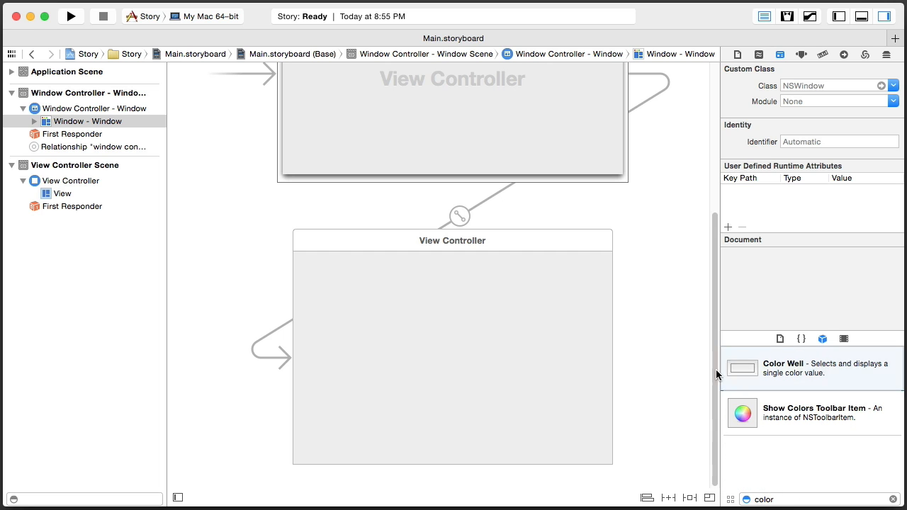
{"action": "left_click_drag", "start_coordinate": [742, 368], "coordinate": [452, 334]}
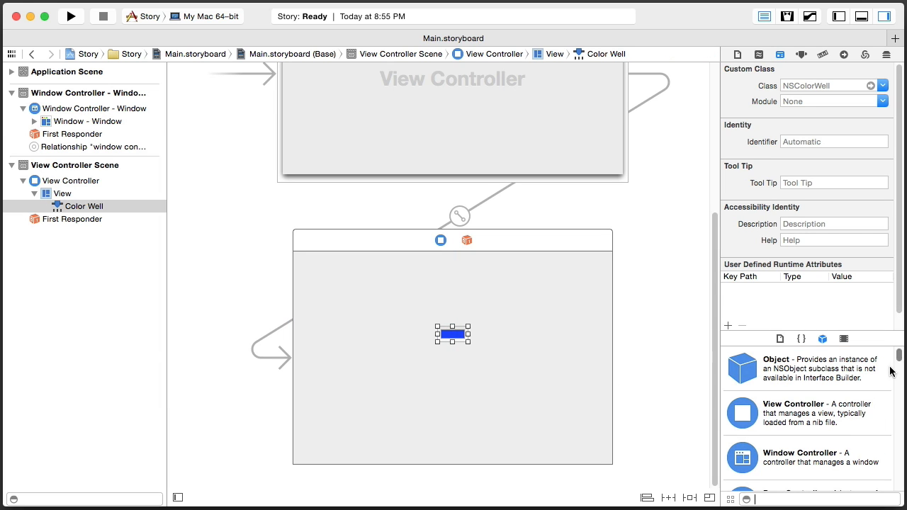
- Add a push button below the color well and select it
{"action": "scroll", "scroll_direction": "down", "scroll_amount": 3}
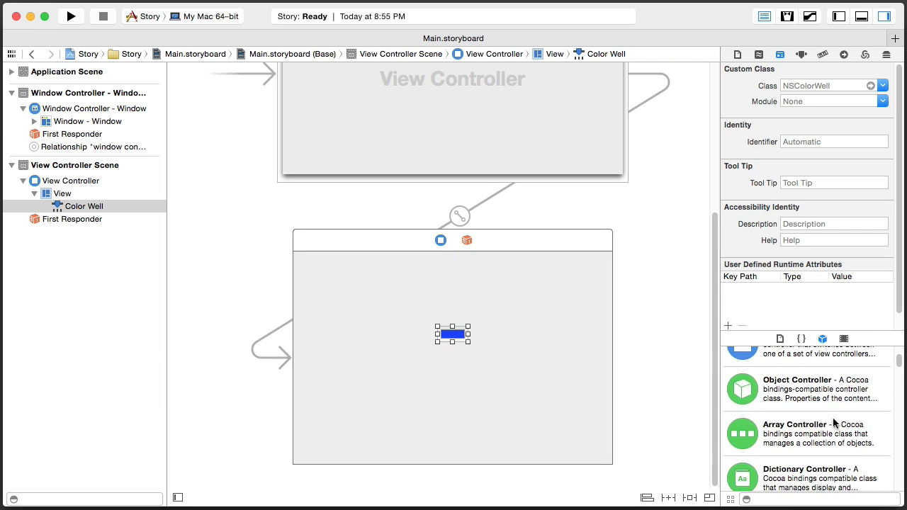
{"action": "scroll", "scroll_direction": "down", "scroll_amount": 3}
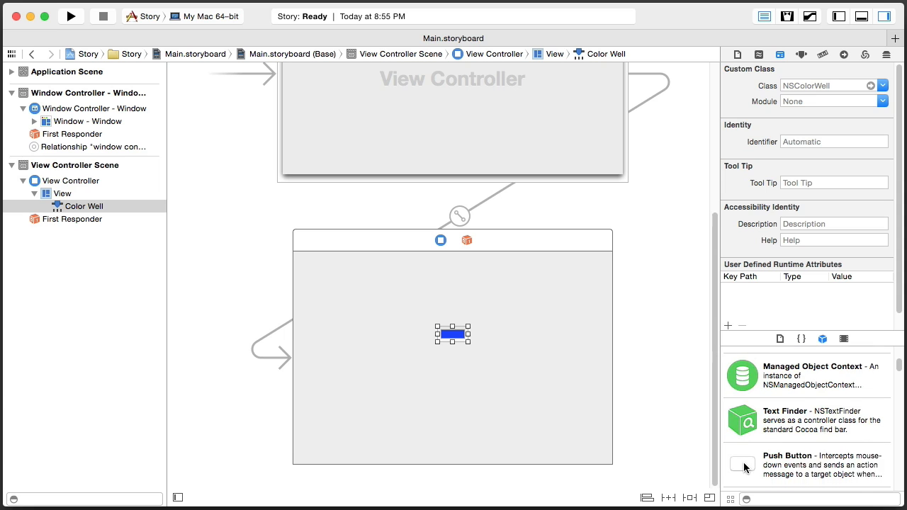
{"action": "left_click_drag", "start_coordinate": [743, 465], "coordinate": [452, 399]}
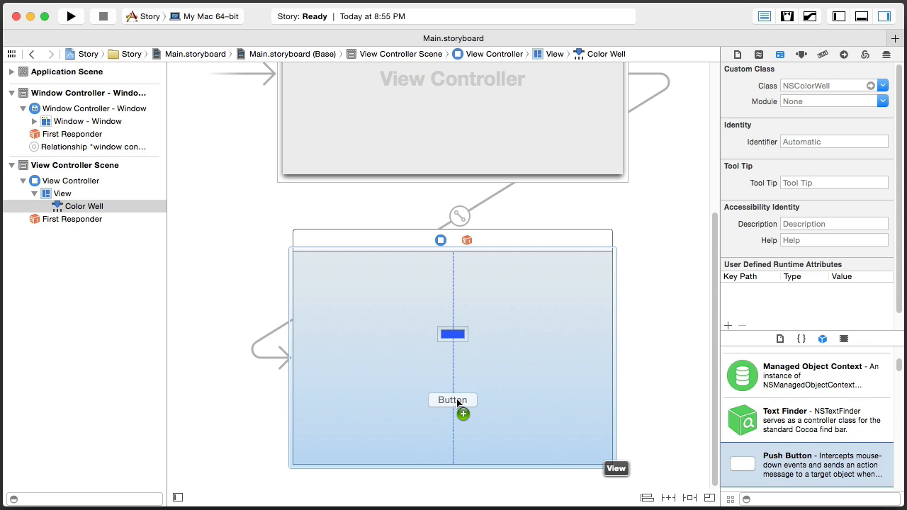
{"action": "left_click", "coordinate": [452, 400]}
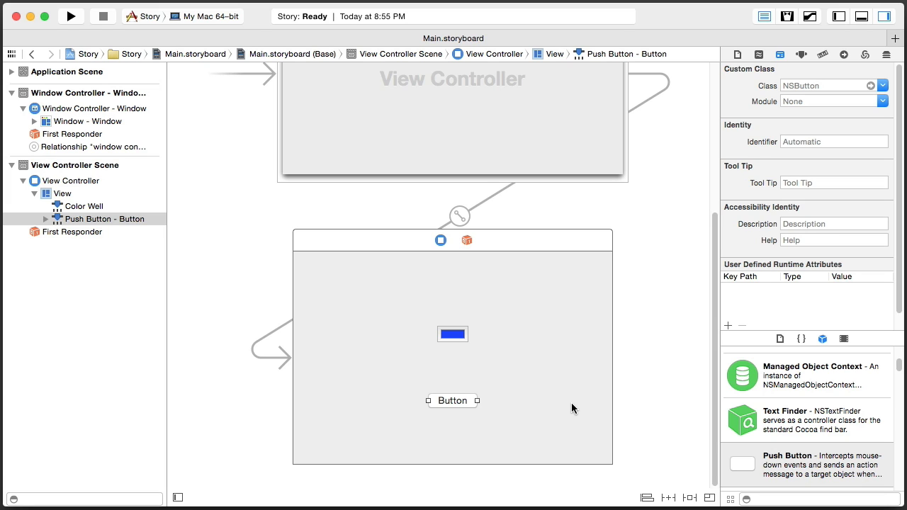
{"action": "mouse_move", "coordinate": [557, 387]}
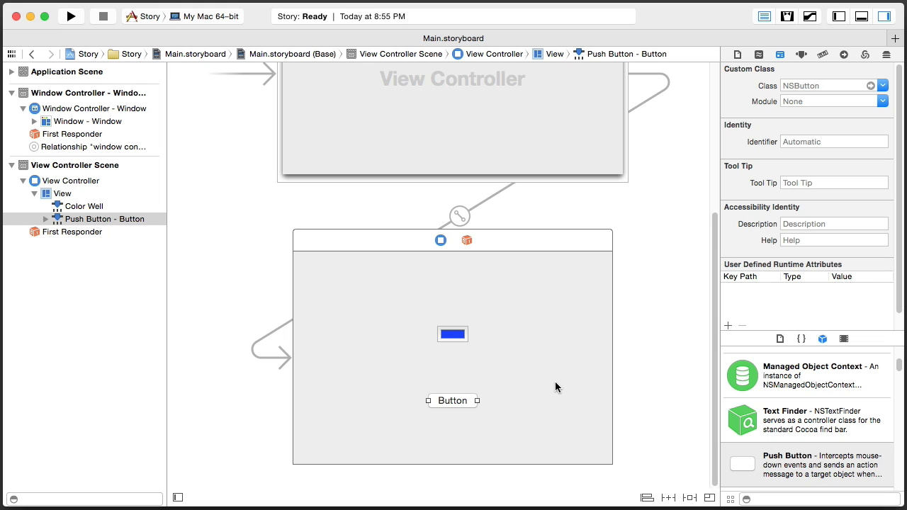
{"action": "mouse_move", "coordinate": [456, 340]}
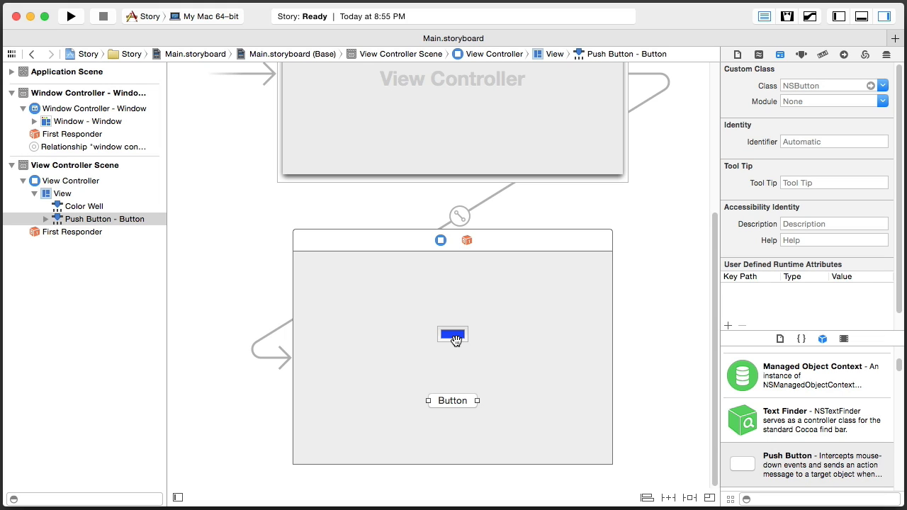
{"action": "mouse_move", "coordinate": [785, 28]}
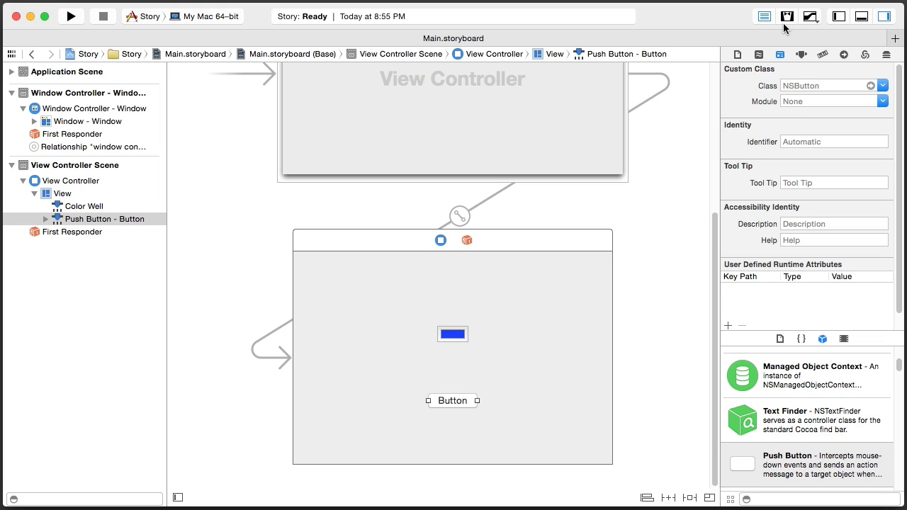
- Create the NSColorWell outlet 'well' in ViewController.swift via the Assistant Editor, then return to the storyboard alone
{"action": "left_click", "coordinate": [787, 15]}
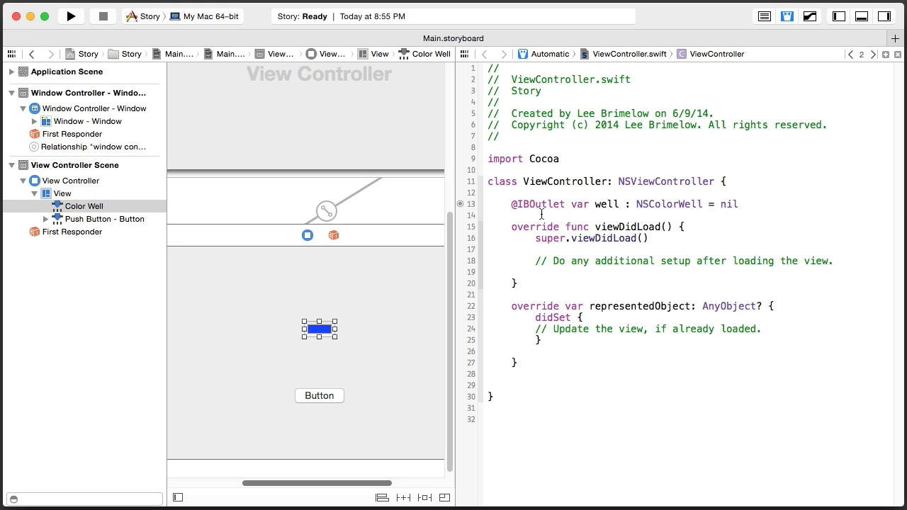
{"action": "left_click", "coordinate": [511, 193]}
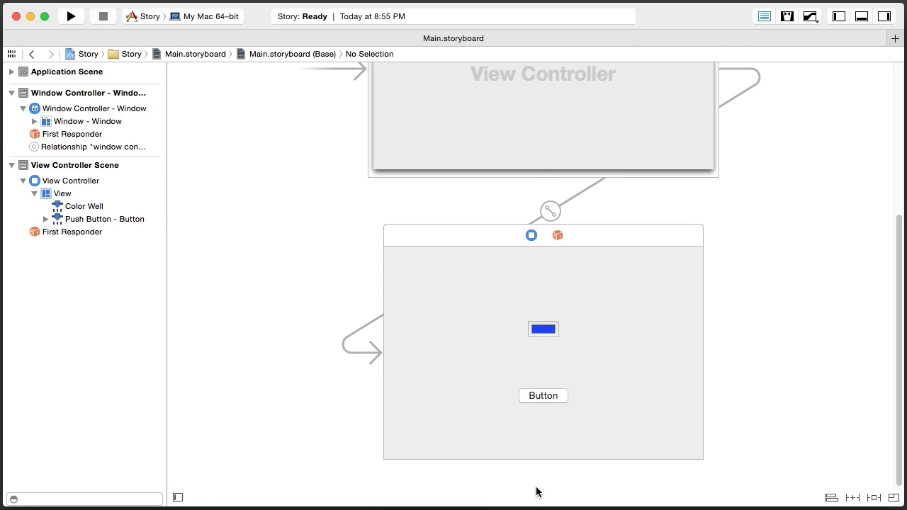
{"action": "mouse_move", "coordinate": [561, 274]}
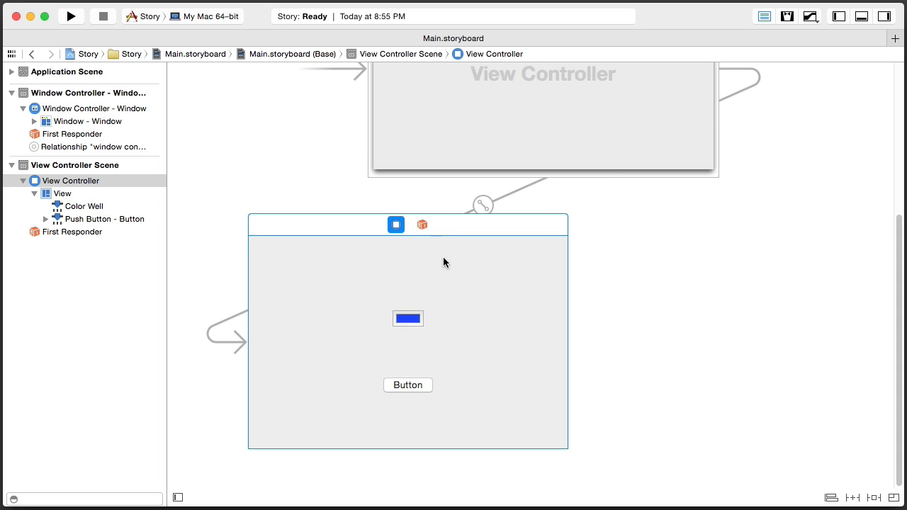
{"action": "mouse_move", "coordinate": [411, 392]}
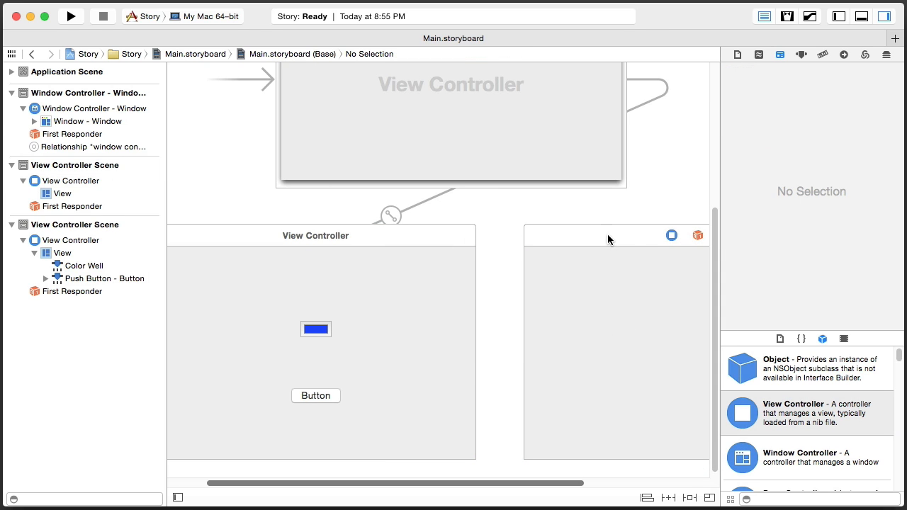
- Scroll right to the new empty view controller scene and search the library for 'box'
{"action": "scroll", "scroll_direction": "right", "scroll_amount": 3}
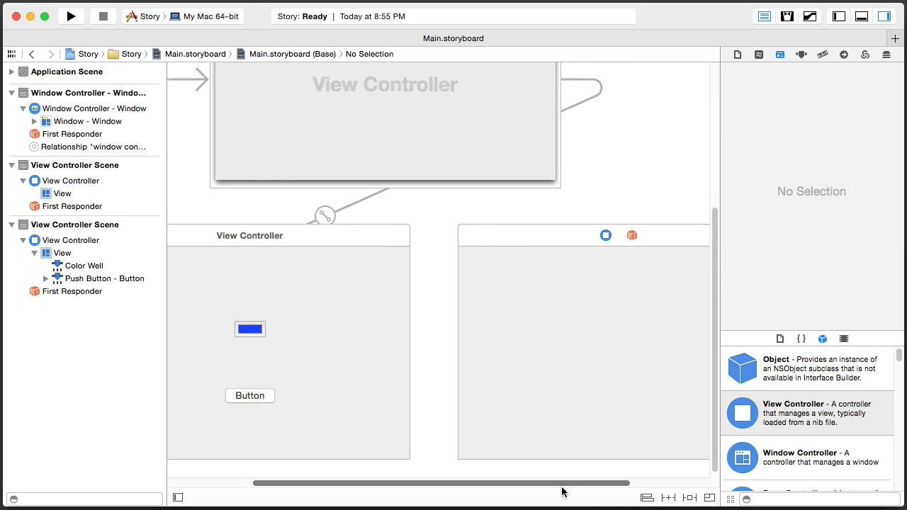
{"action": "scroll", "scroll_direction": "right", "scroll_amount": 3}
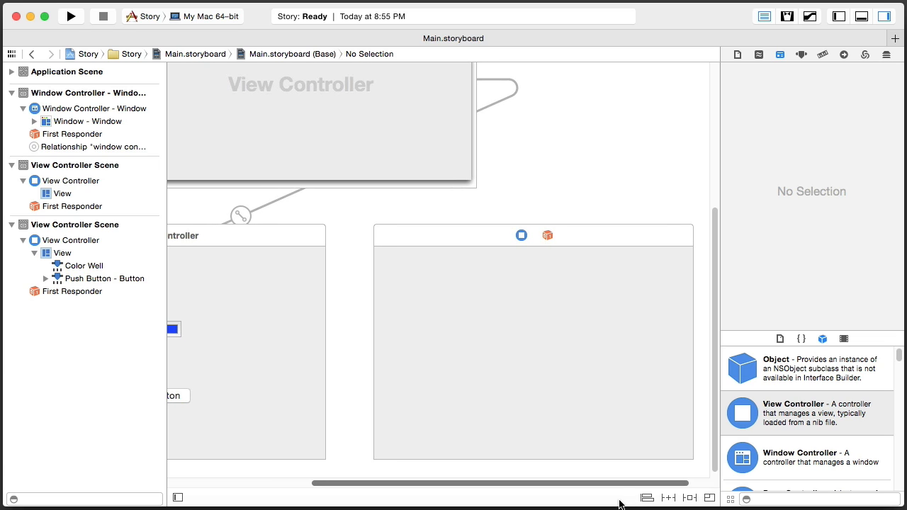
{"action": "mouse_move", "coordinate": [808, 505]}
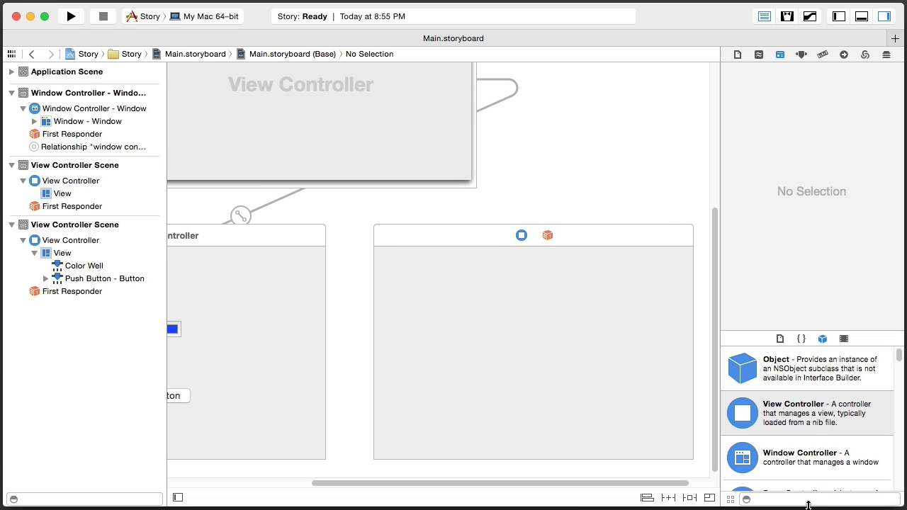
{"action": "type", "text": "box"}
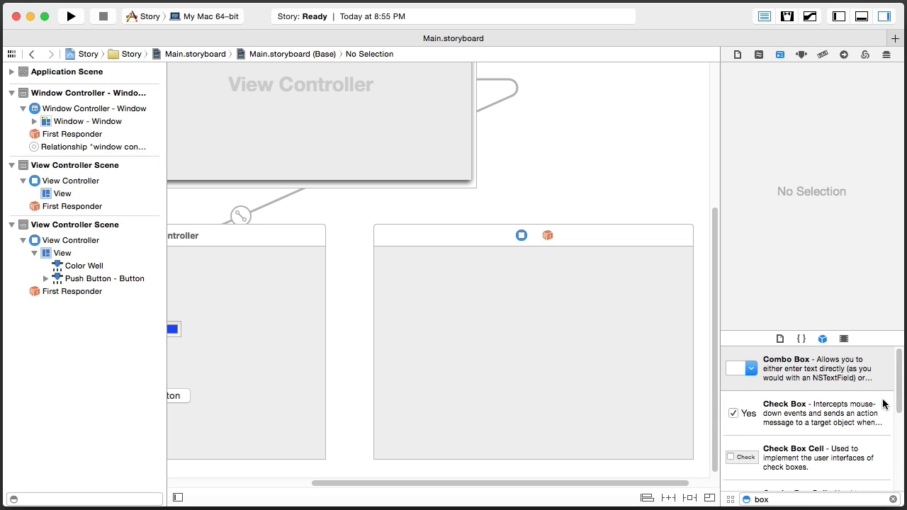
- Set the new scene's box to Custom box type with a line border and check its appearance
{"action": "scroll", "scroll_direction": "down", "scroll_amount": 3}
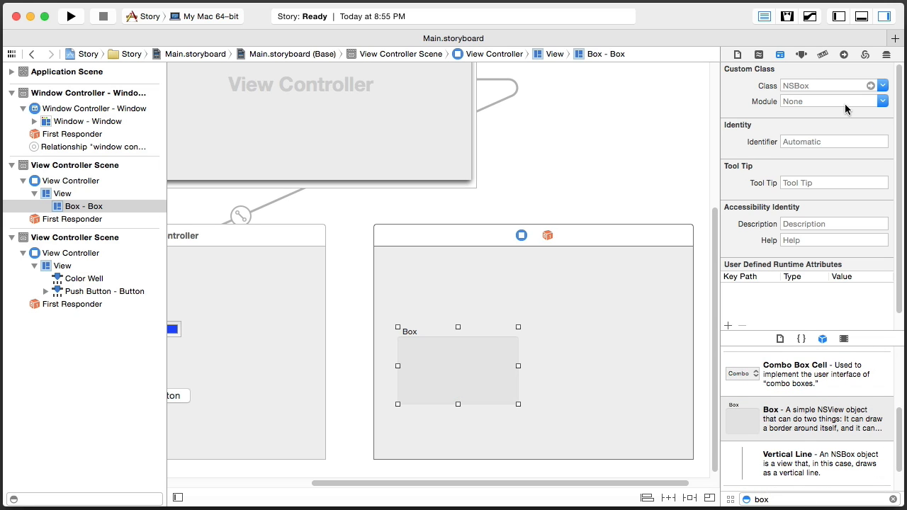
{"action": "left_click", "coordinate": [800, 53]}
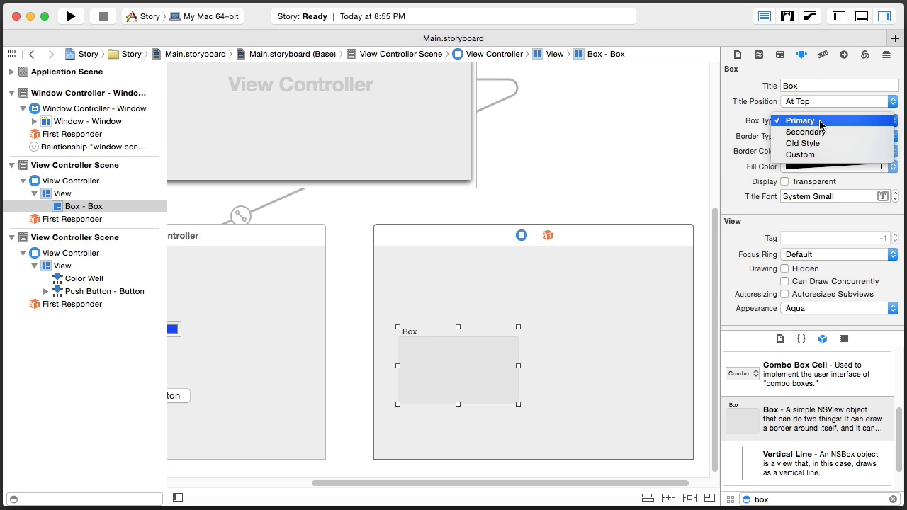
{"action": "left_click", "coordinate": [802, 154]}
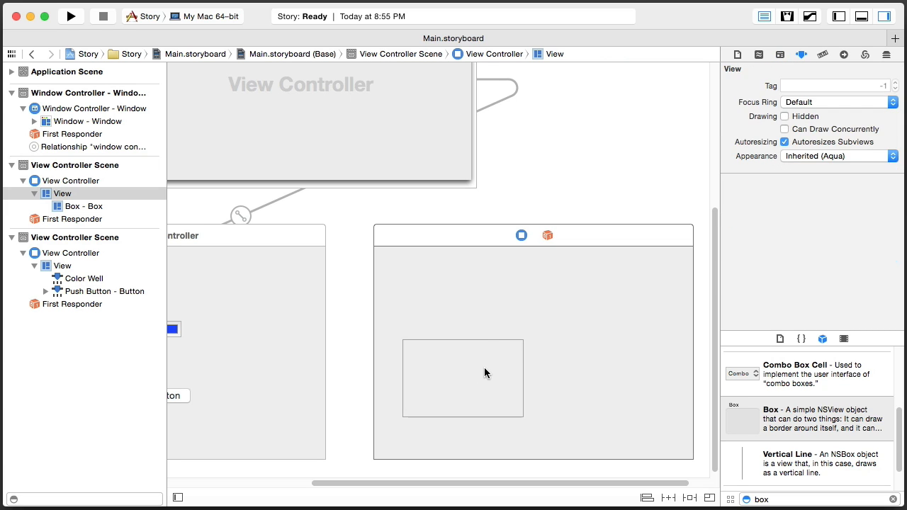
{"action": "left_click", "coordinate": [462, 377]}
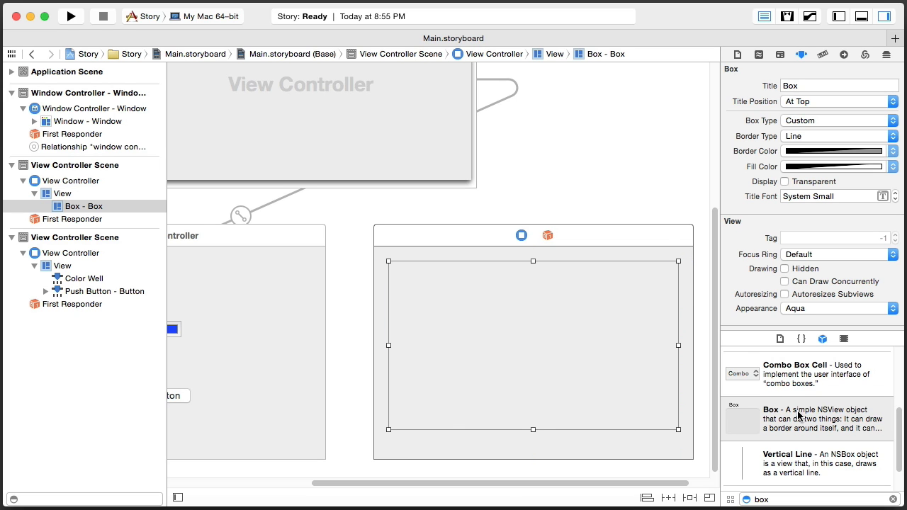
{"action": "scroll", "scroll_direction": "down", "scroll_amount": 3}
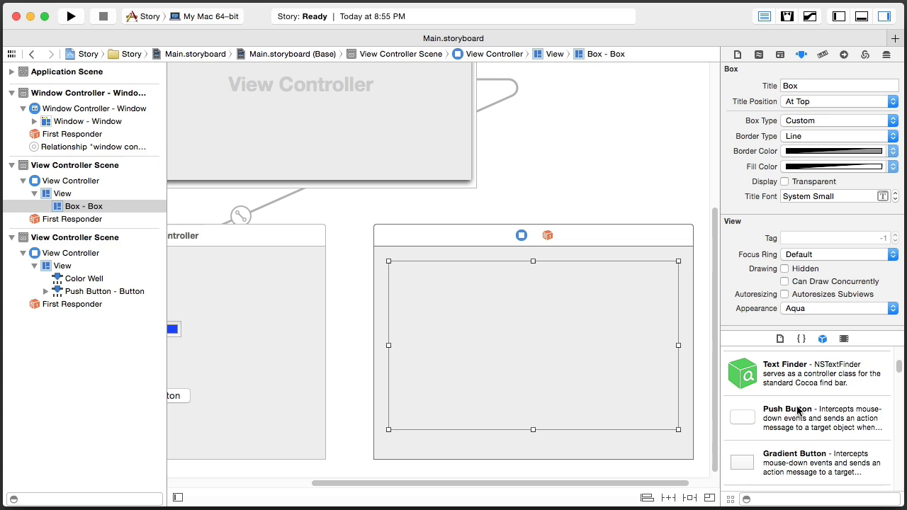
- Add a push button below the box in the second view controller and select it
{"action": "left_click_drag", "start_coordinate": [743, 417], "coordinate": [539, 445]}
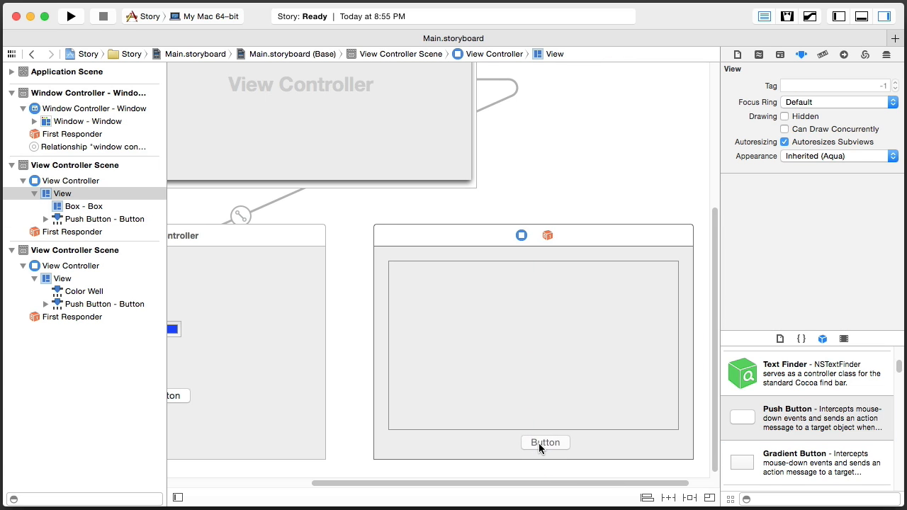
{"action": "left_click", "coordinate": [544, 442]}
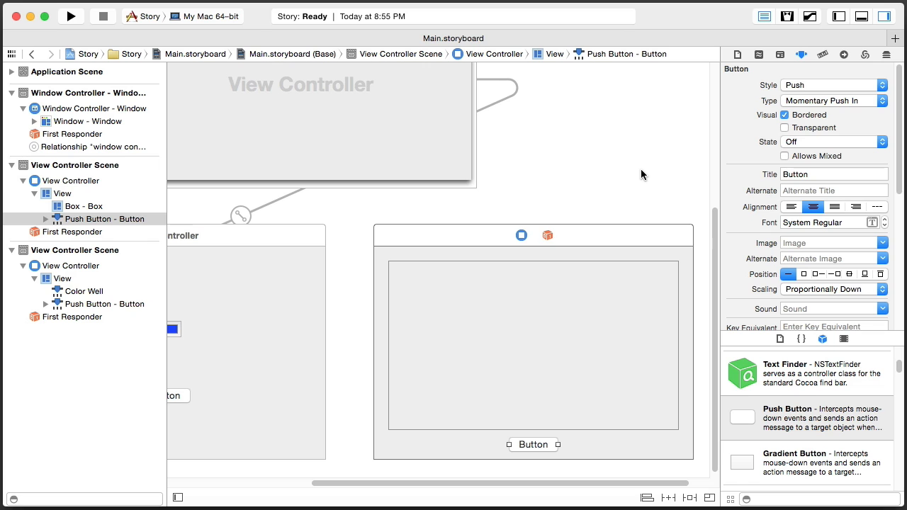
{"action": "mouse_move", "coordinate": [210, 293]}
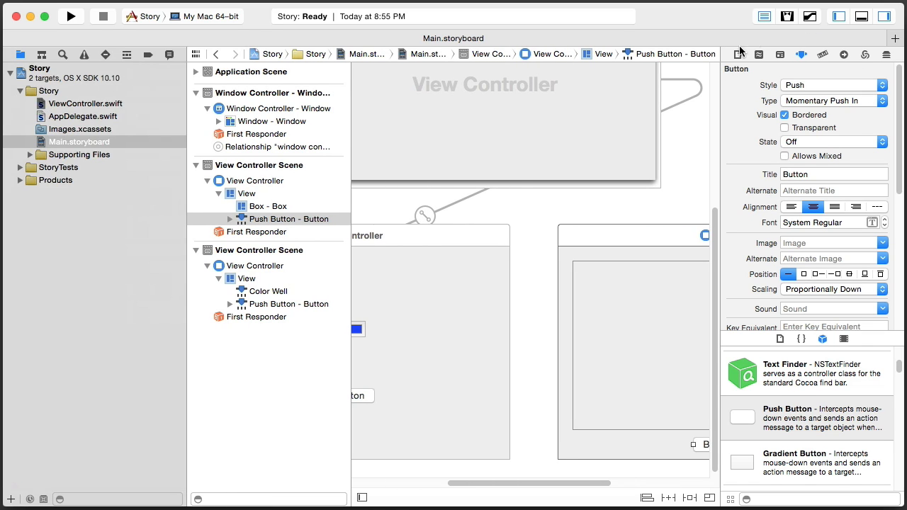
- Add a new Swift NSViewController subclass named SecondController without a XIB to the Story group
{"action": "right_click", "coordinate": [40, 91]}
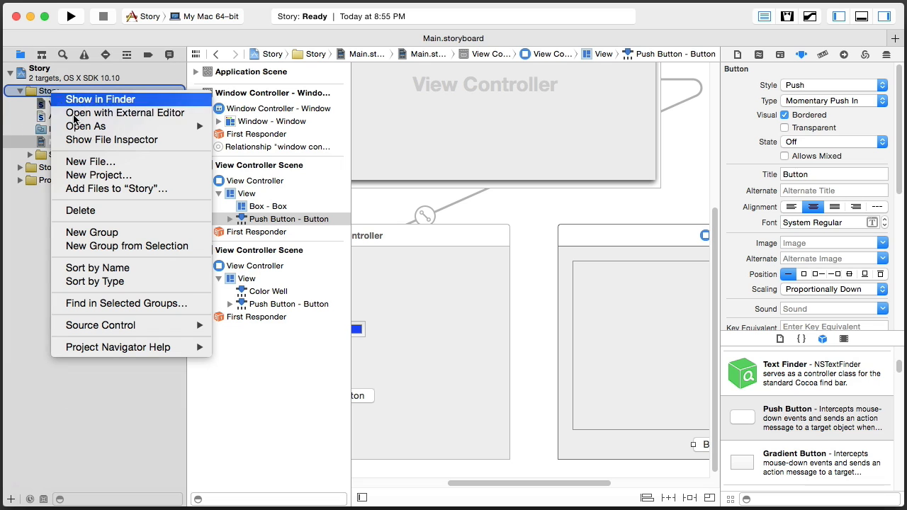
{"action": "mouse_move", "coordinate": [117, 161]}
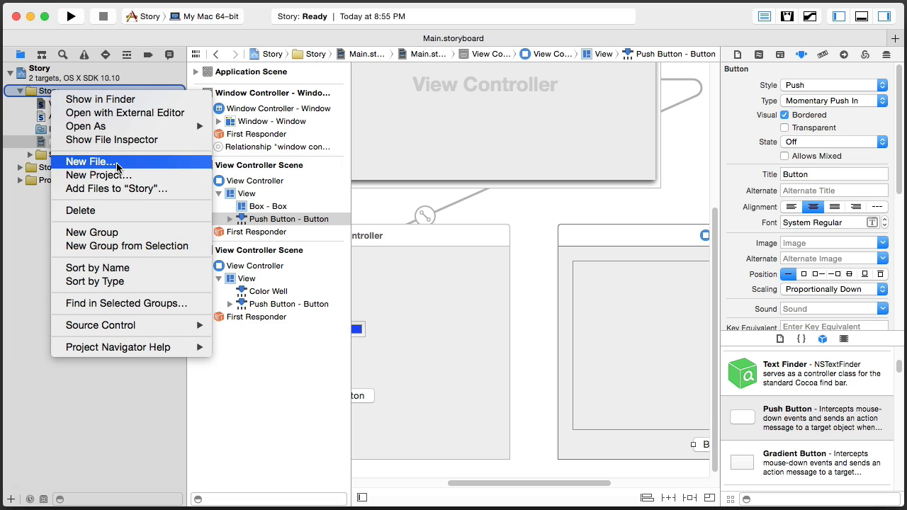
{"action": "left_click", "coordinate": [89, 161]}
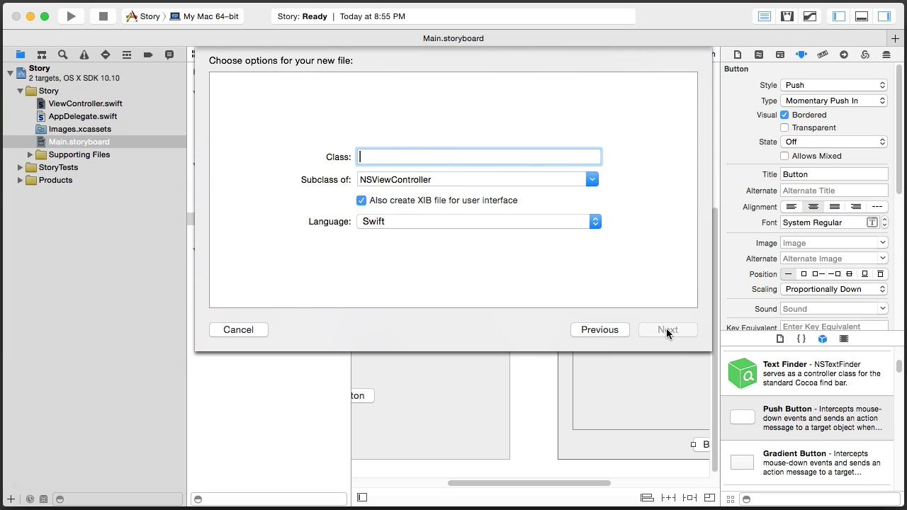
{"action": "type", "text": "SecondContr"}
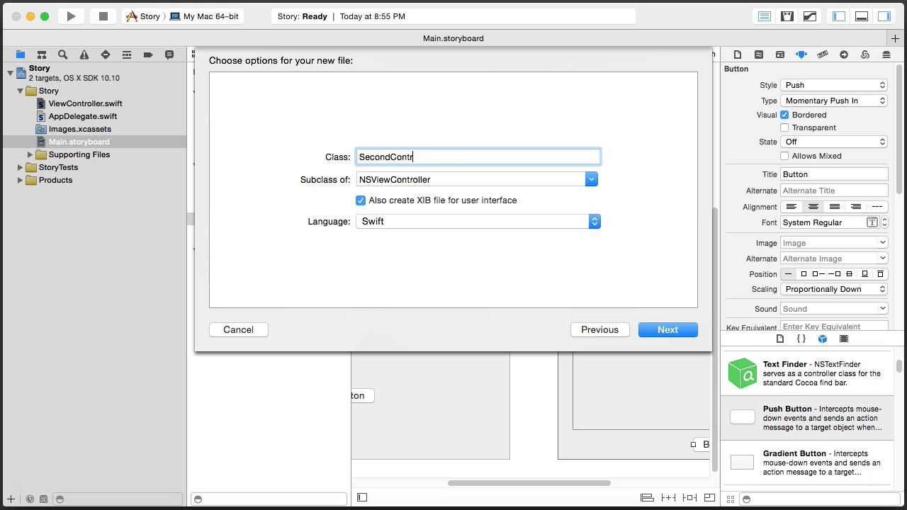
{"action": "type", "text": "oller"}
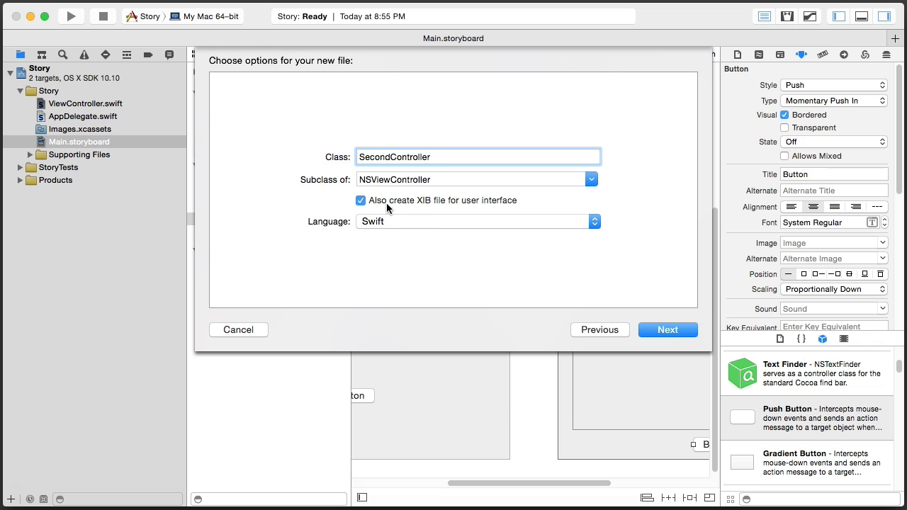
{"action": "left_click", "coordinate": [360, 201]}
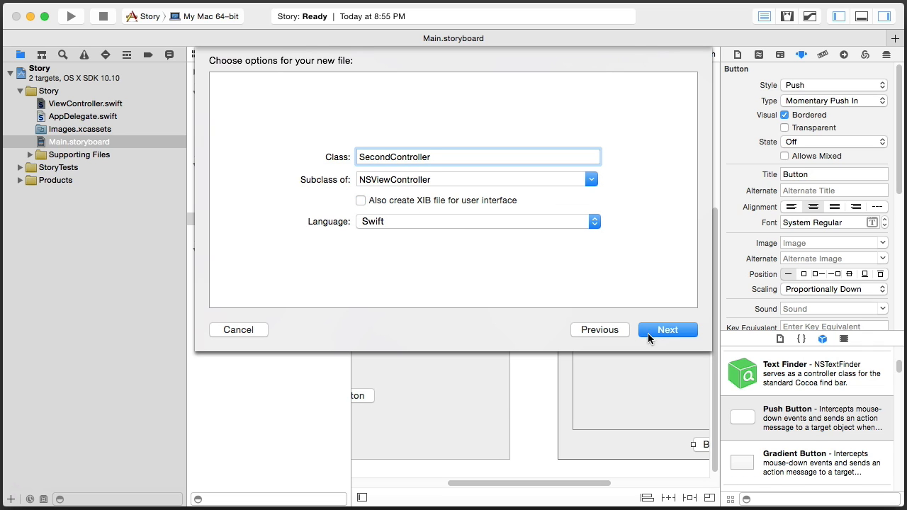
{"action": "left_click", "coordinate": [666, 329]}
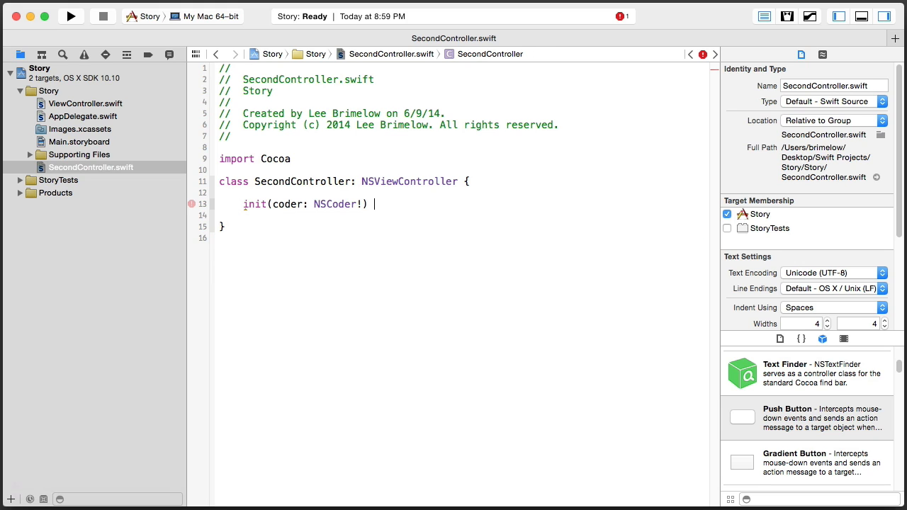
- Write init(coder:) calling super.init(coder: coder) in SecondController, then go to Main.storyboard
{"action": "type", "text": "{"}
{"action": "left_click", "coordinate": [460, 215]}
{"action": "type", "text": "super.init("}
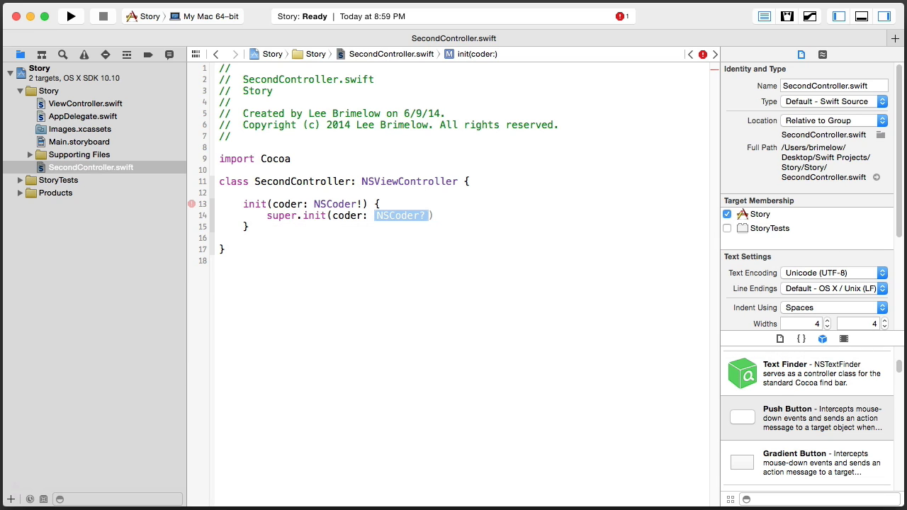
{"action": "type", "text": "coder"}
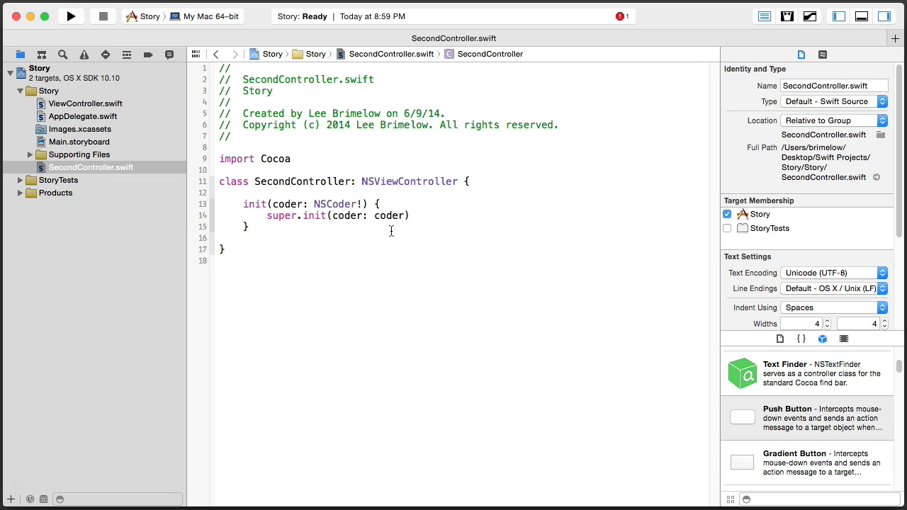
{"action": "mouse_move", "coordinate": [329, 198]}
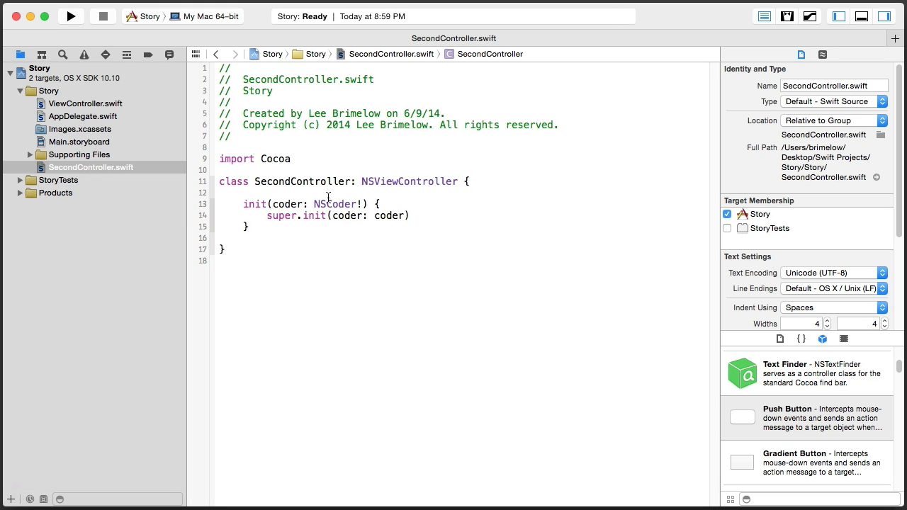
{"action": "left_click", "coordinate": [80, 141]}
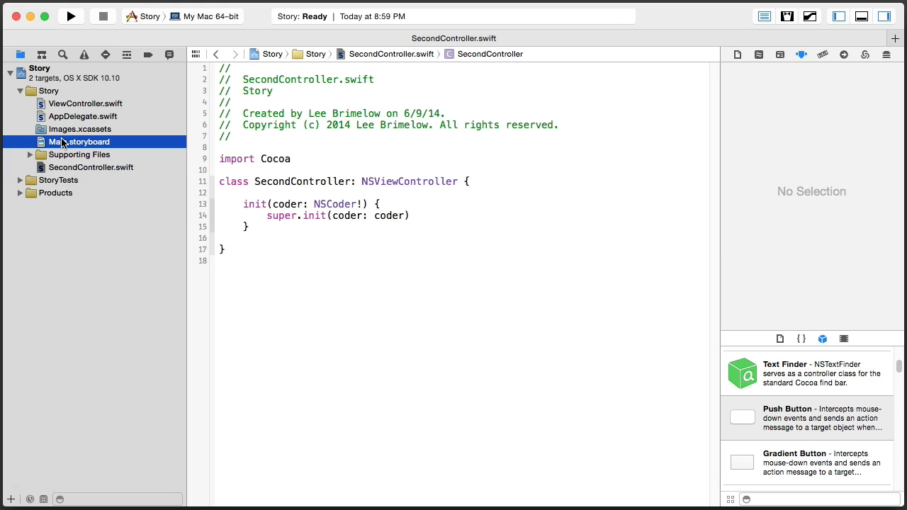
- Set the second view controller's custom class to SecondController in the Identity inspector
{"action": "left_click", "coordinate": [80, 141]}
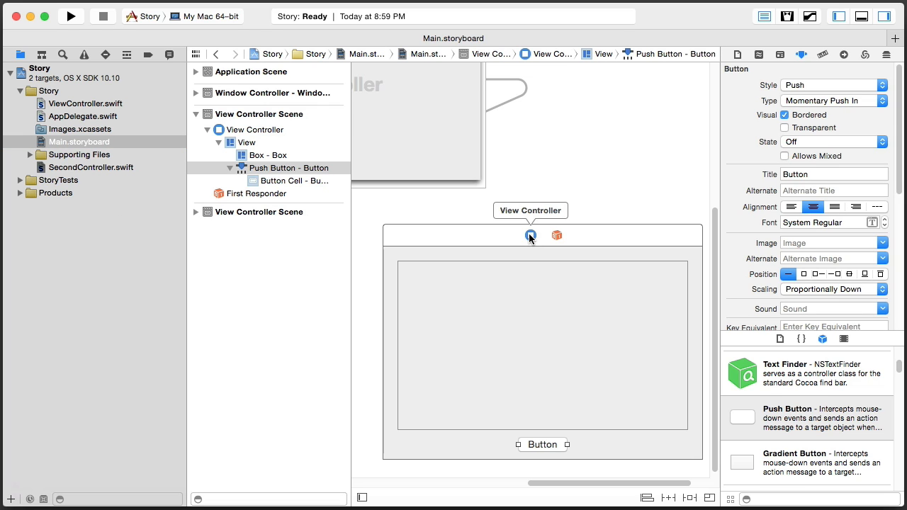
{"action": "left_click", "coordinate": [530, 235]}
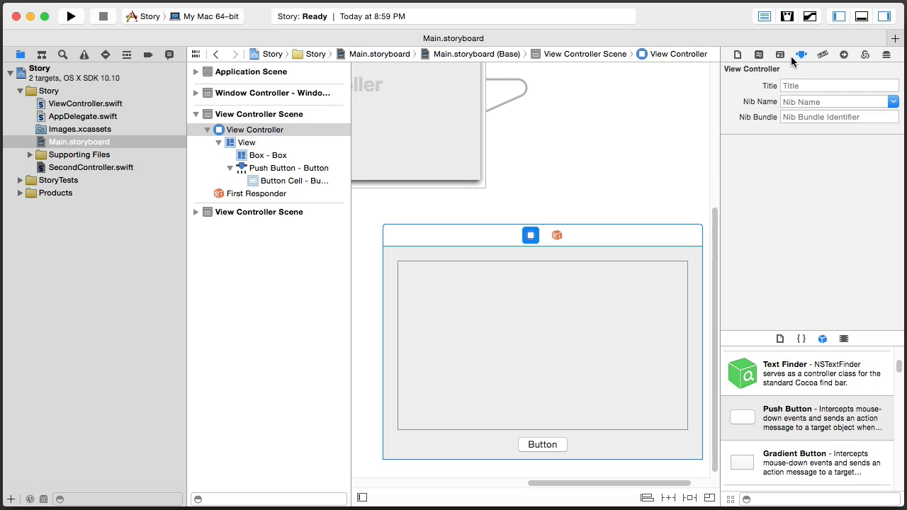
{"action": "left_click", "coordinate": [779, 54]}
{"action": "type", "text": "SecondController"}
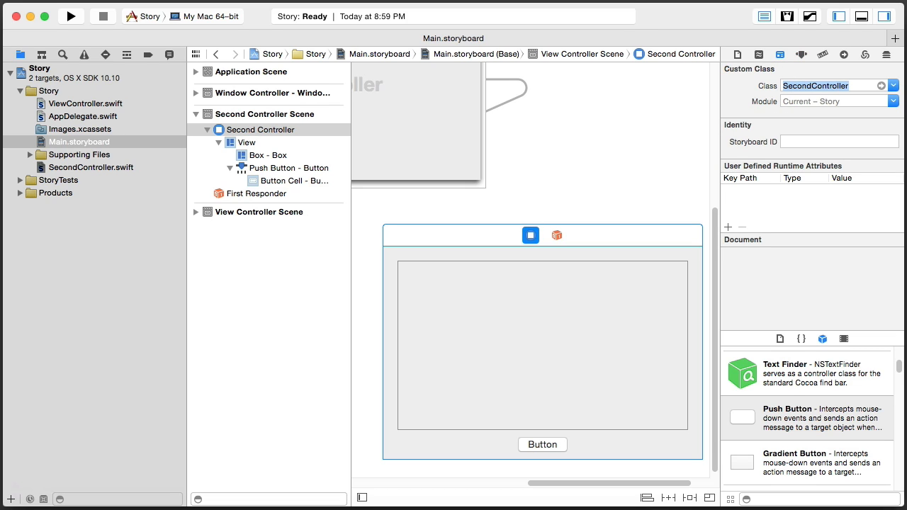
{"action": "mouse_move", "coordinate": [572, 218]}
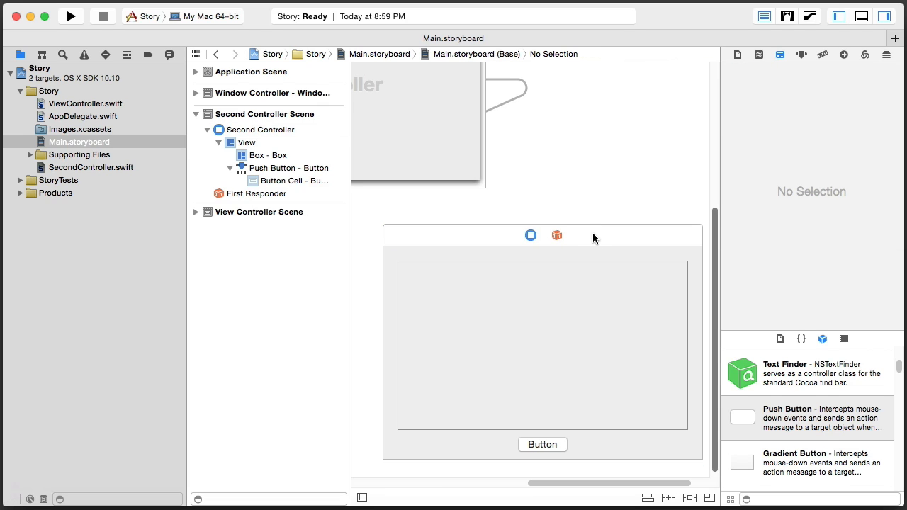
{"action": "left_click", "coordinate": [530, 236]}
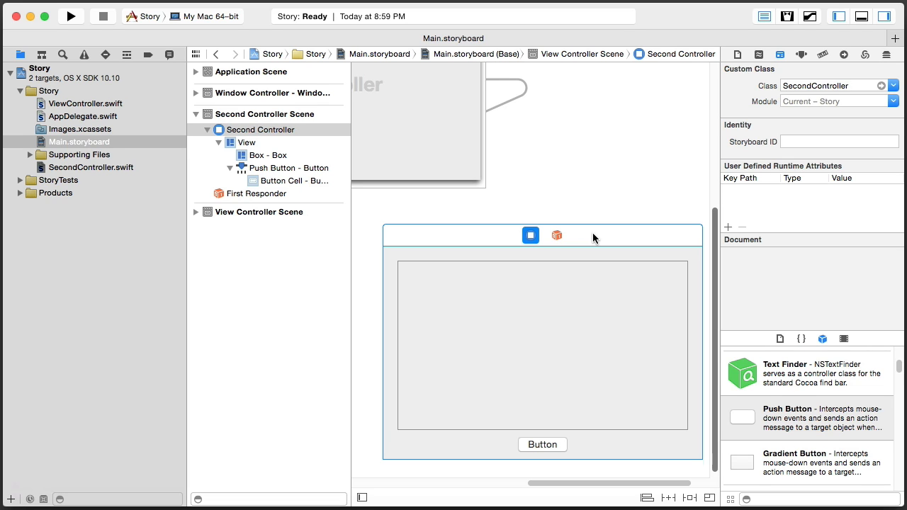
{"action": "mouse_move", "coordinate": [506, 445]}
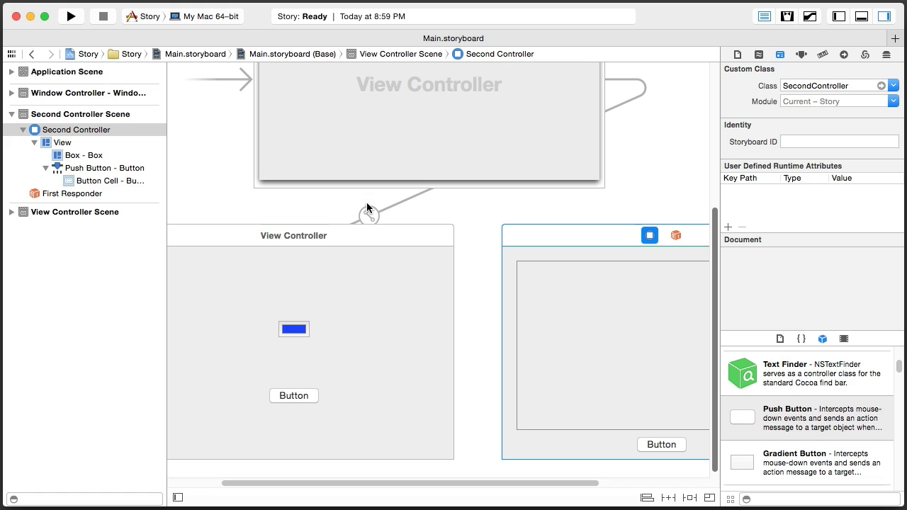
{"action": "mouse_move", "coordinate": [354, 379]}
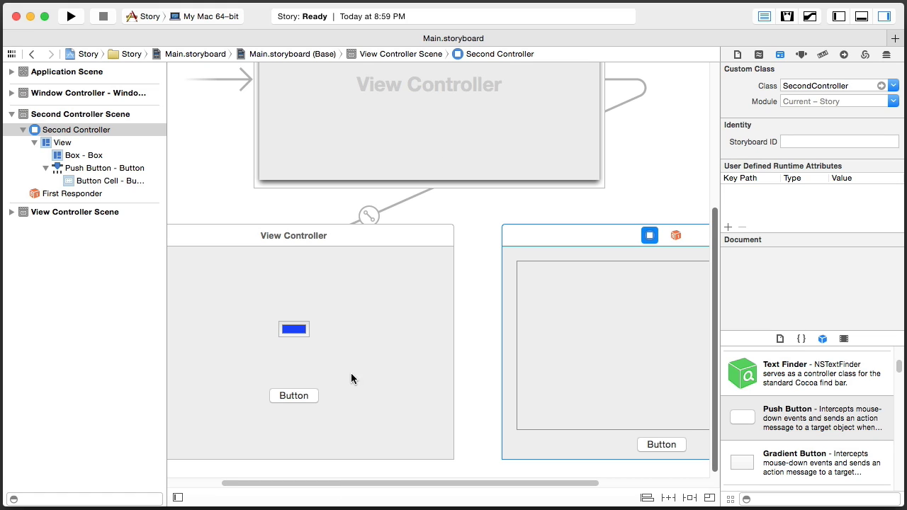
{"action": "mouse_move", "coordinate": [360, 388]}
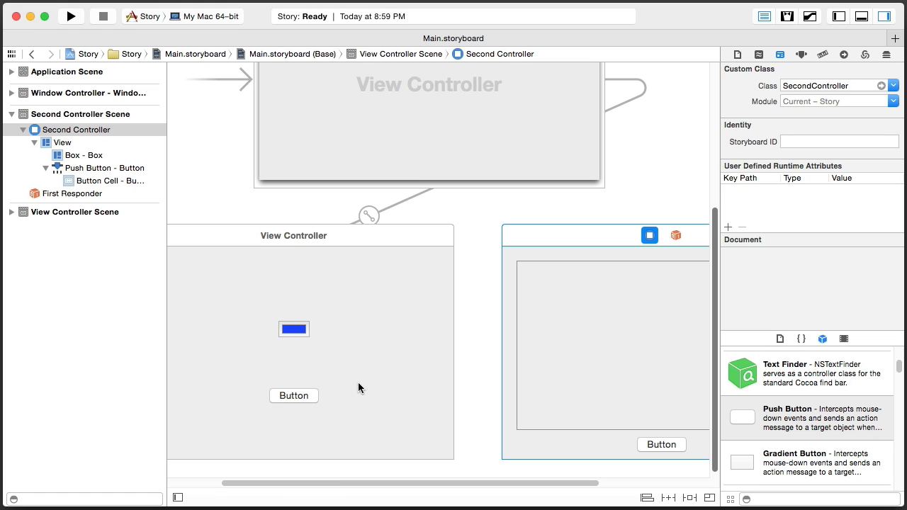
{"action": "mouse_move", "coordinate": [300, 395]}
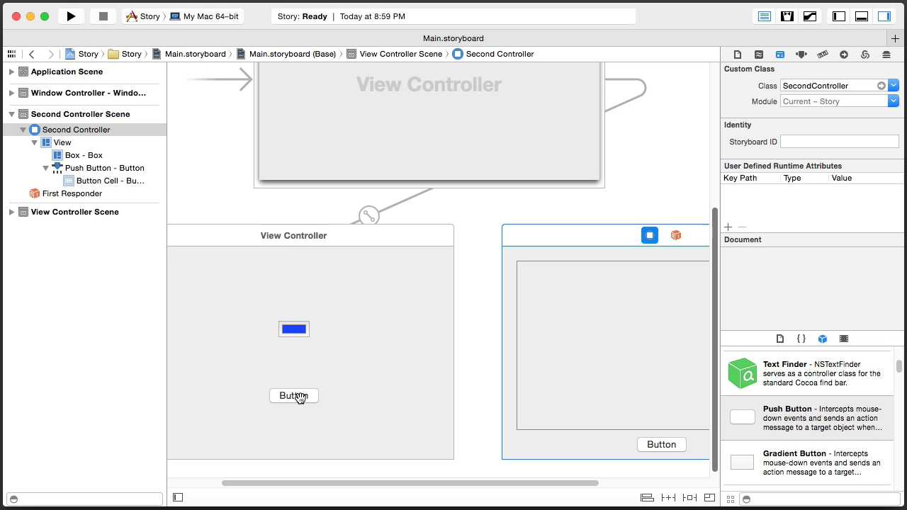
{"action": "mouse_move", "coordinate": [509, 354]}
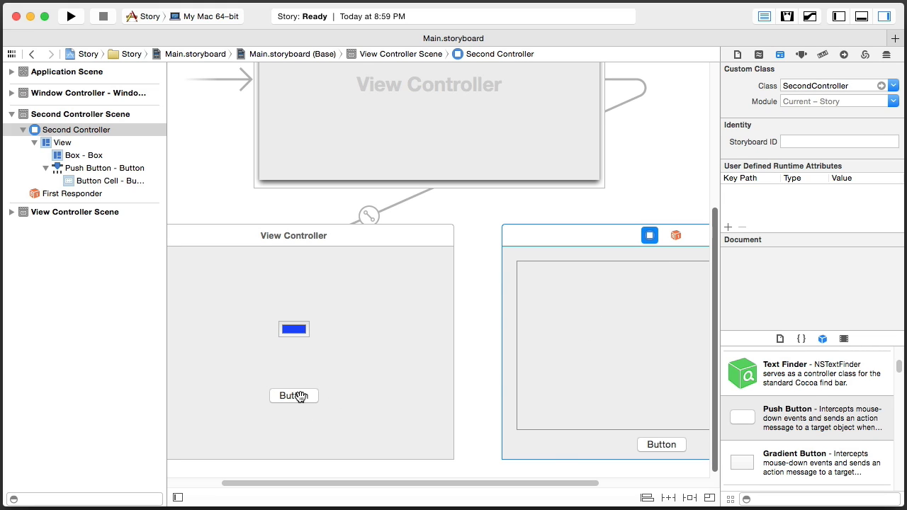
- Connect the first controller's button to Second Controller with a sheet segue and select it
{"action": "left_click_drag", "start_coordinate": [294, 395], "coordinate": [486, 438]}
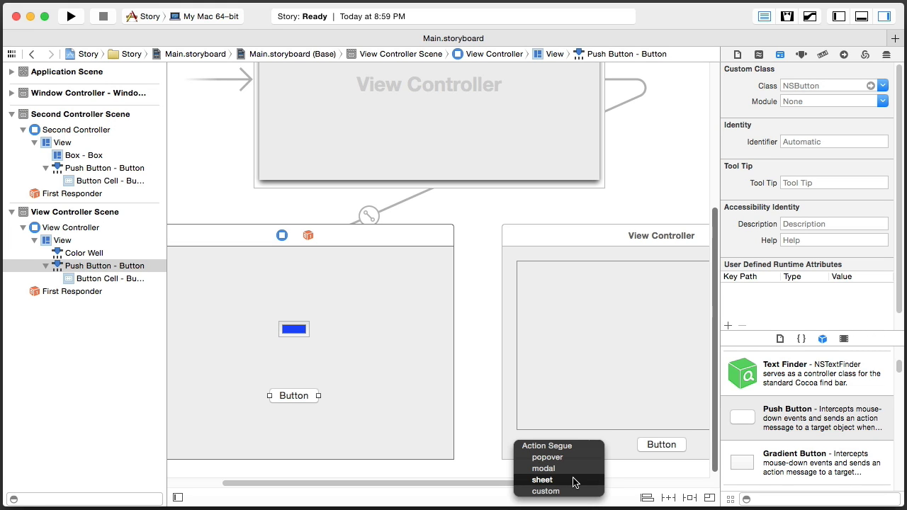
{"action": "left_click", "coordinate": [542, 479]}
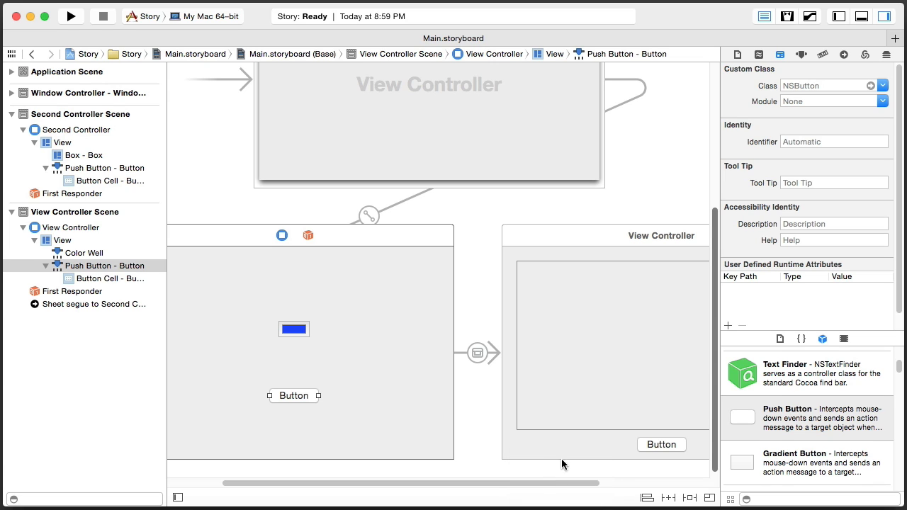
{"action": "left_click", "coordinate": [476, 353]}
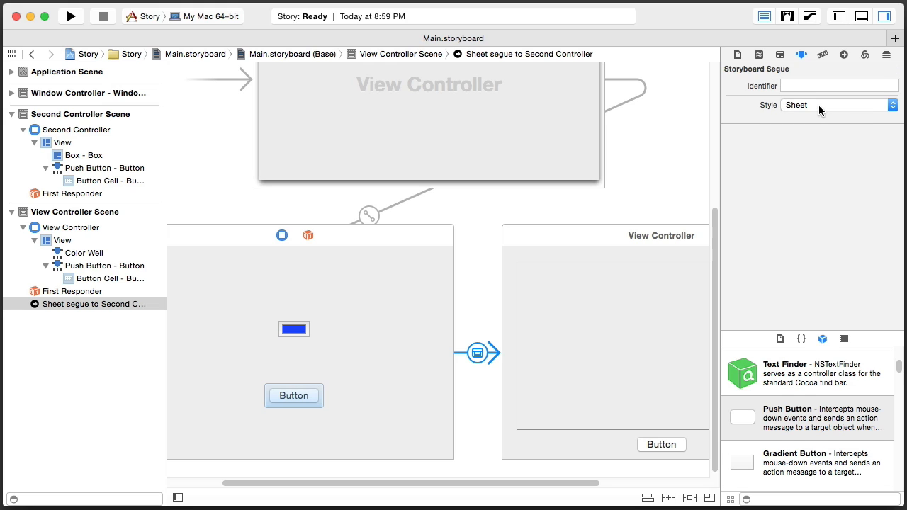
- Give the sheet segue the identifier mySeg, then build and run the Story app
{"action": "left_click", "coordinate": [839, 85]}
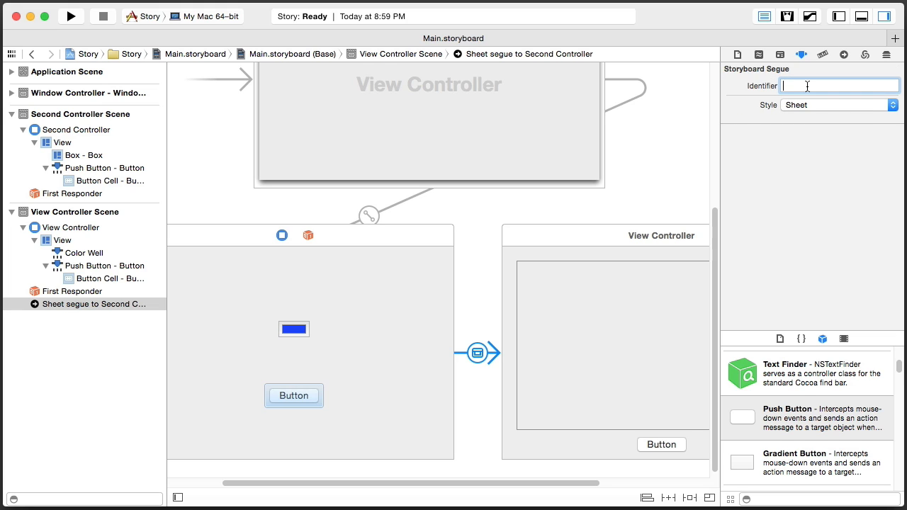
{"action": "type", "text": "mySeg"}
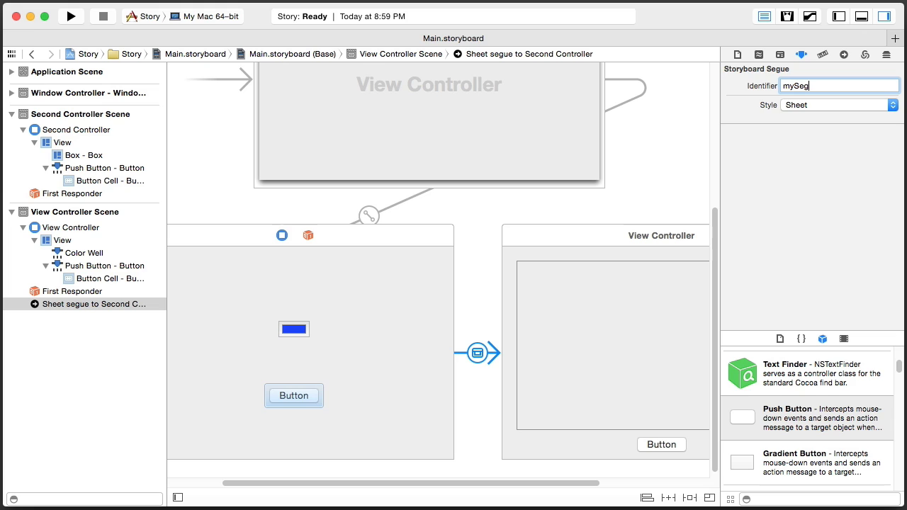
{"action": "left_click", "coordinate": [551, 244]}
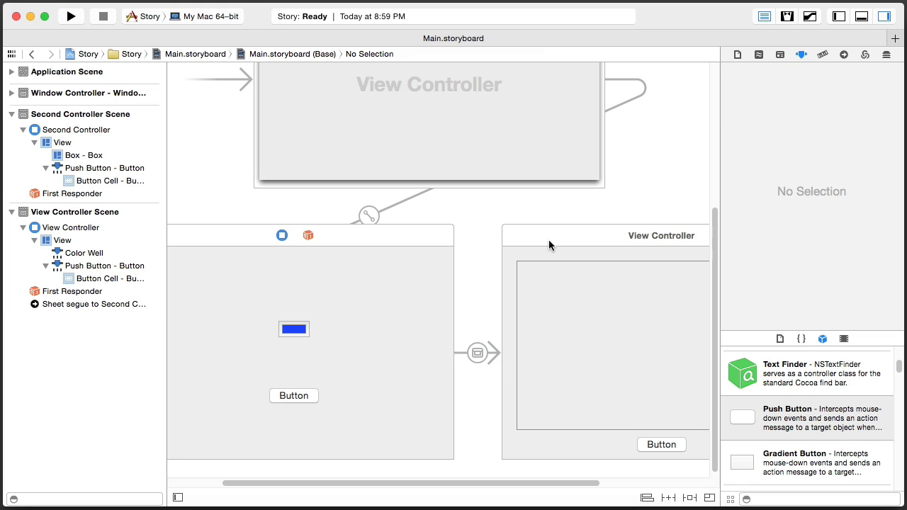
{"action": "mouse_move", "coordinate": [476, 357]}
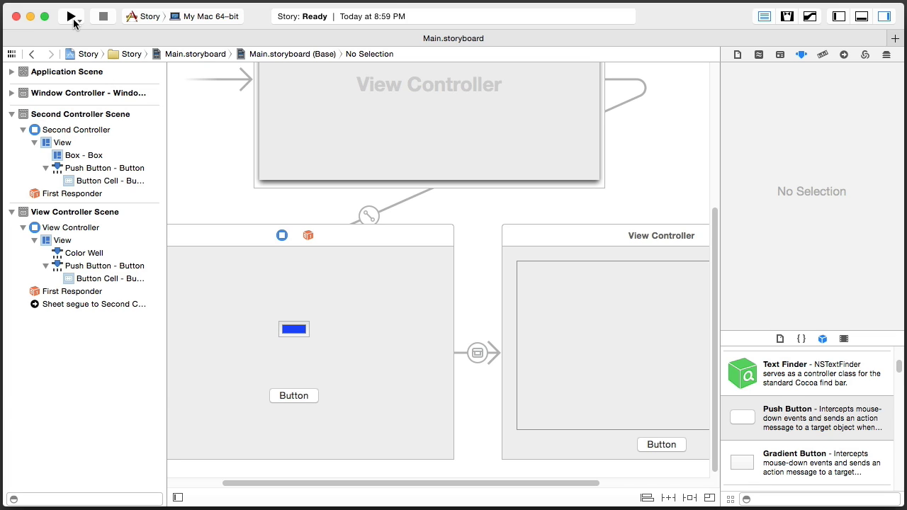
{"action": "left_click", "coordinate": [68, 16]}
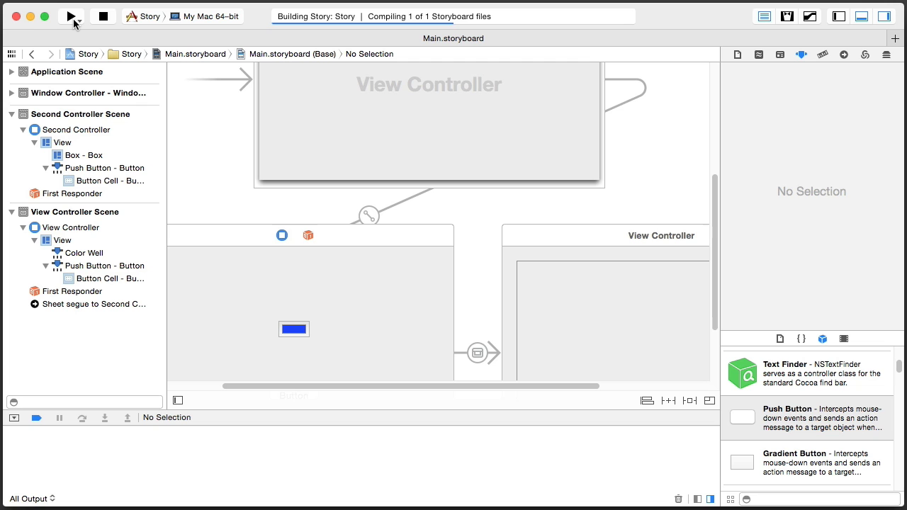
{"action": "left_click", "coordinate": [71, 15]}
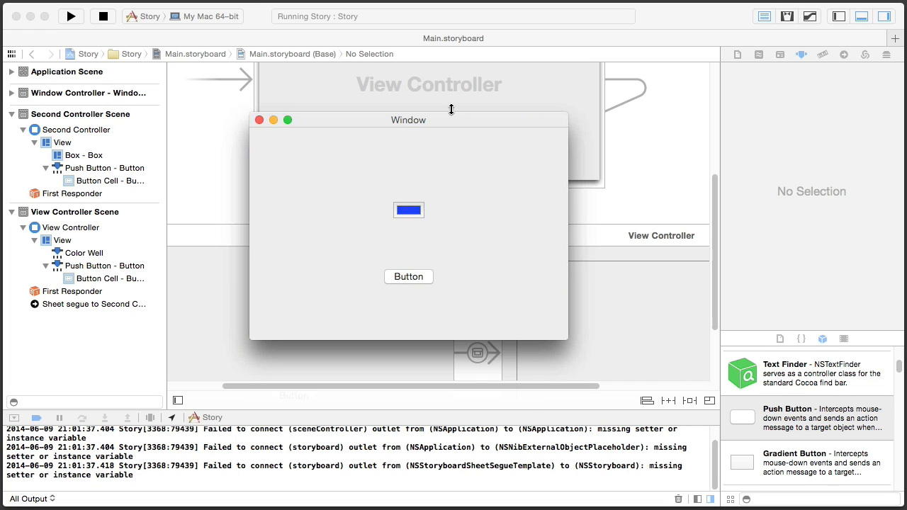
{"action": "left_click_drag", "start_coordinate": [408, 119], "coordinate": [428, 125]}
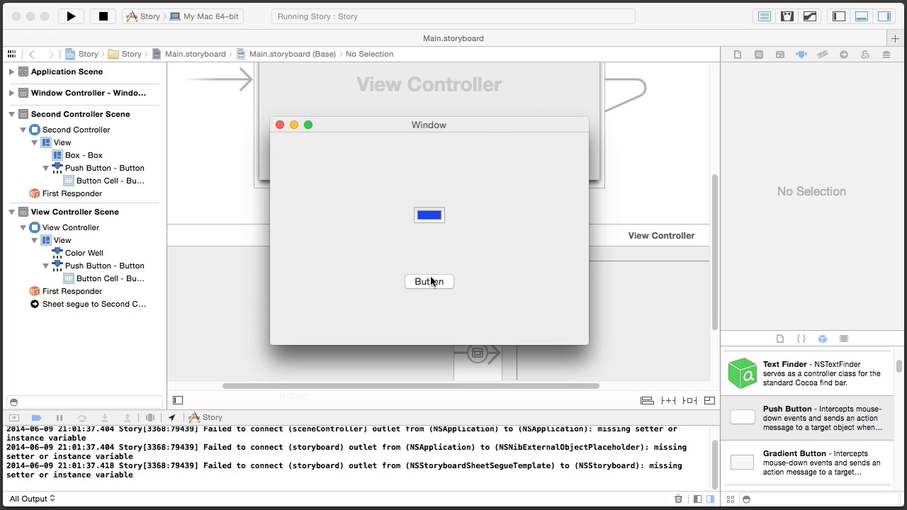
{"action": "left_click", "coordinate": [428, 281]}
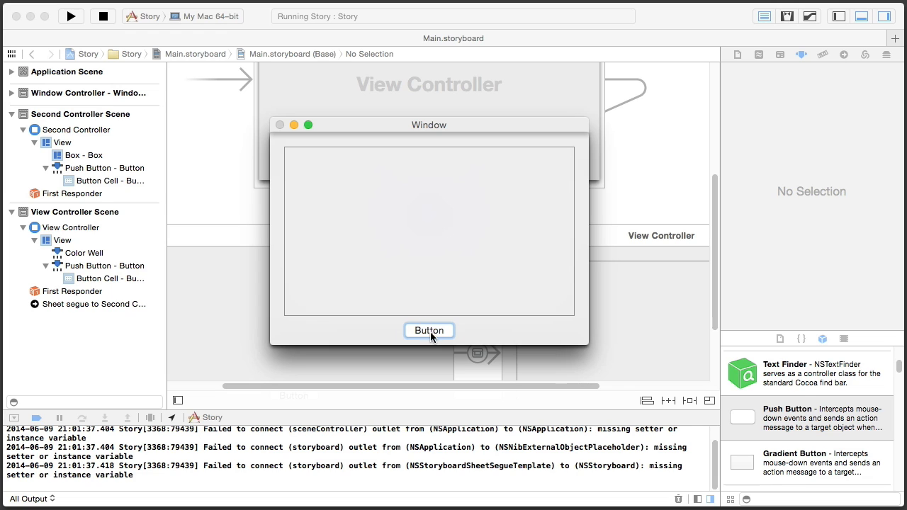
{"action": "left_click", "coordinate": [428, 331]}
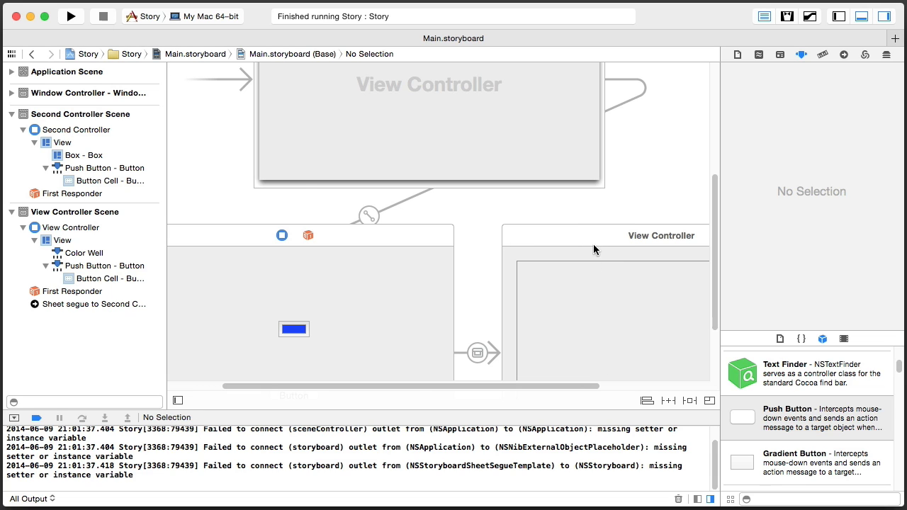
{"action": "left_click", "coordinate": [649, 236]}
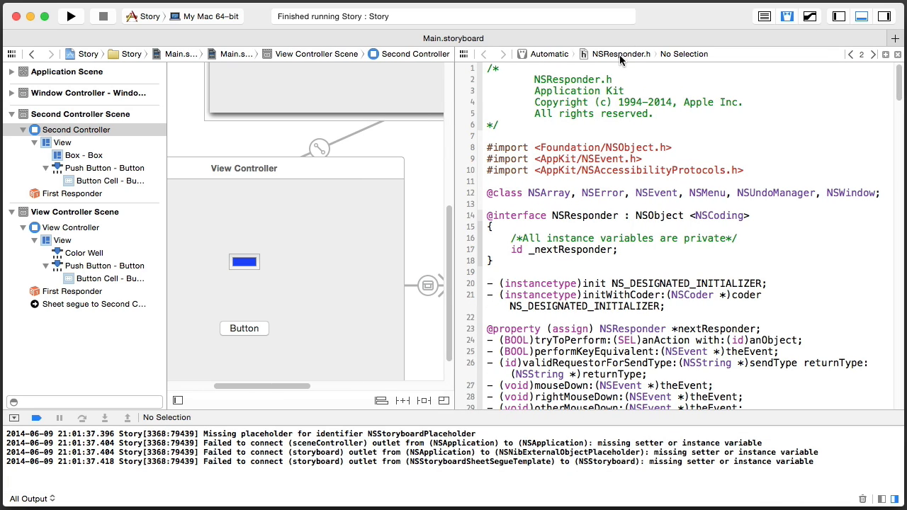
- Show SecondController.swift in the Assistant Editor beside the storyboard
{"action": "left_click", "coordinate": [547, 54]}
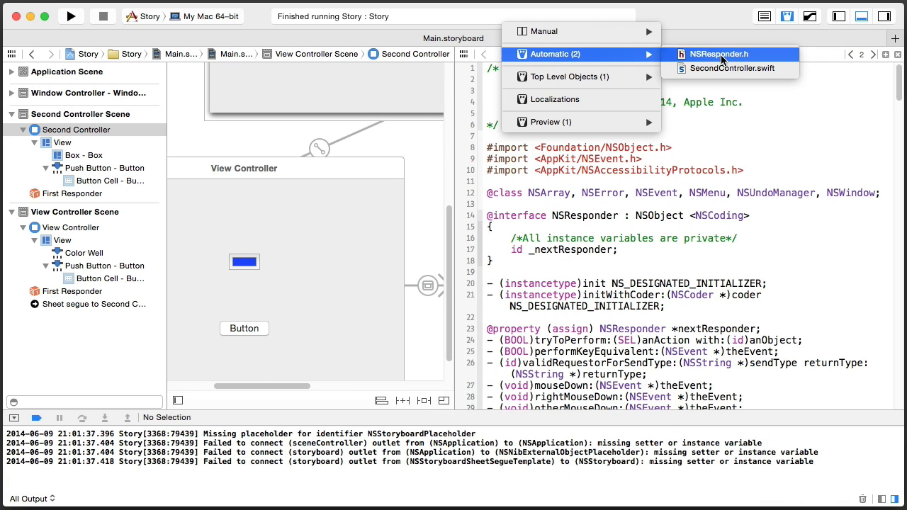
{"action": "left_click", "coordinate": [733, 68]}
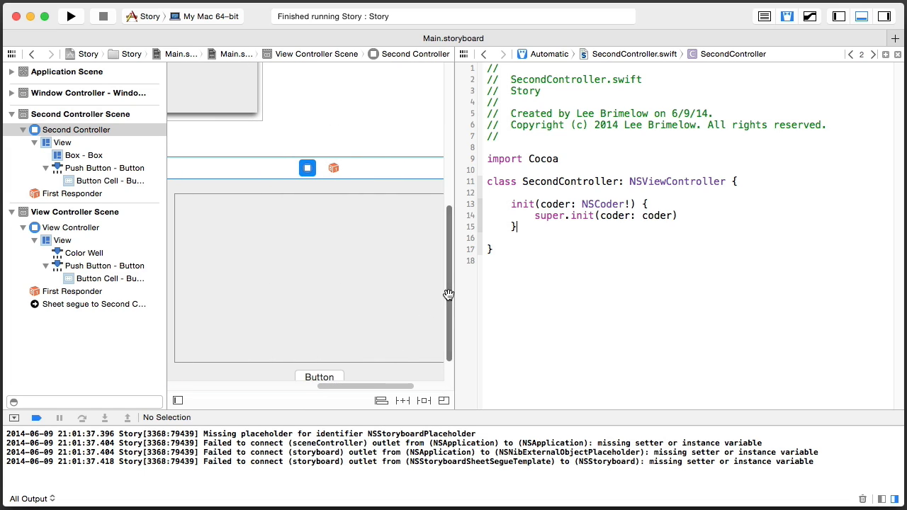
{"action": "scroll", "scroll_direction": "down", "scroll_amount": 3}
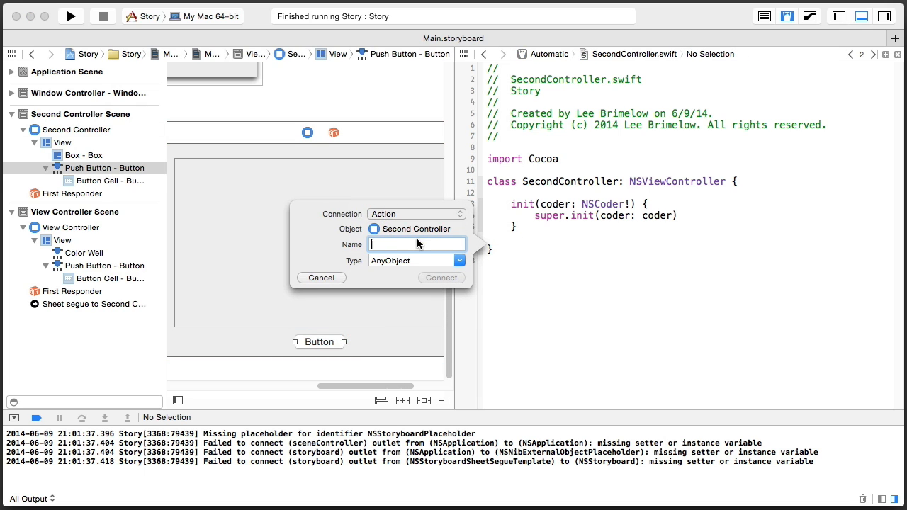
- Create a dismiss action for the button whose body calls self.dismissController(self)
{"action": "type", "text": "dismiss"}
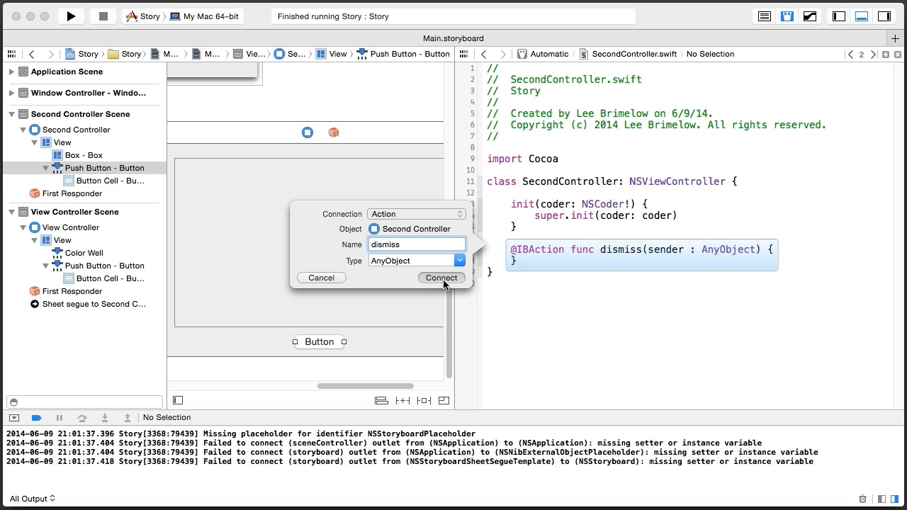
{"action": "left_click", "coordinate": [439, 276]}
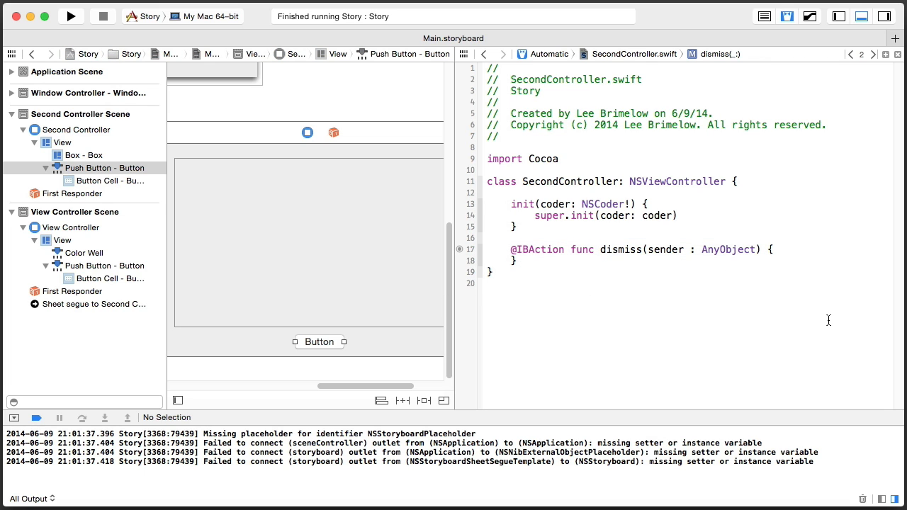
{"action": "key", "text": "return"}
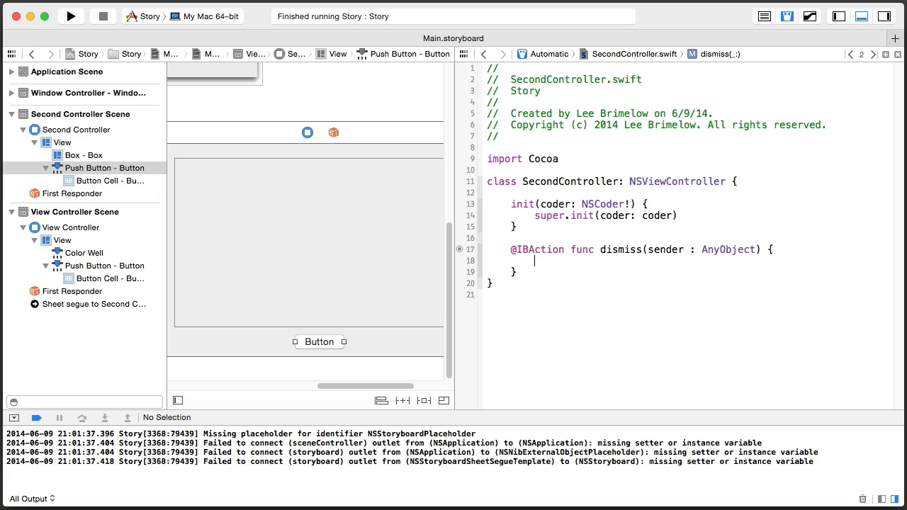
{"action": "type", "text": "self.di"}
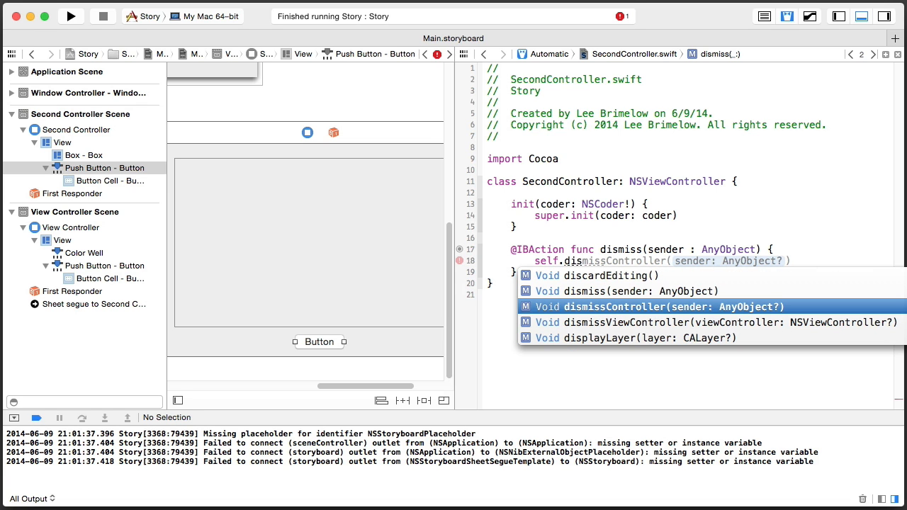
{"action": "type", "text": "self)"}
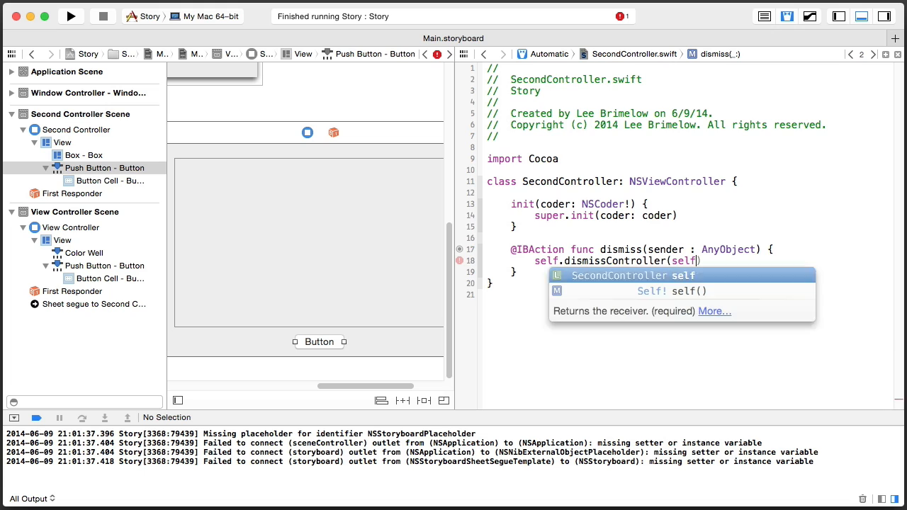
{"action": "key", "text": "Escape"}
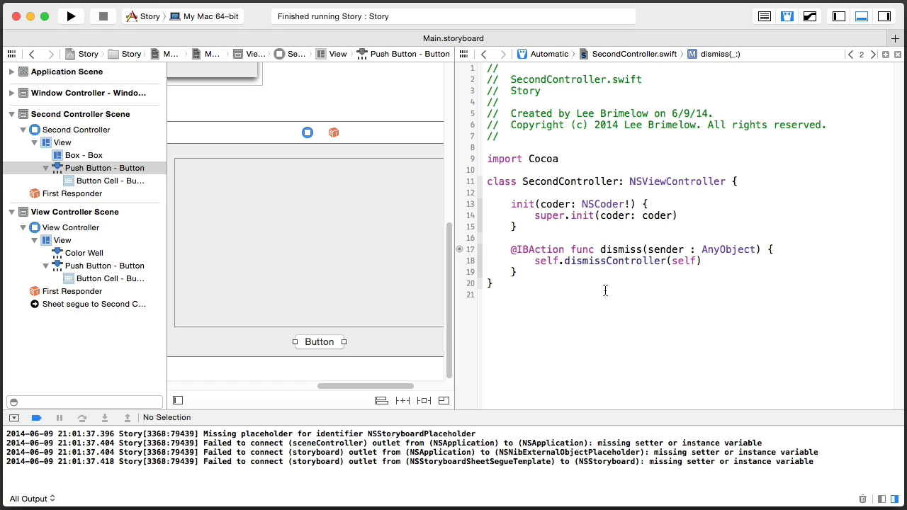
{"action": "left_click", "coordinate": [701, 261]}
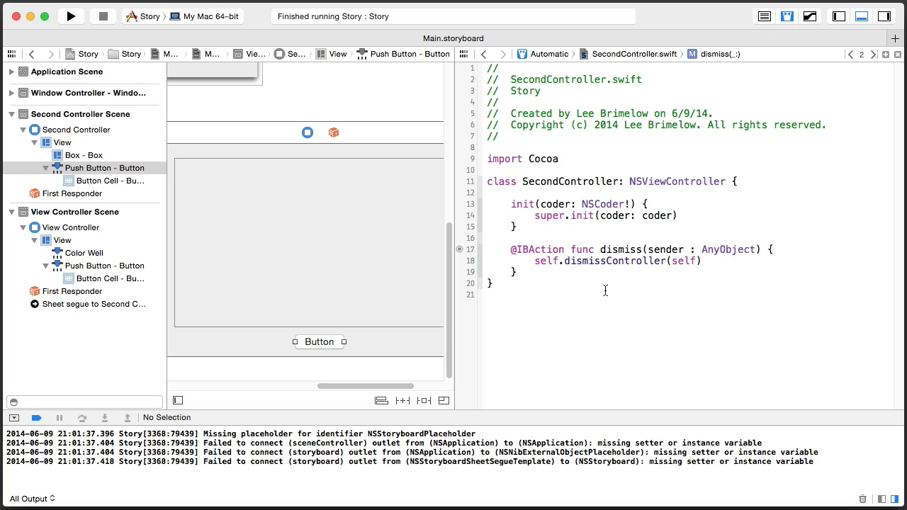
{"action": "left_click", "coordinate": [702, 261]}
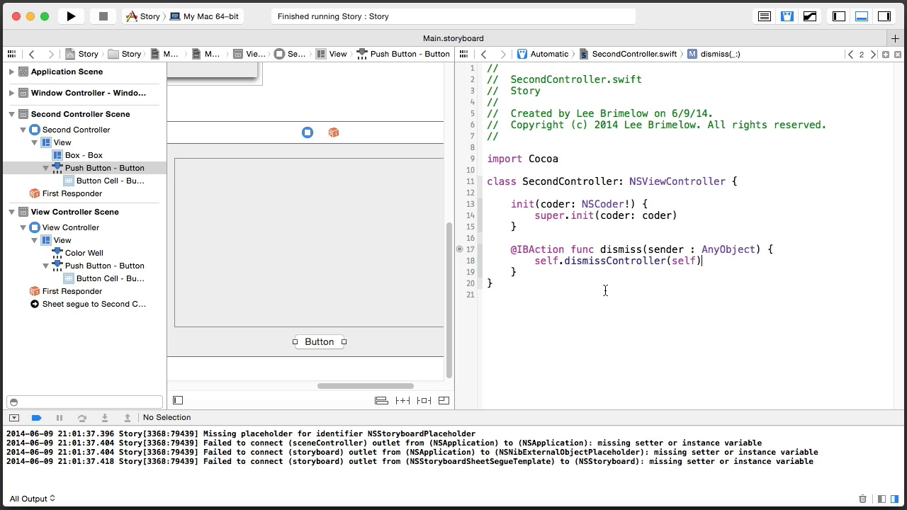
{"action": "mouse_move", "coordinate": [600, 273]}
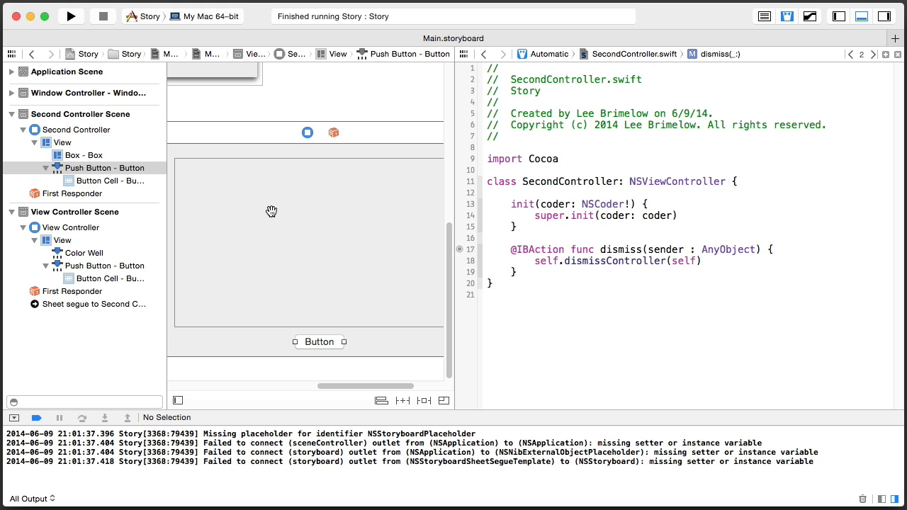
- Create a box outlet in SecondController from the storyboard Box, then run the app
{"action": "left_click_drag", "start_coordinate": [273, 215], "coordinate": [553, 189]}
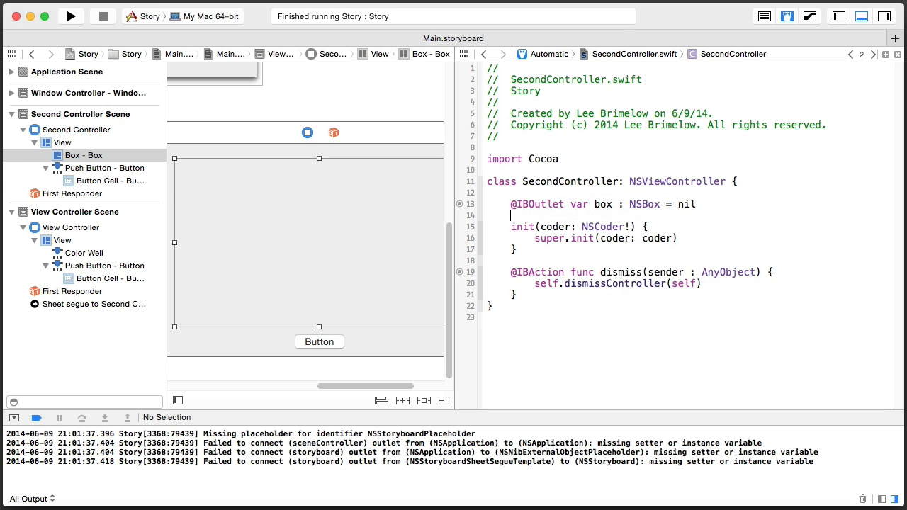
{"action": "left_click", "coordinate": [69, 15]}
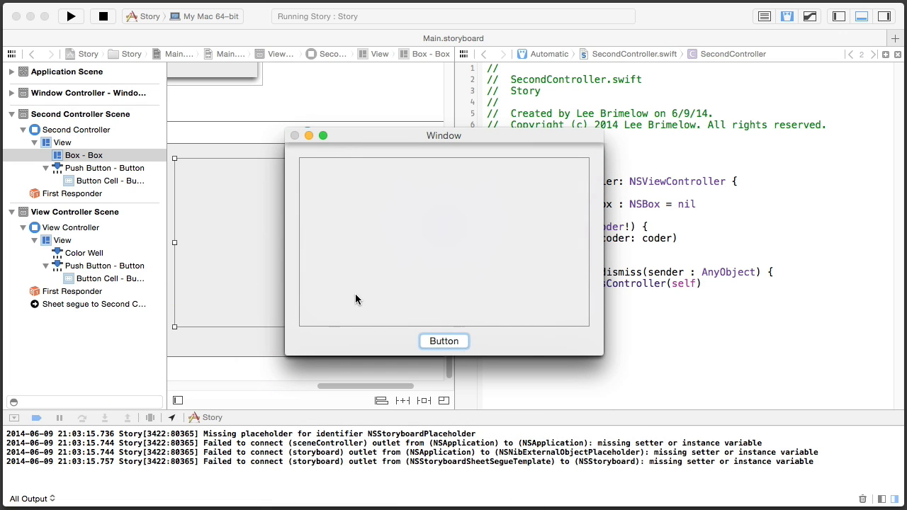
{"action": "left_click", "coordinate": [444, 340]}
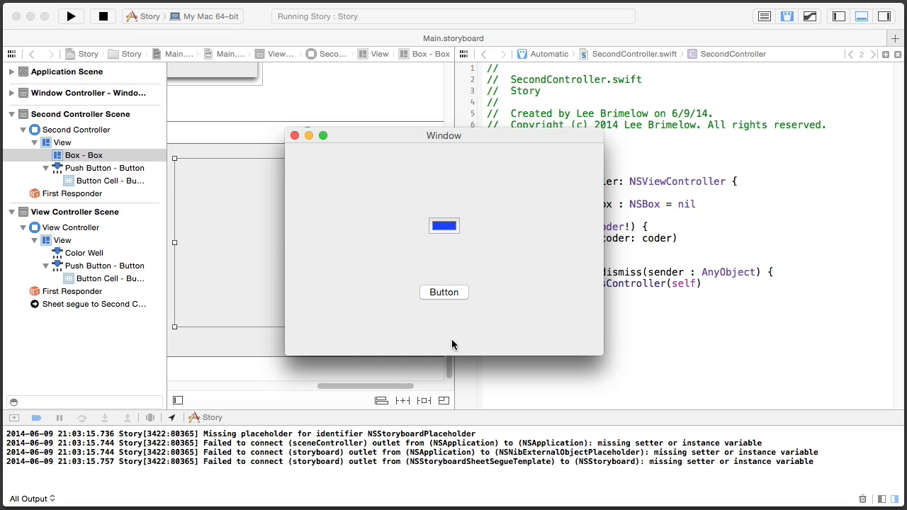
{"action": "left_click", "coordinate": [444, 292]}
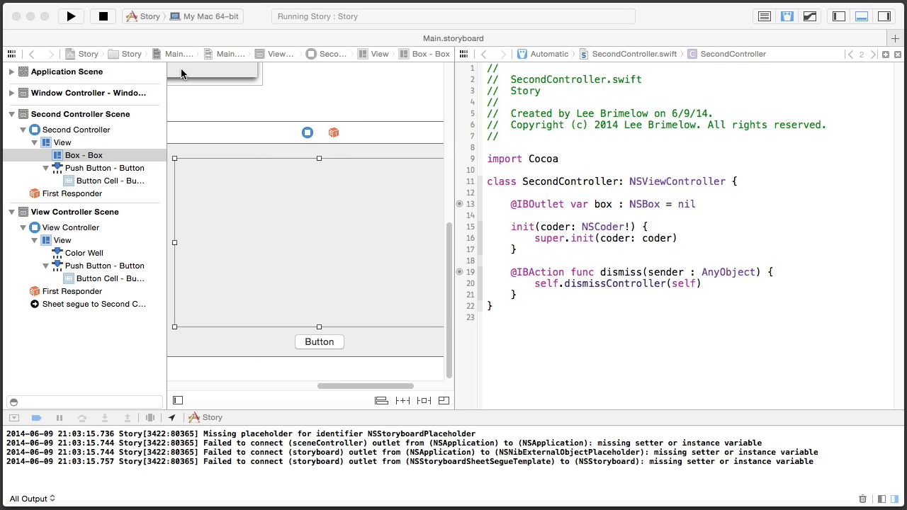
{"action": "left_click", "coordinate": [102, 17]}
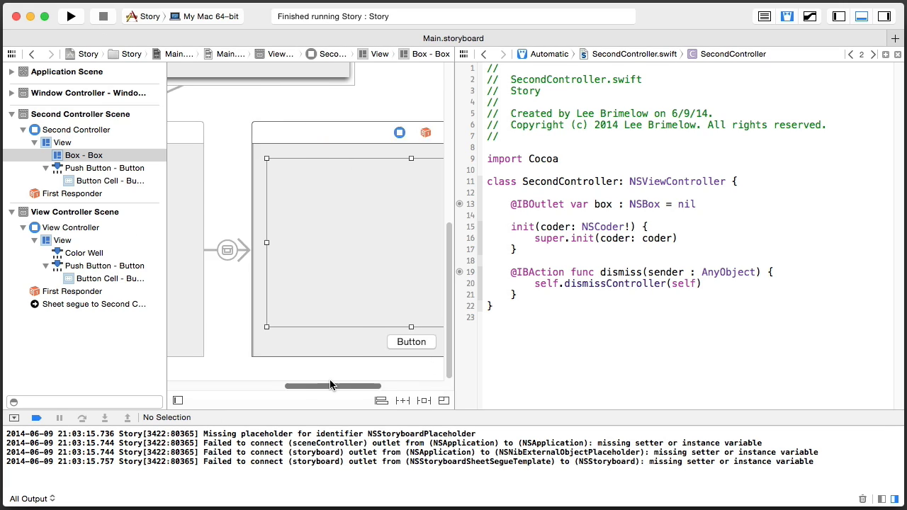
- Change the segue's Style to Popover in the Attributes inspector and run the app
{"action": "left_click", "coordinate": [323, 249]}
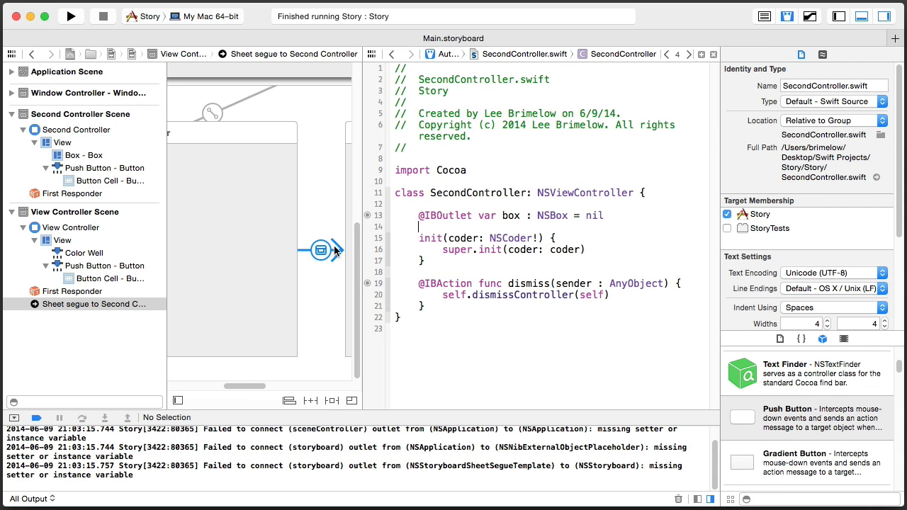
{"action": "left_click", "coordinate": [320, 249]}
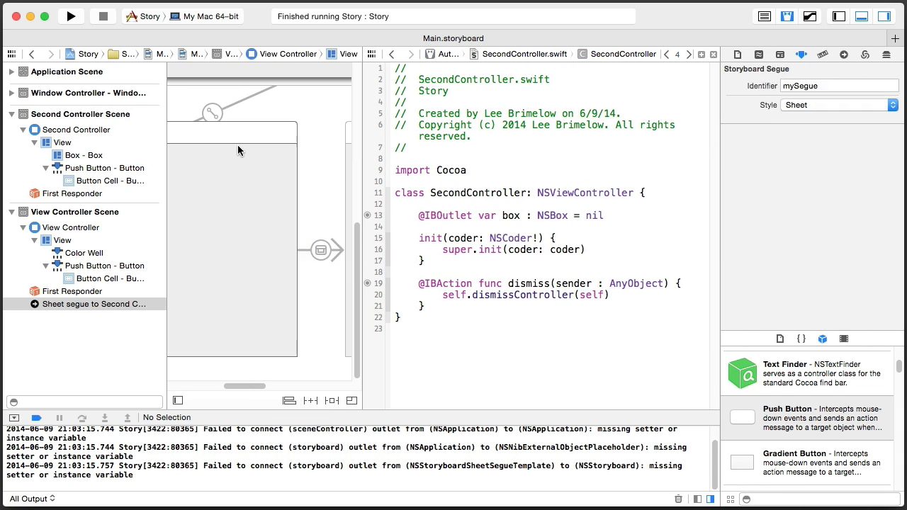
{"action": "left_click", "coordinate": [320, 249]}
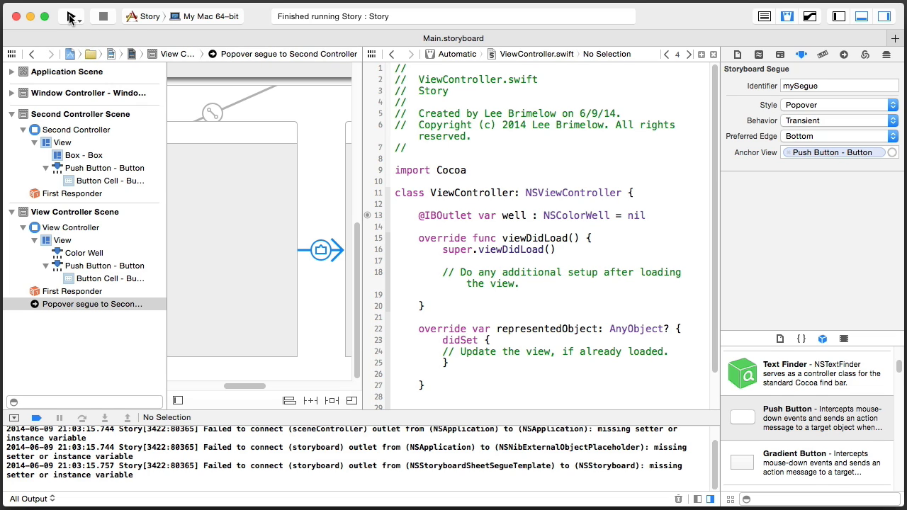
{"action": "left_click", "coordinate": [71, 16]}
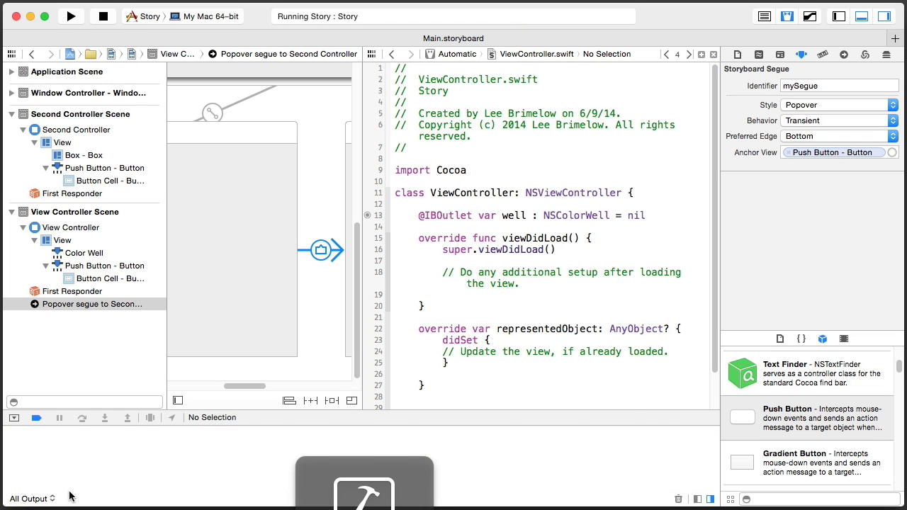
- Run the Story app, show the second controller as a popover, then quit the app
{"action": "left_click", "coordinate": [70, 16]}
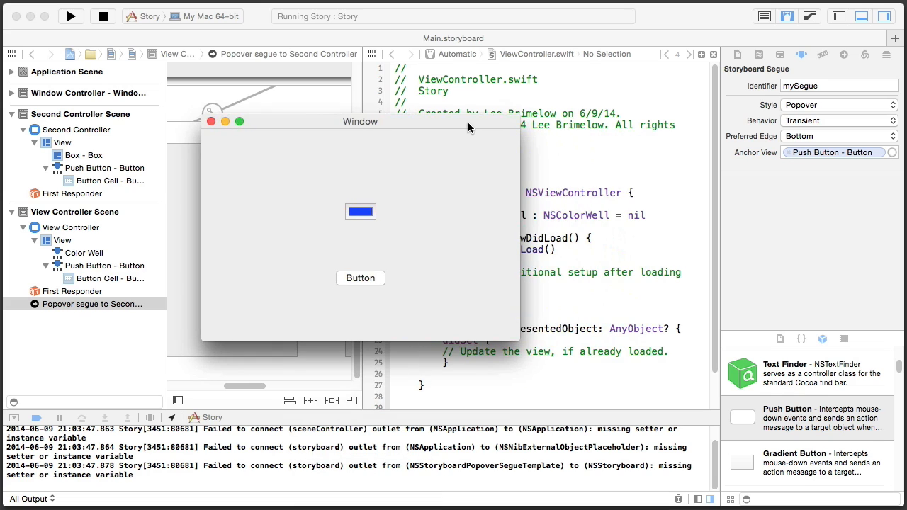
{"action": "left_click", "coordinate": [360, 277]}
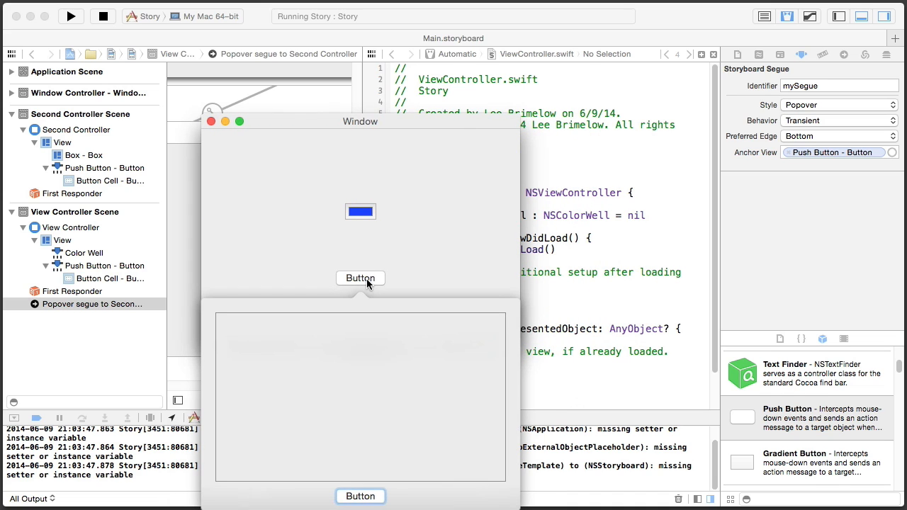
{"action": "mouse_move", "coordinate": [355, 320]}
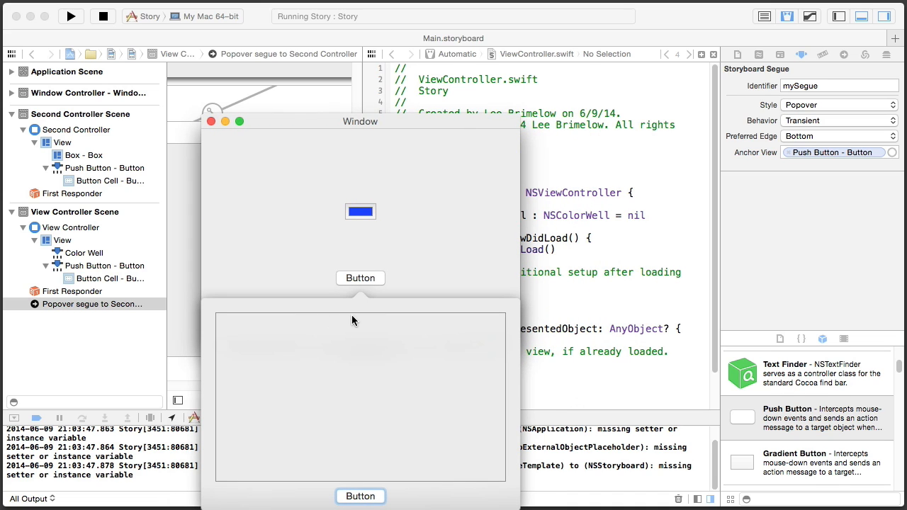
{"action": "mouse_move", "coordinate": [377, 315]}
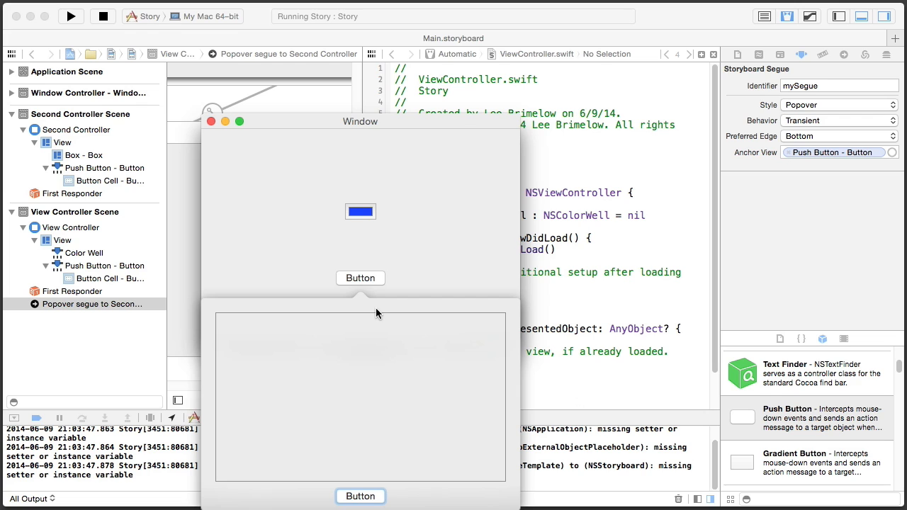
{"action": "mouse_move", "coordinate": [215, 149]}
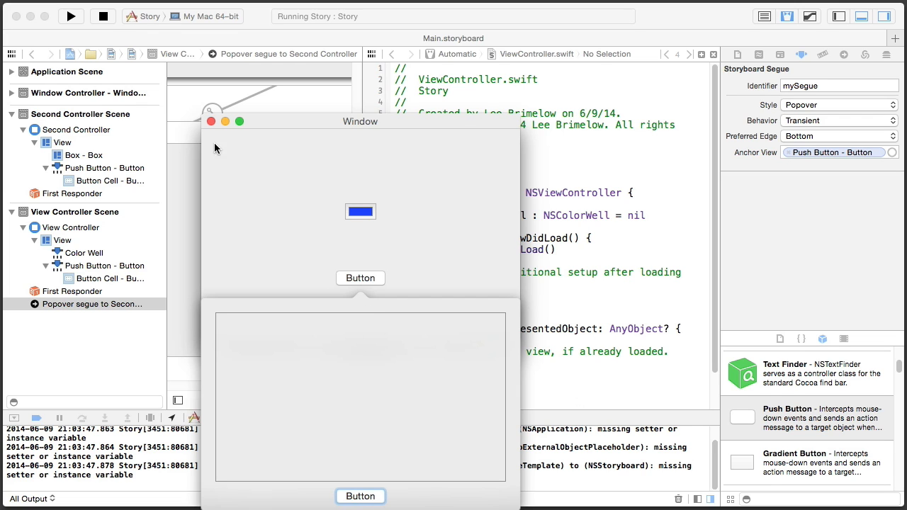
{"action": "left_click", "coordinate": [102, 15]}
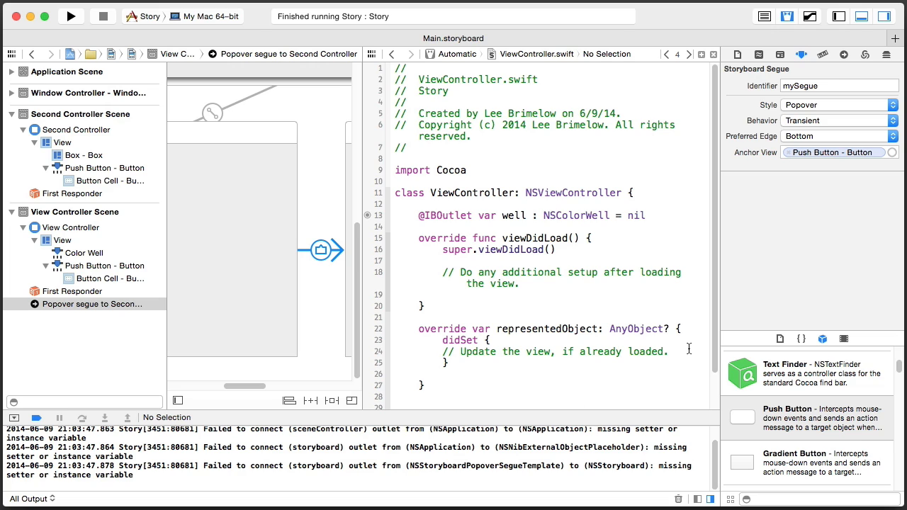
{"action": "mouse_move", "coordinate": [522, 211]}
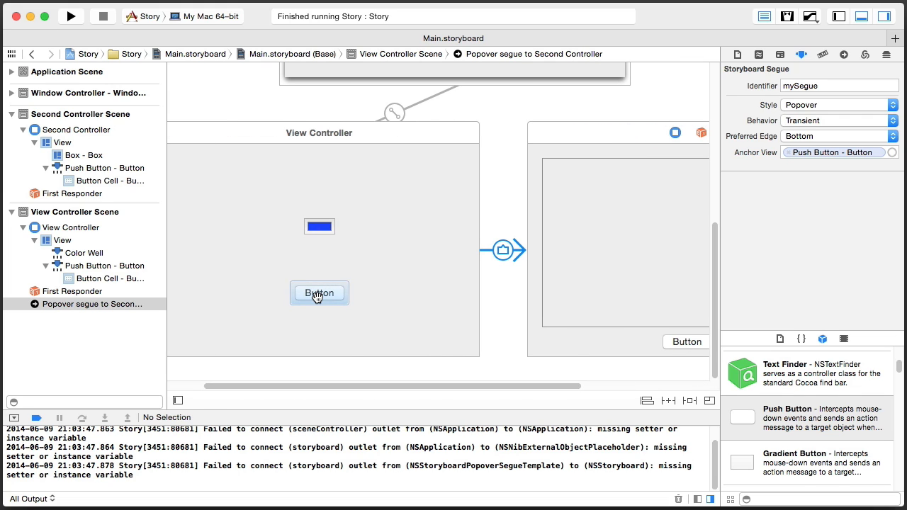
{"action": "mouse_move", "coordinate": [363, 275]}
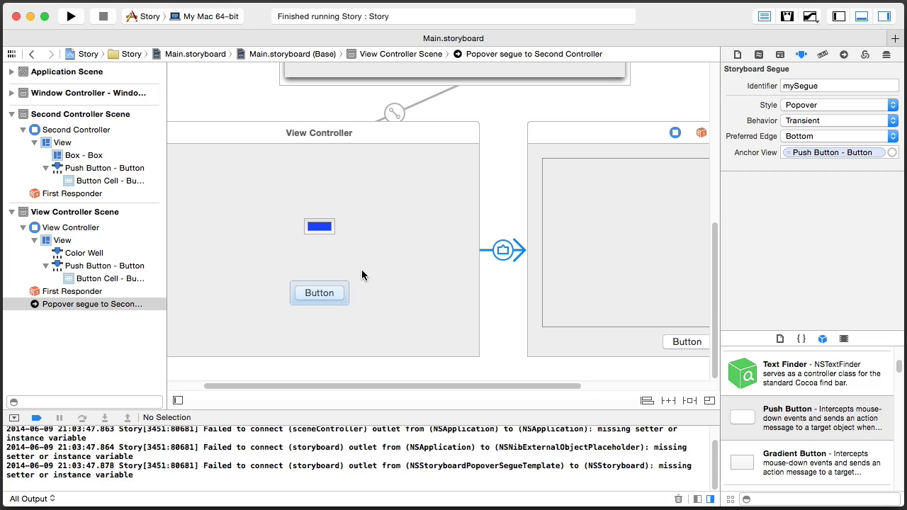
{"action": "mouse_move", "coordinate": [644, 252]}
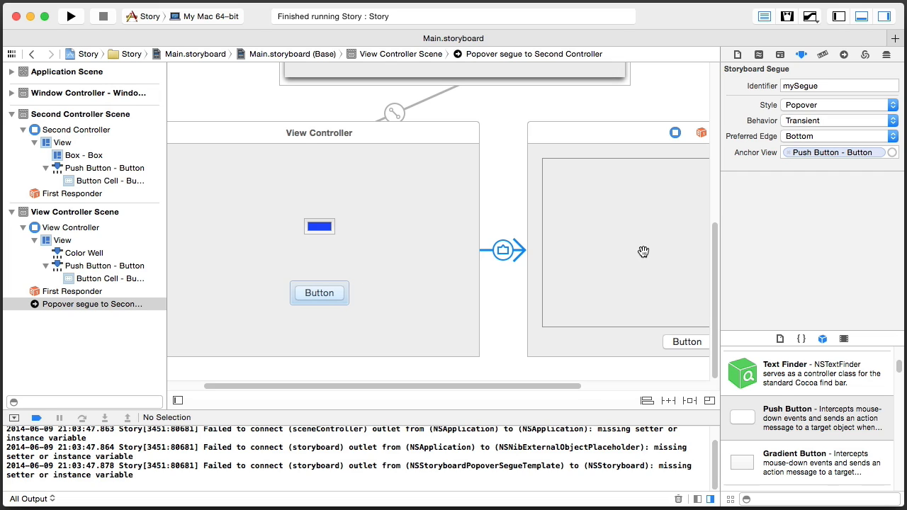
{"action": "mouse_move", "coordinate": [667, 251]}
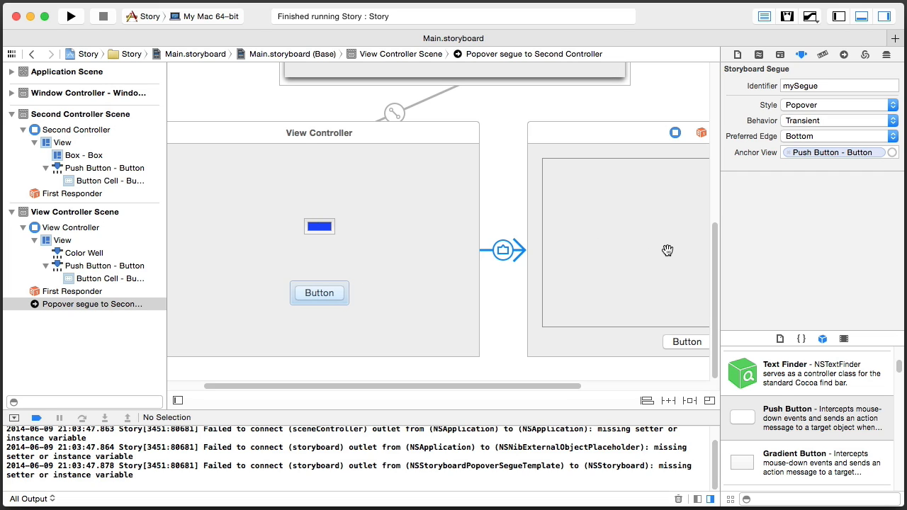
{"action": "mouse_move", "coordinate": [665, 249]}
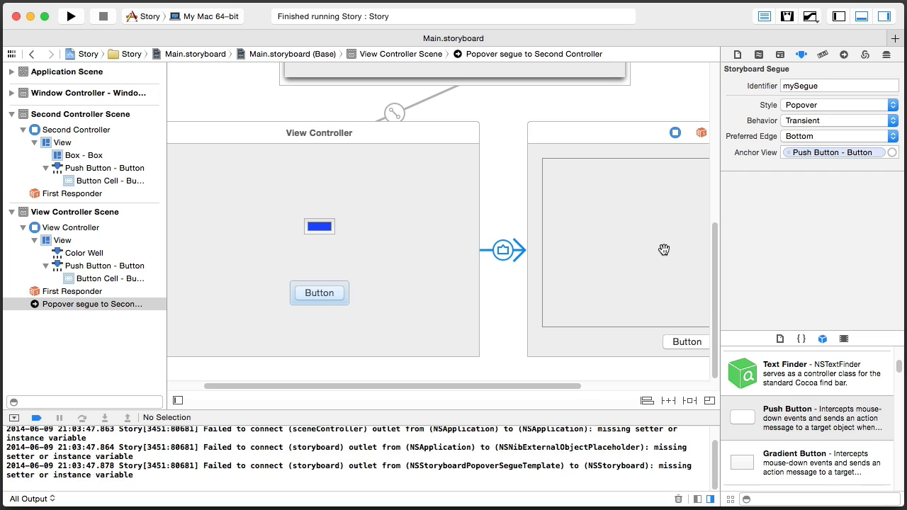
{"action": "mouse_move", "coordinate": [131, 48]}
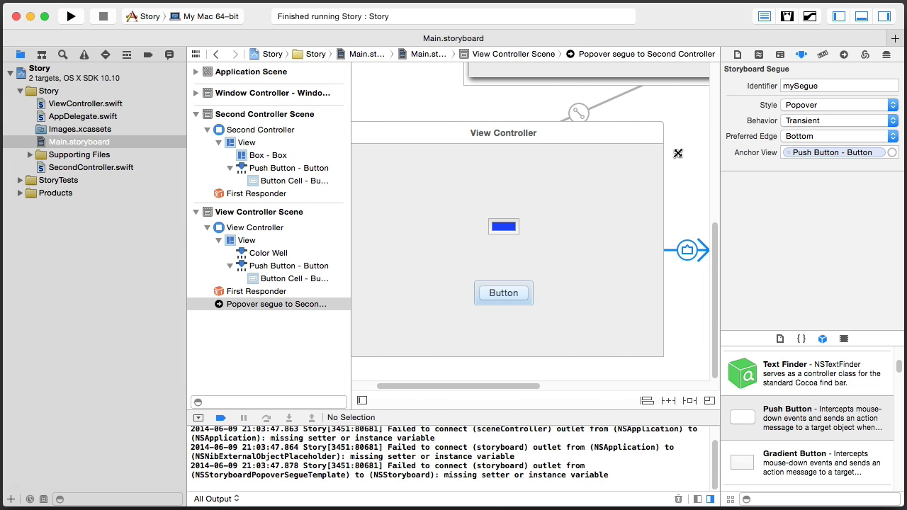
{"action": "mouse_move", "coordinate": [88, 113]}
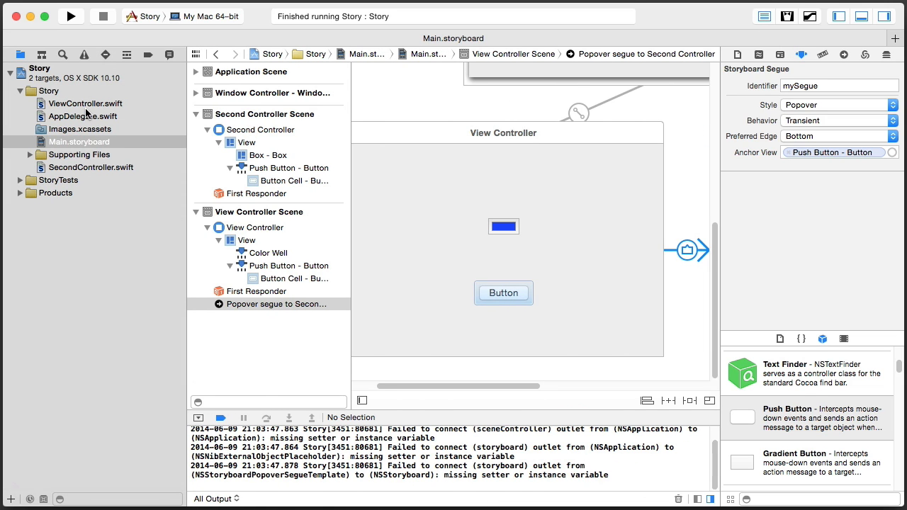
- In ViewController.swift, add an override prepareForSegue stub after the well outlet
{"action": "left_click", "coordinate": [85, 103]}
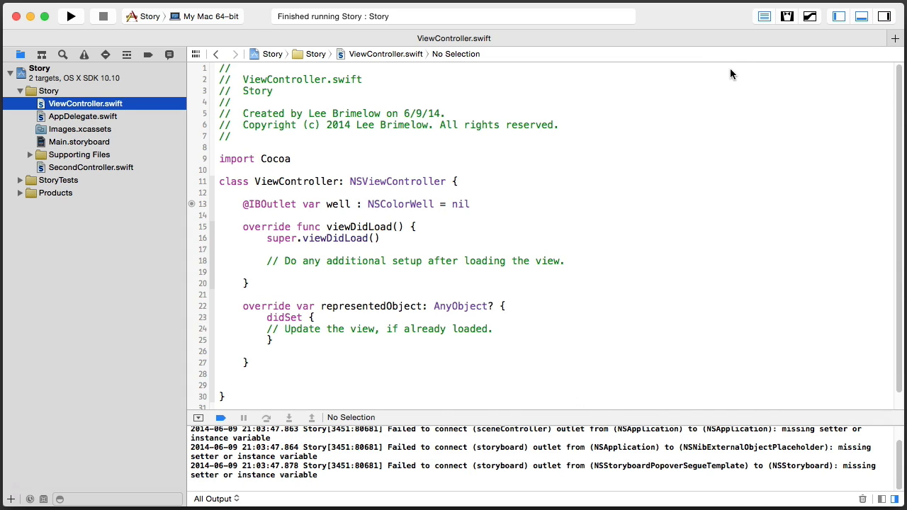
{"action": "left_click", "coordinate": [469, 204]}
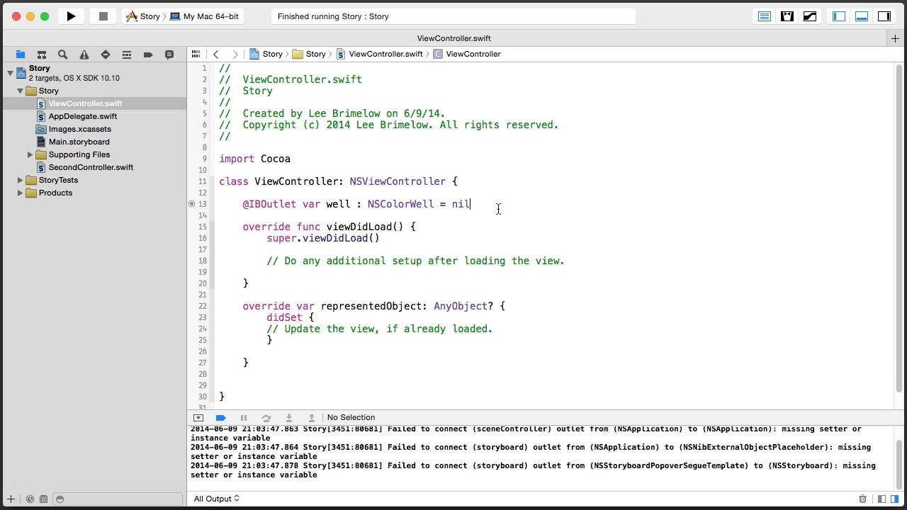
{"action": "type", "text": "init"}
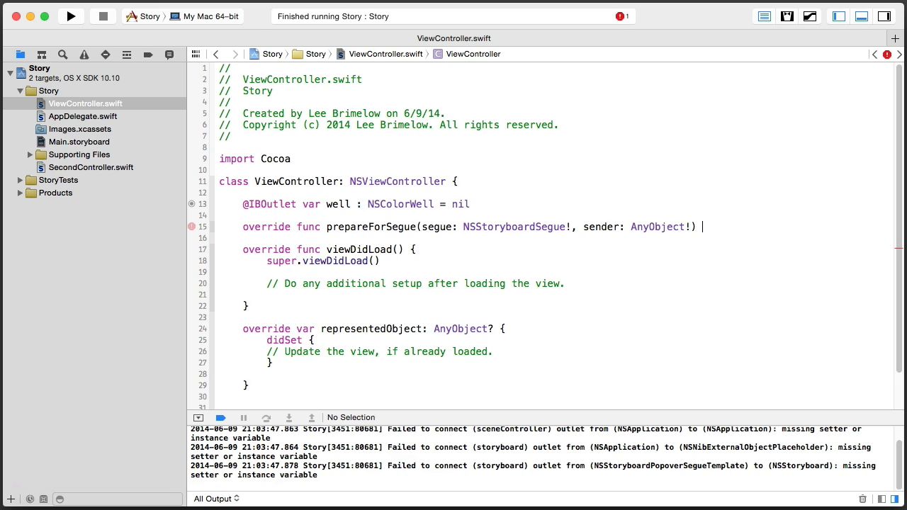
{"action": "type", "text": "{"}
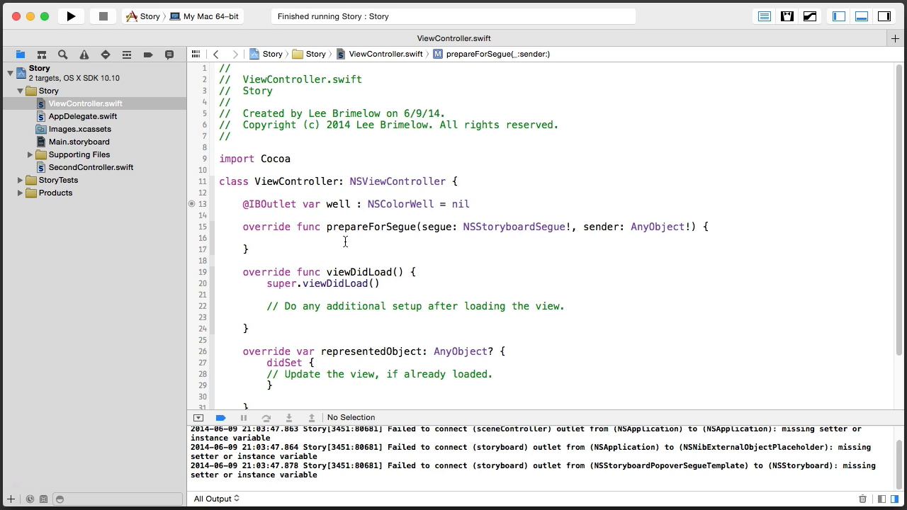
{"action": "left_click", "coordinate": [267, 238]}
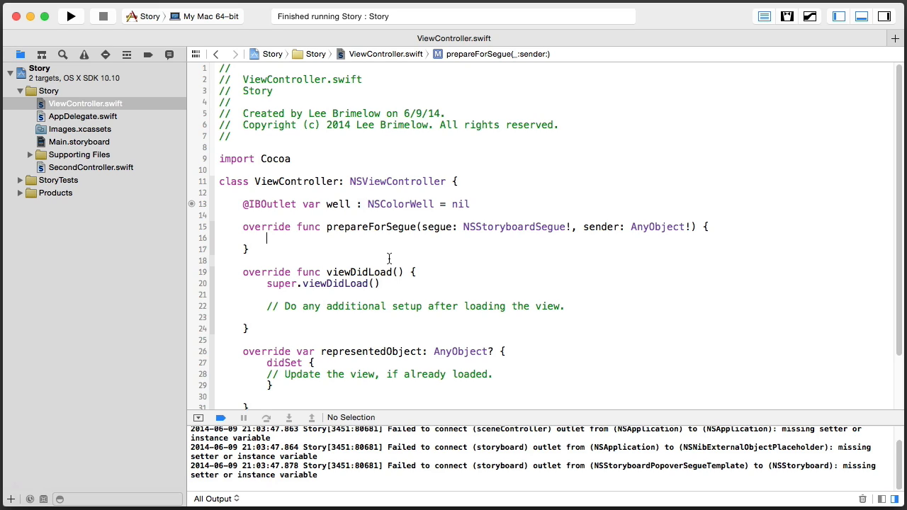
{"action": "mouse_move", "coordinate": [480, 248]}
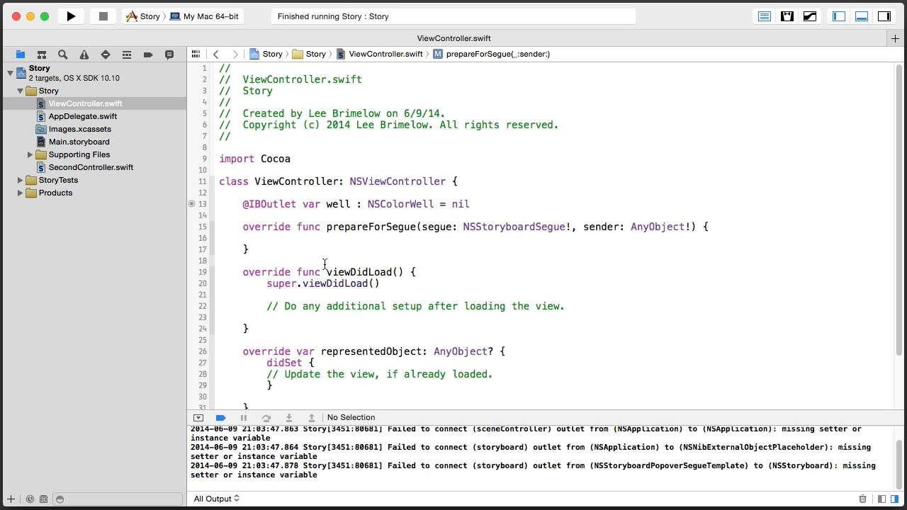
- Write let second = segue.destinationController as SecondController inside prepareForSegue
{"action": "type", "text": "segue"}
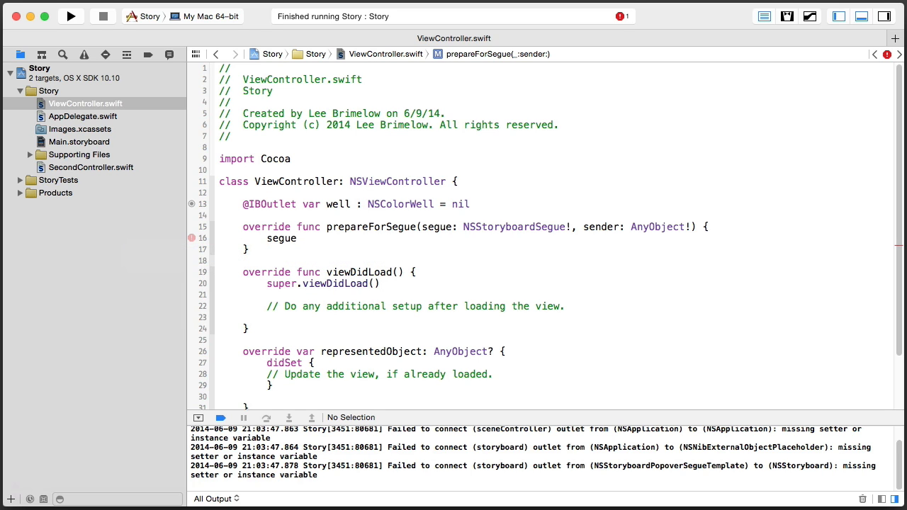
{"action": "type", "text": "NSString"}
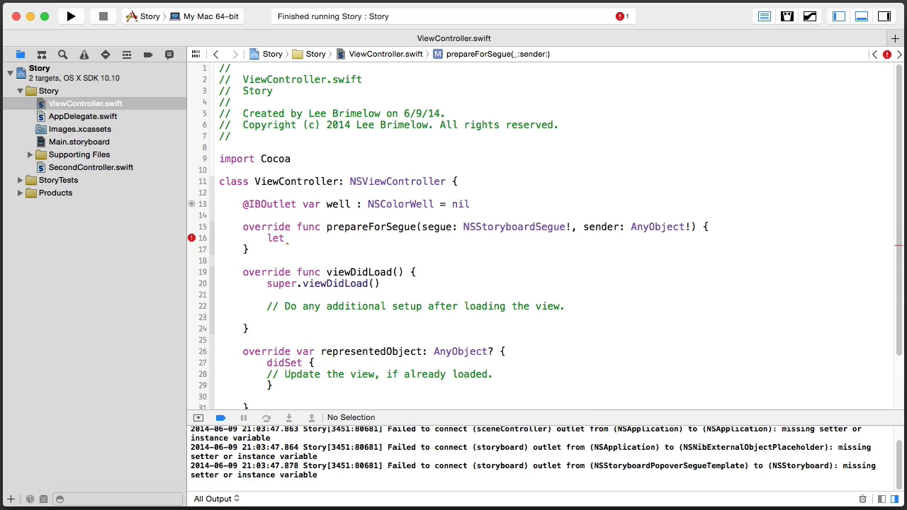
{"action": "type", "text": "second ="}
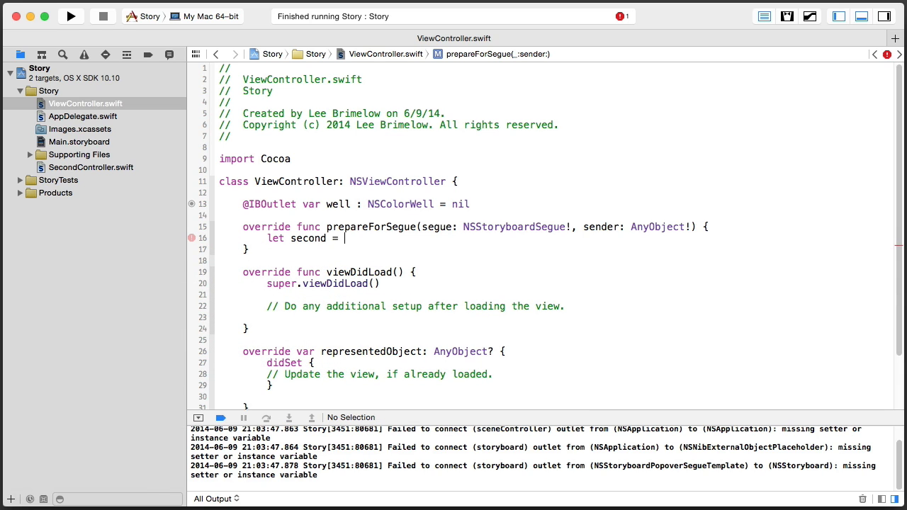
{"action": "type", "text": "segue."}
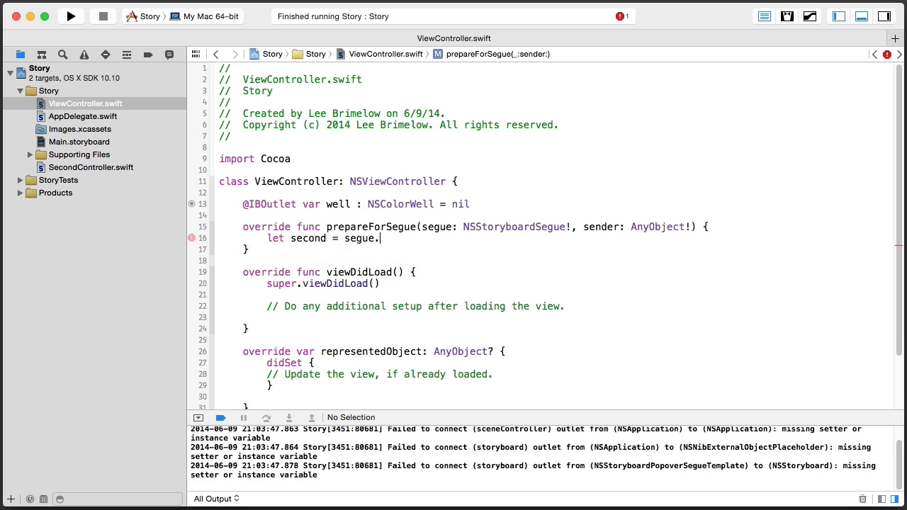
{"action": "type", "text": "destinationController"}
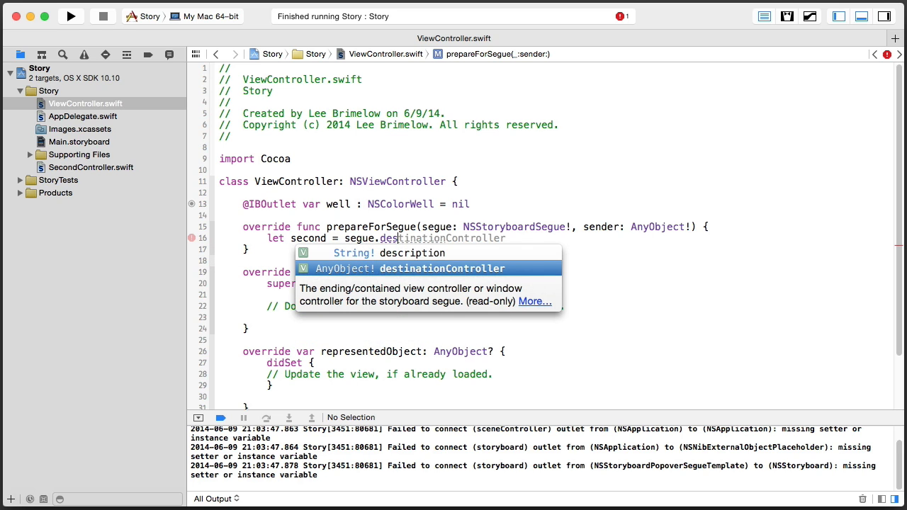
{"action": "key", "text": "Return"}
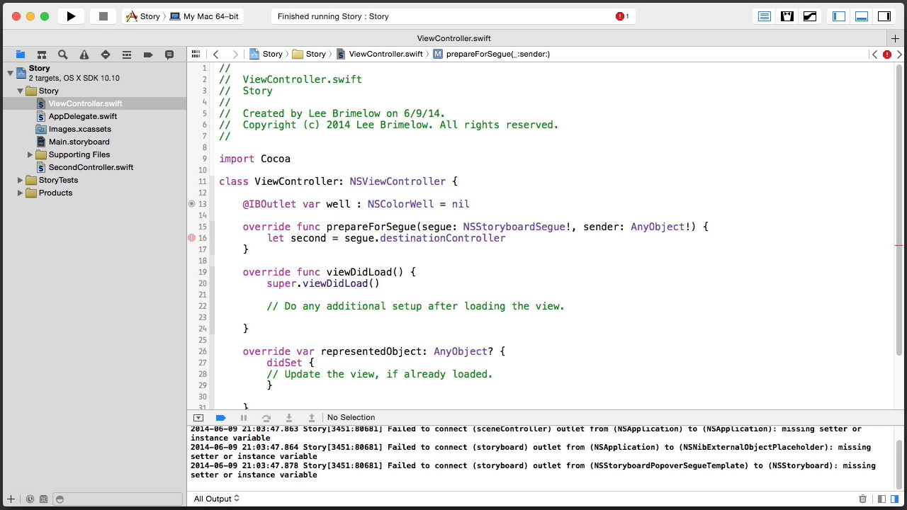
{"action": "type", "text": "as"}
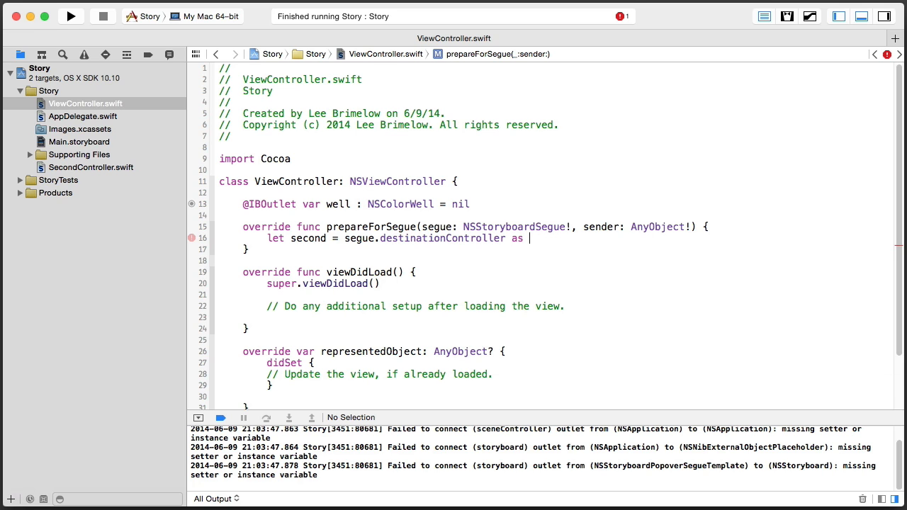
{"action": "type", "text": "SecondController"}
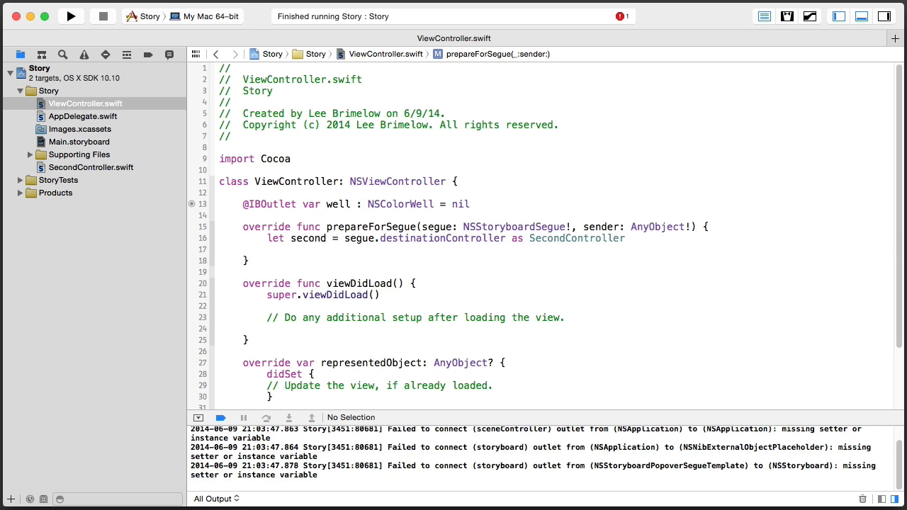
{"action": "left_click", "coordinate": [268, 249]}
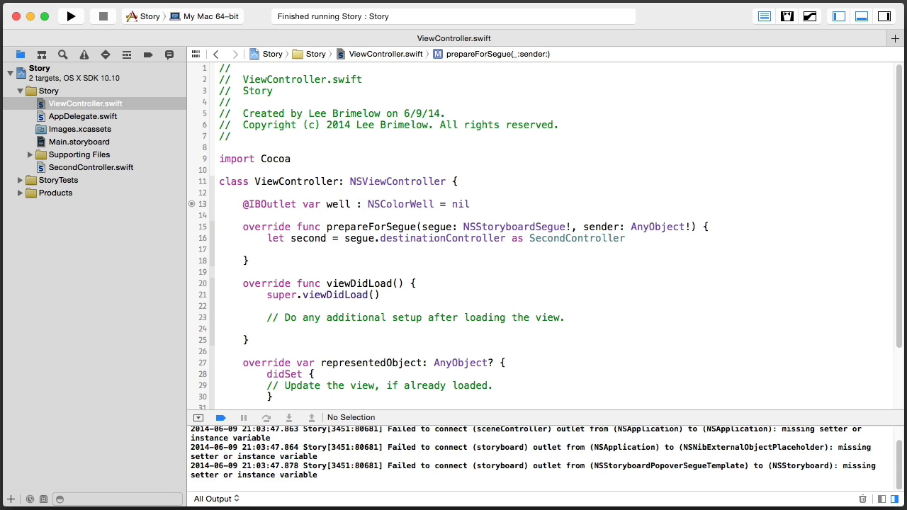
- Set second.representedObject = well.color on the next line
{"action": "left_click", "coordinate": [267, 249]}
{"action": "type", "text": "second.representedObject ="}
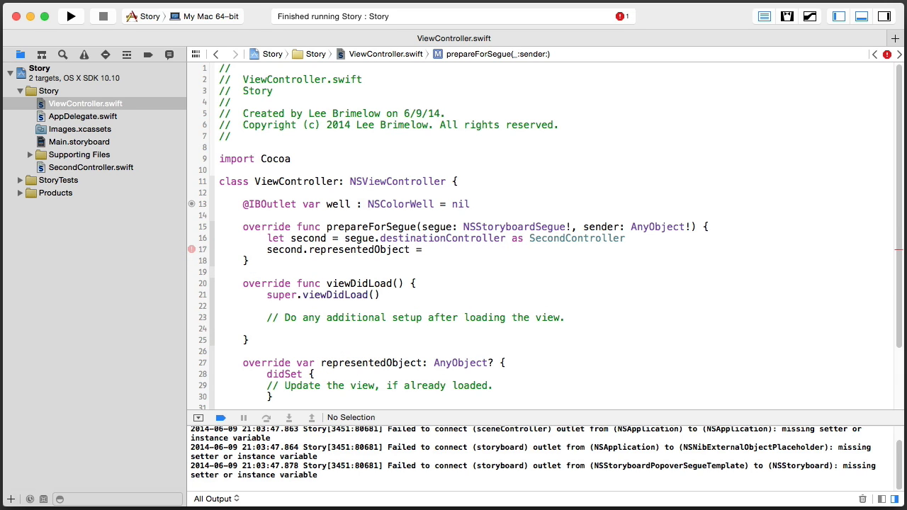
{"action": "type", "text": "well.color"}
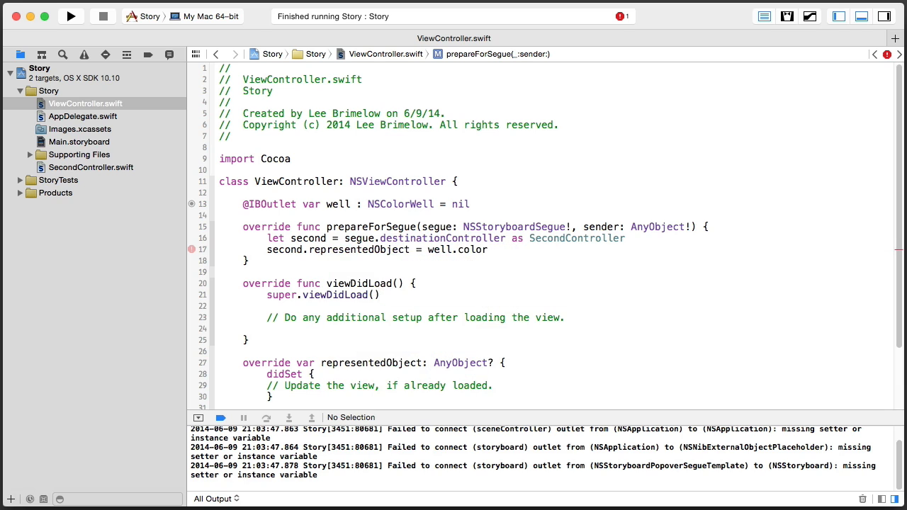
{"action": "left_click", "coordinate": [487, 250]}
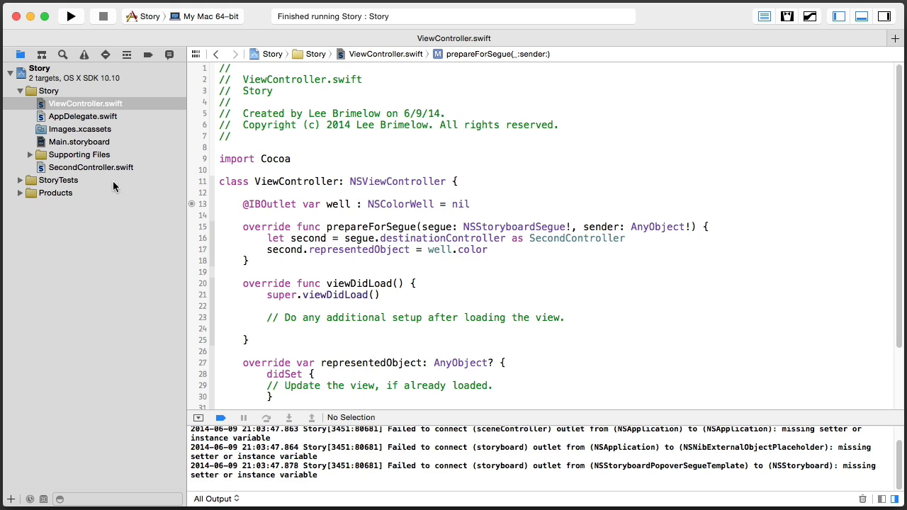
- In SecondController.swift, override viewWillAppear to set box.fillColor = self.representedObject as NSColor
{"action": "left_click", "coordinate": [91, 167]}
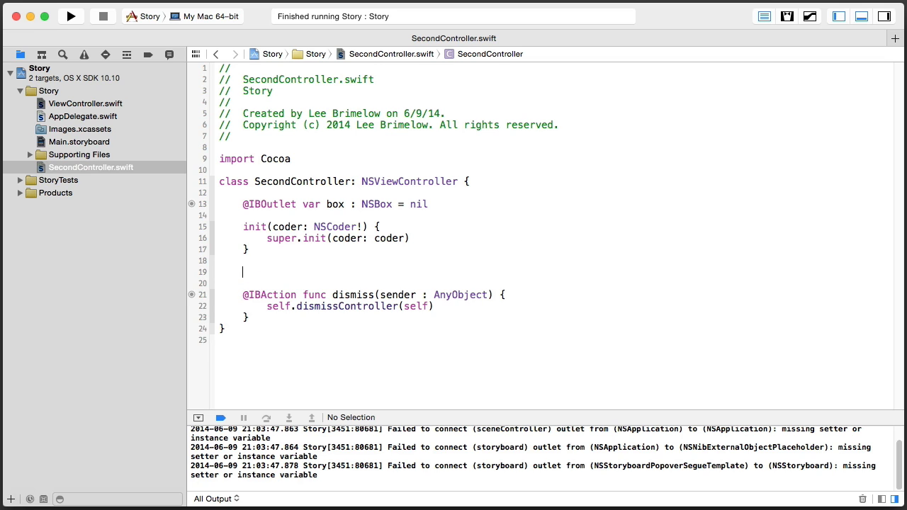
{"action": "type", "text": "override func viewWillAppear() {"}
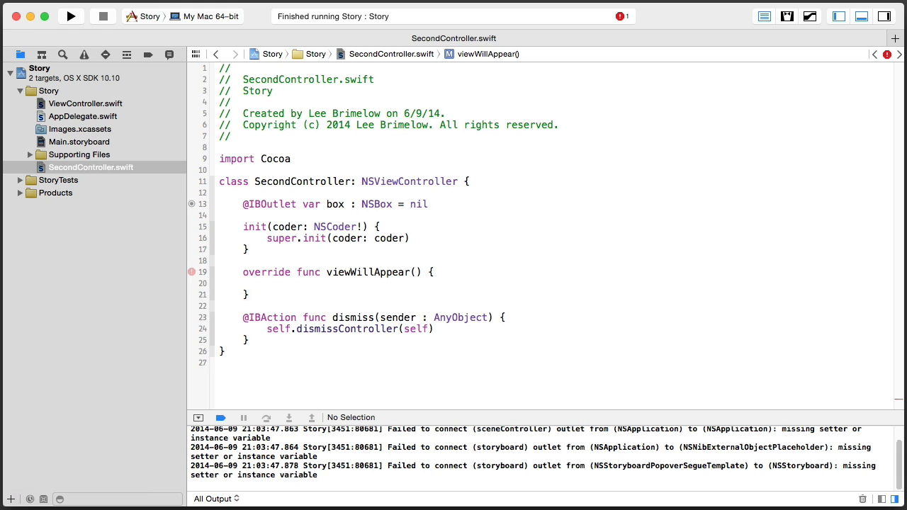
{"action": "left_click", "coordinate": [267, 284]}
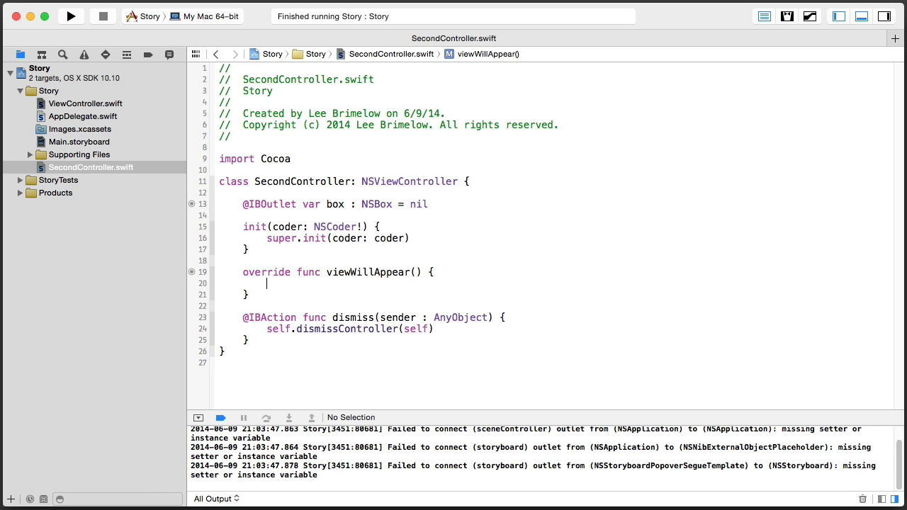
{"action": "type", "text": "box."}
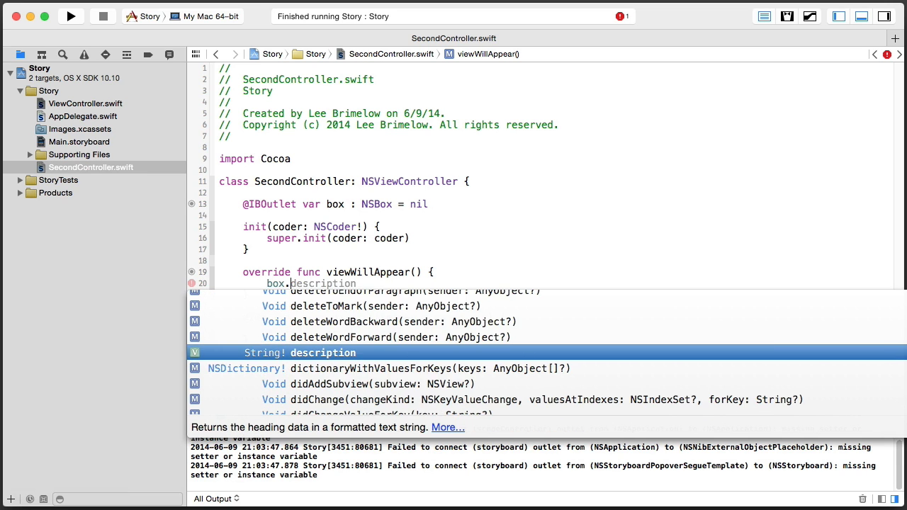
{"action": "type", "text": "fillColor = self.representedObject as"}
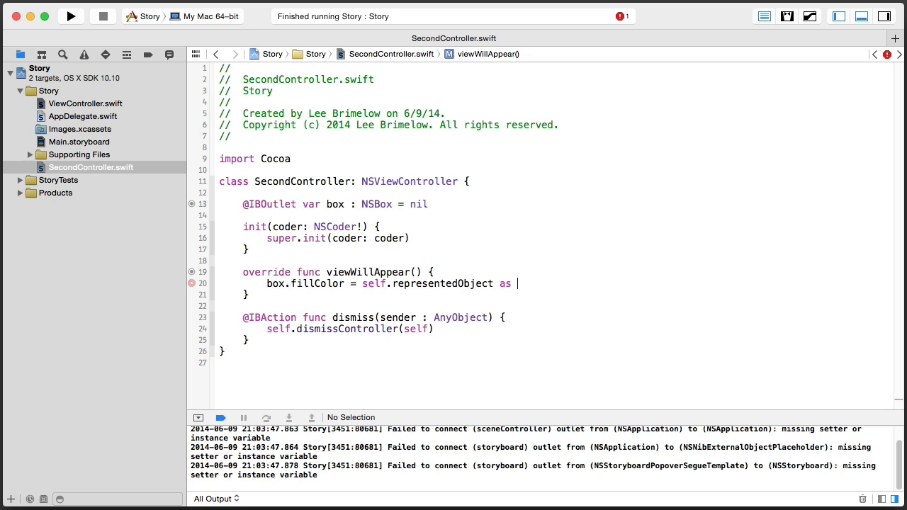
{"action": "type", "text": "NSColor"}
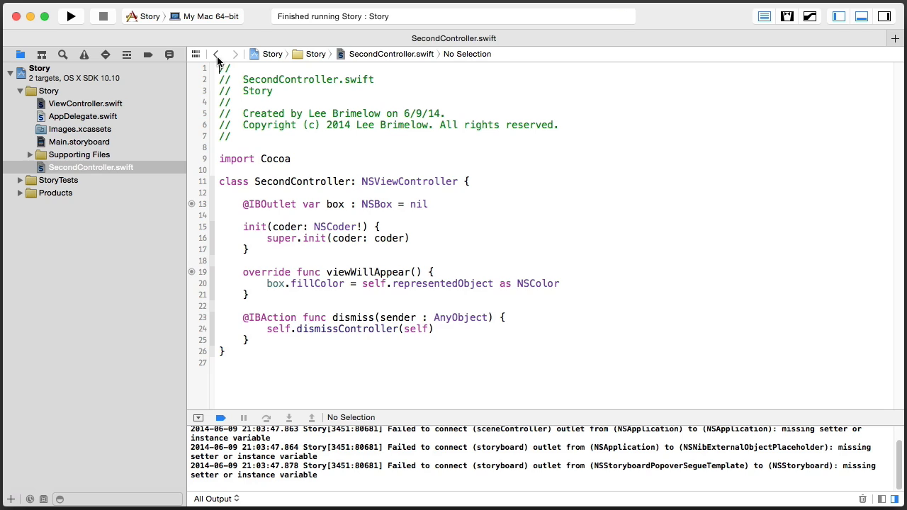
{"action": "left_click", "coordinate": [85, 102]}
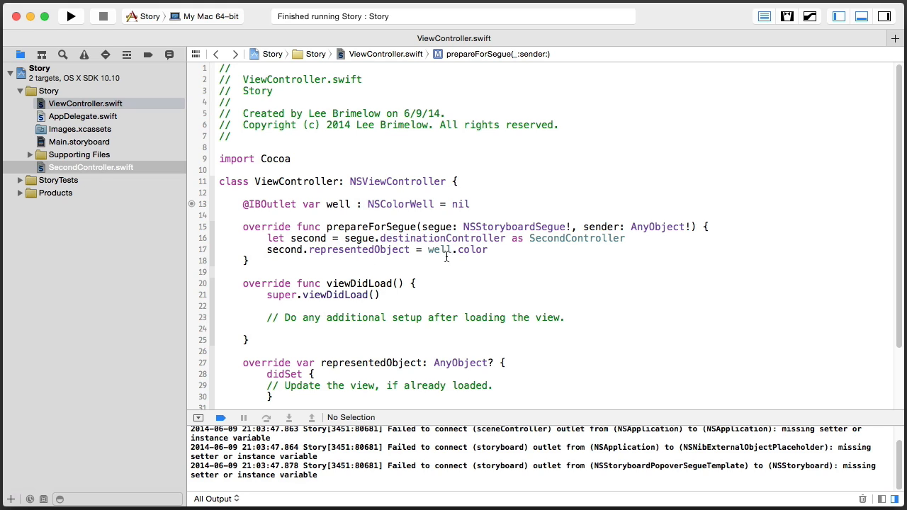
{"action": "left_click", "coordinate": [91, 167]}
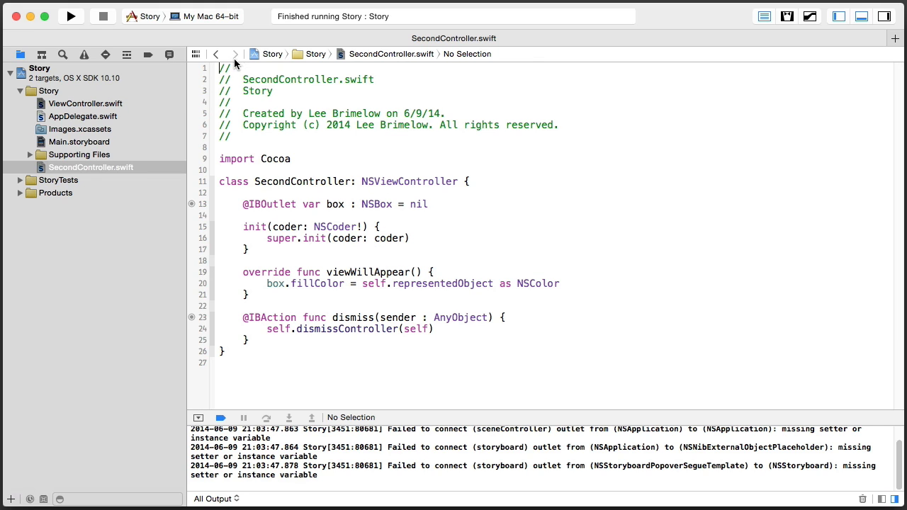
{"action": "mouse_move", "coordinate": [349, 296]}
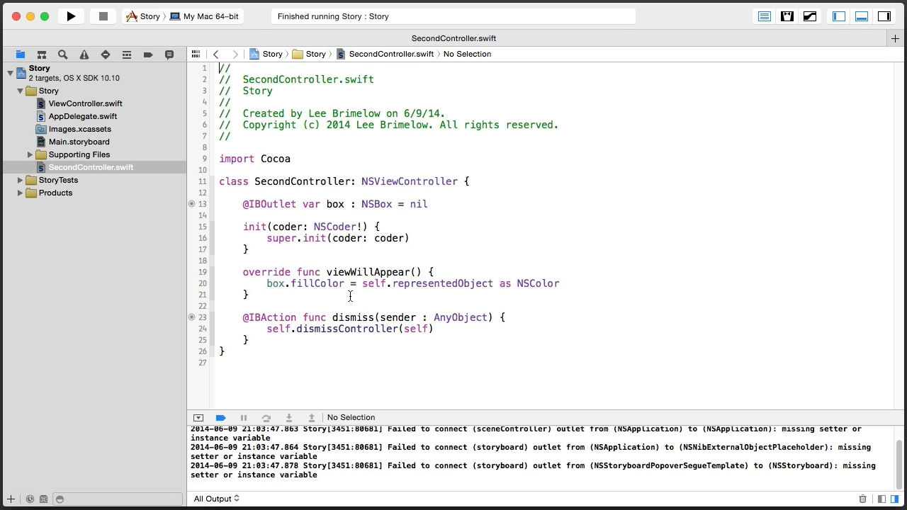
{"action": "mouse_move", "coordinate": [335, 289]}
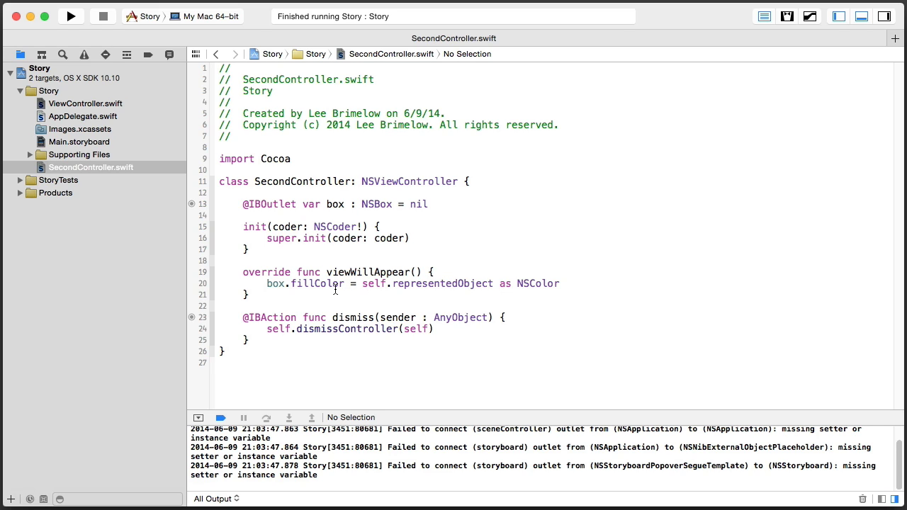
{"action": "left_click", "coordinate": [69, 15]}
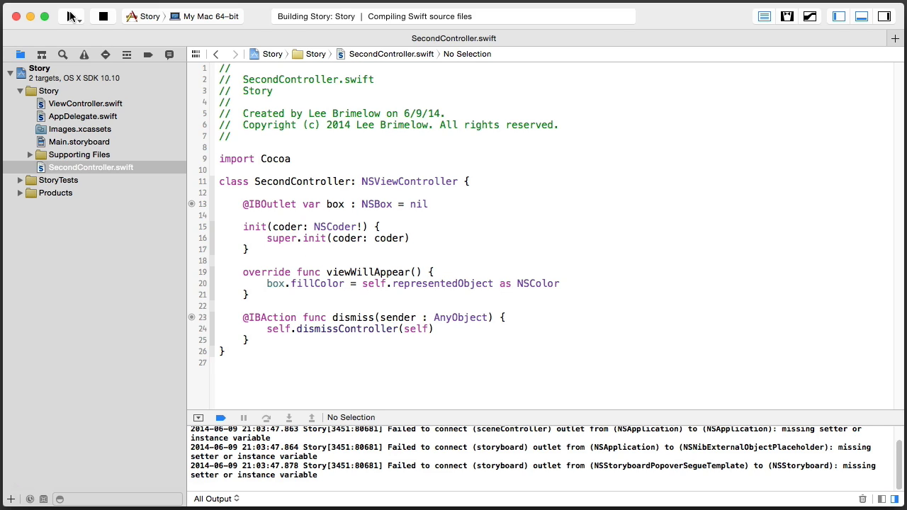
{"action": "left_click", "coordinate": [71, 16]}
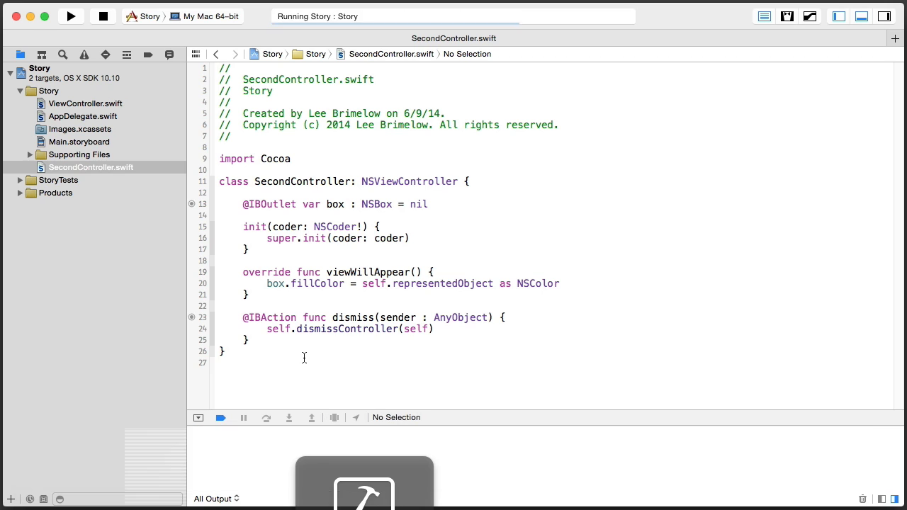
{"action": "left_click", "coordinate": [71, 17]}
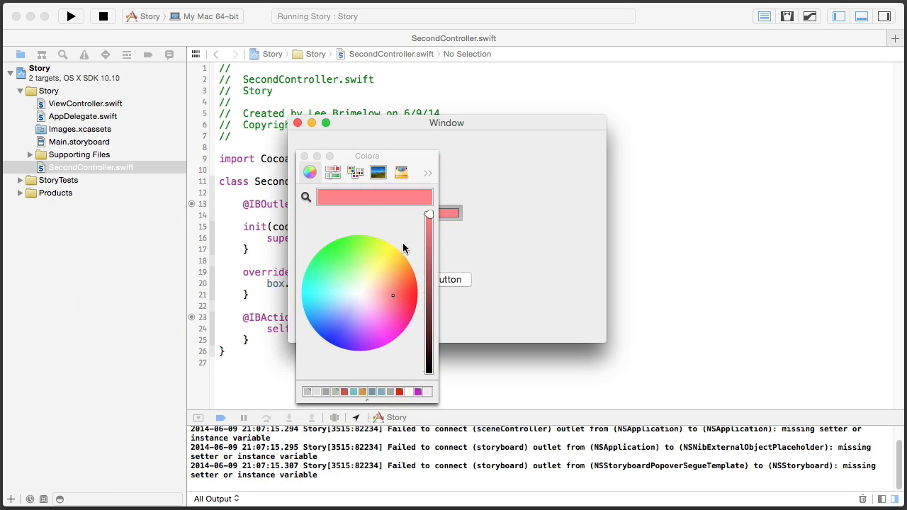
{"action": "left_click", "coordinate": [297, 122]}
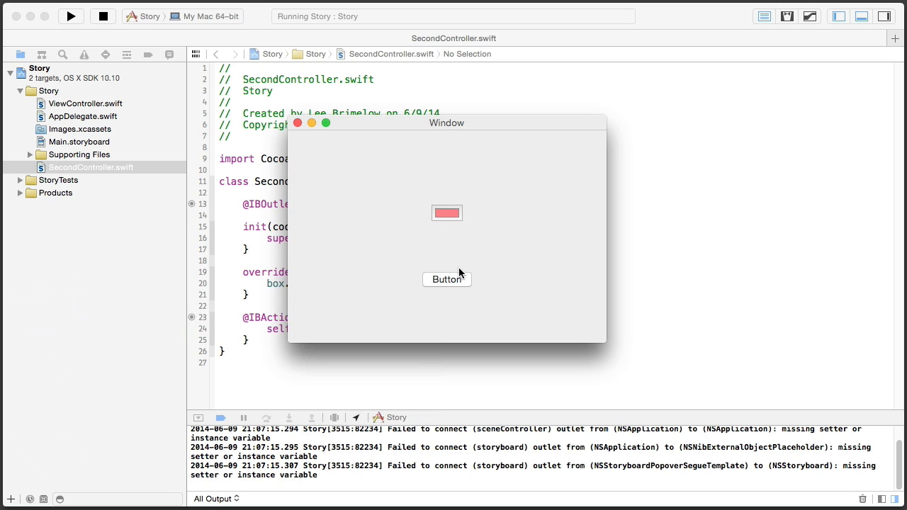
{"action": "left_click", "coordinate": [447, 278]}
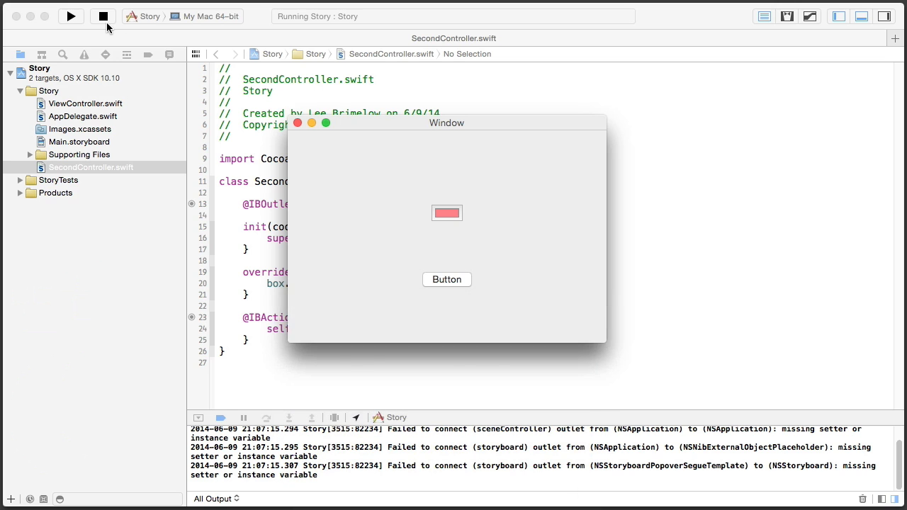
{"action": "left_click", "coordinate": [102, 17]}
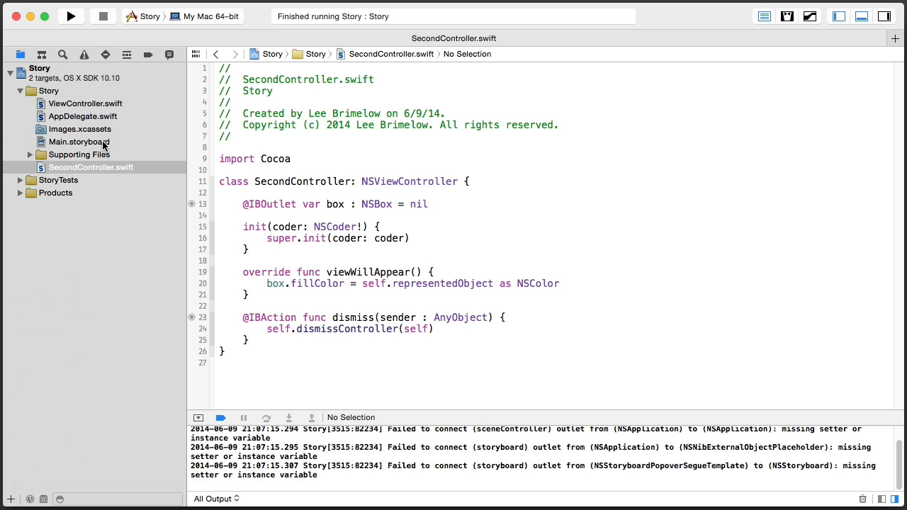
- In Main.storyboard set the segue's Style back to Sheet and rerun the app
{"action": "left_click", "coordinate": [79, 142]}
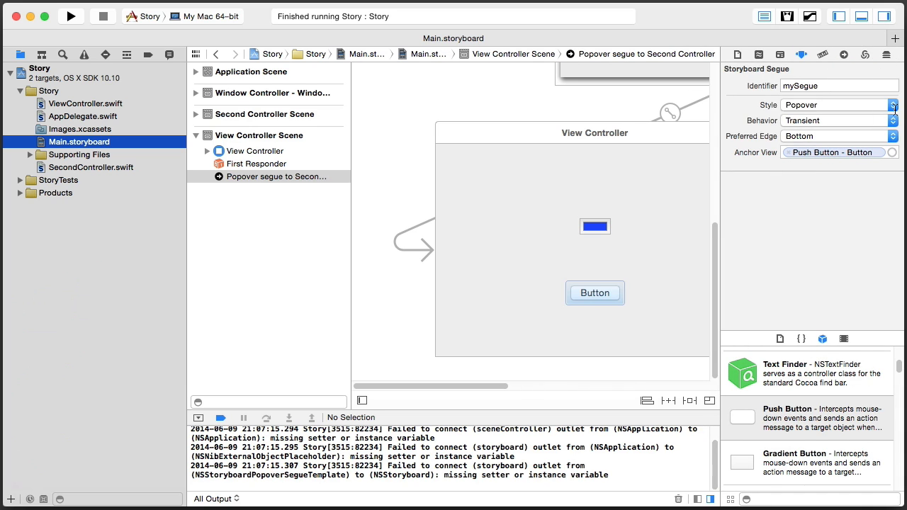
{"action": "left_click", "coordinate": [893, 105]}
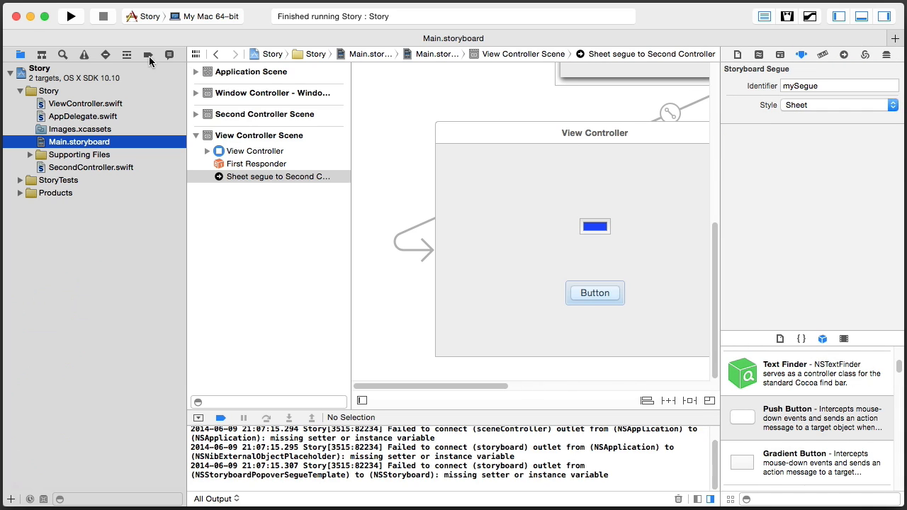
{"action": "left_click", "coordinate": [71, 17]}
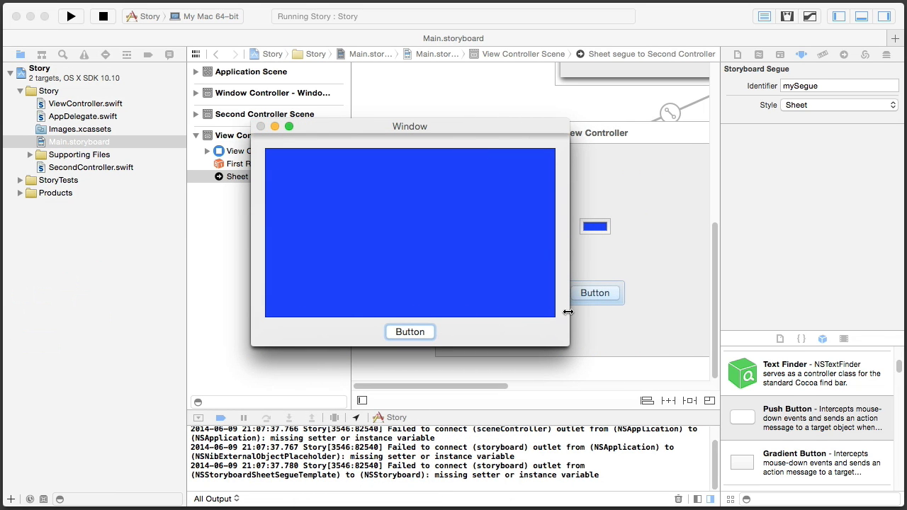
{"action": "mouse_move", "coordinate": [560, 332]}
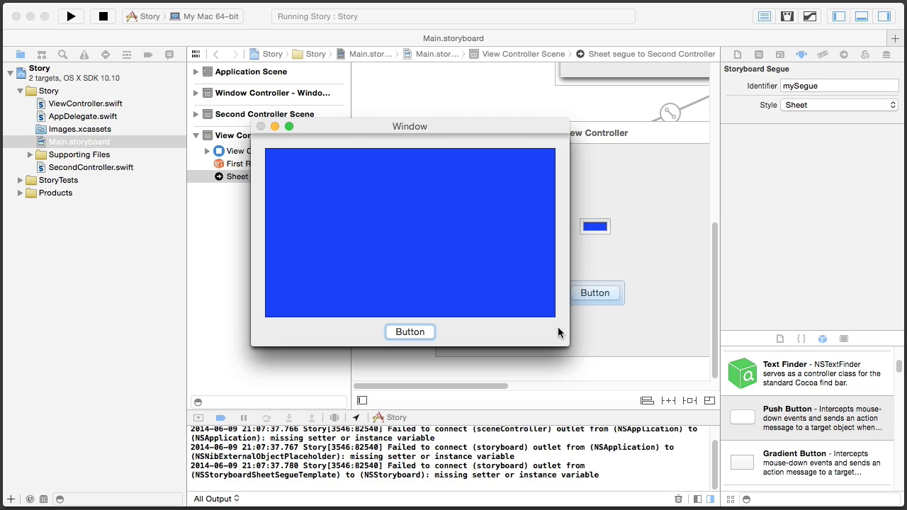
{"action": "mouse_move", "coordinate": [459, 326]}
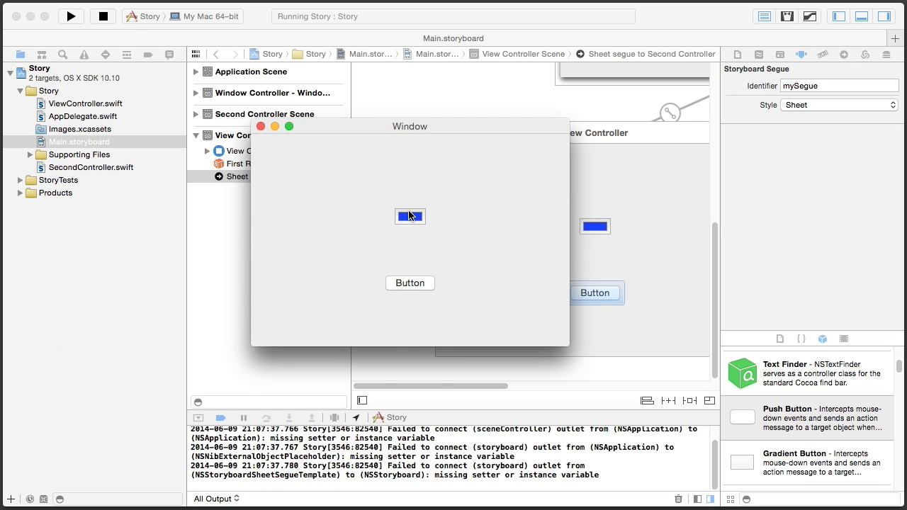
{"action": "left_click", "coordinate": [409, 215]}
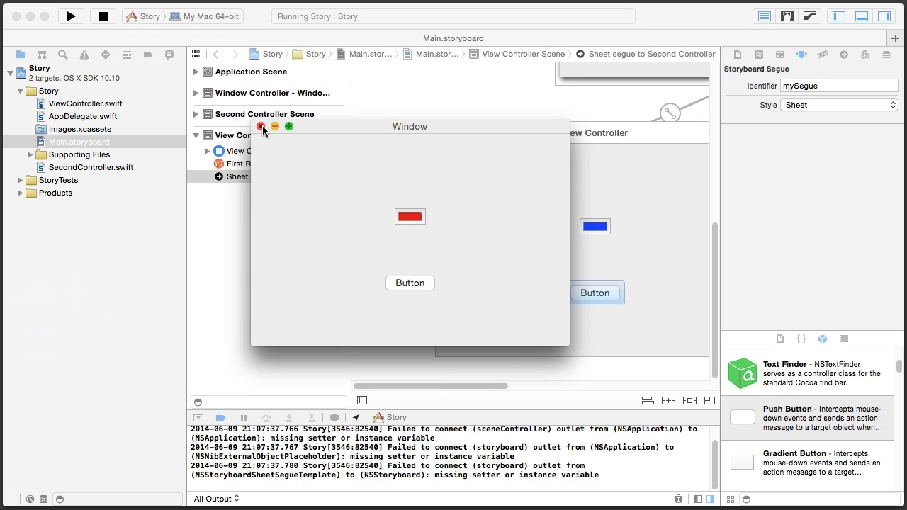
{"action": "left_click", "coordinate": [261, 126]}
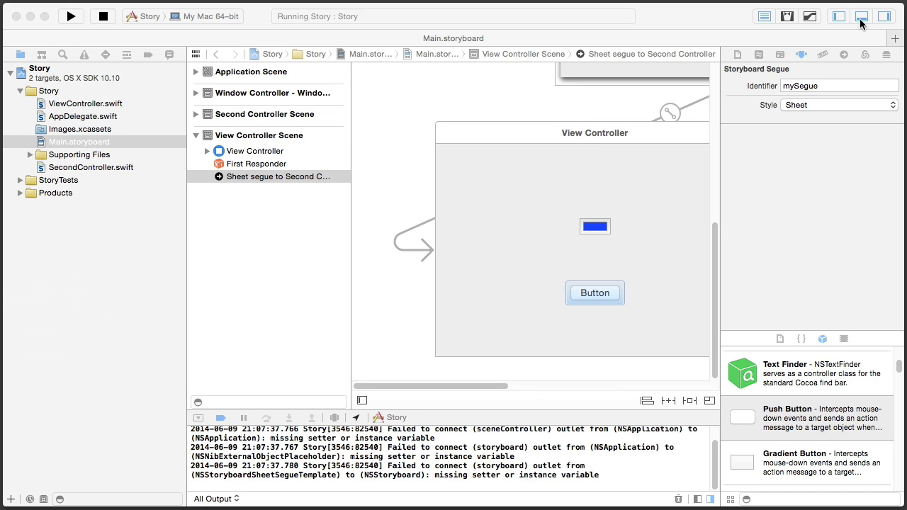